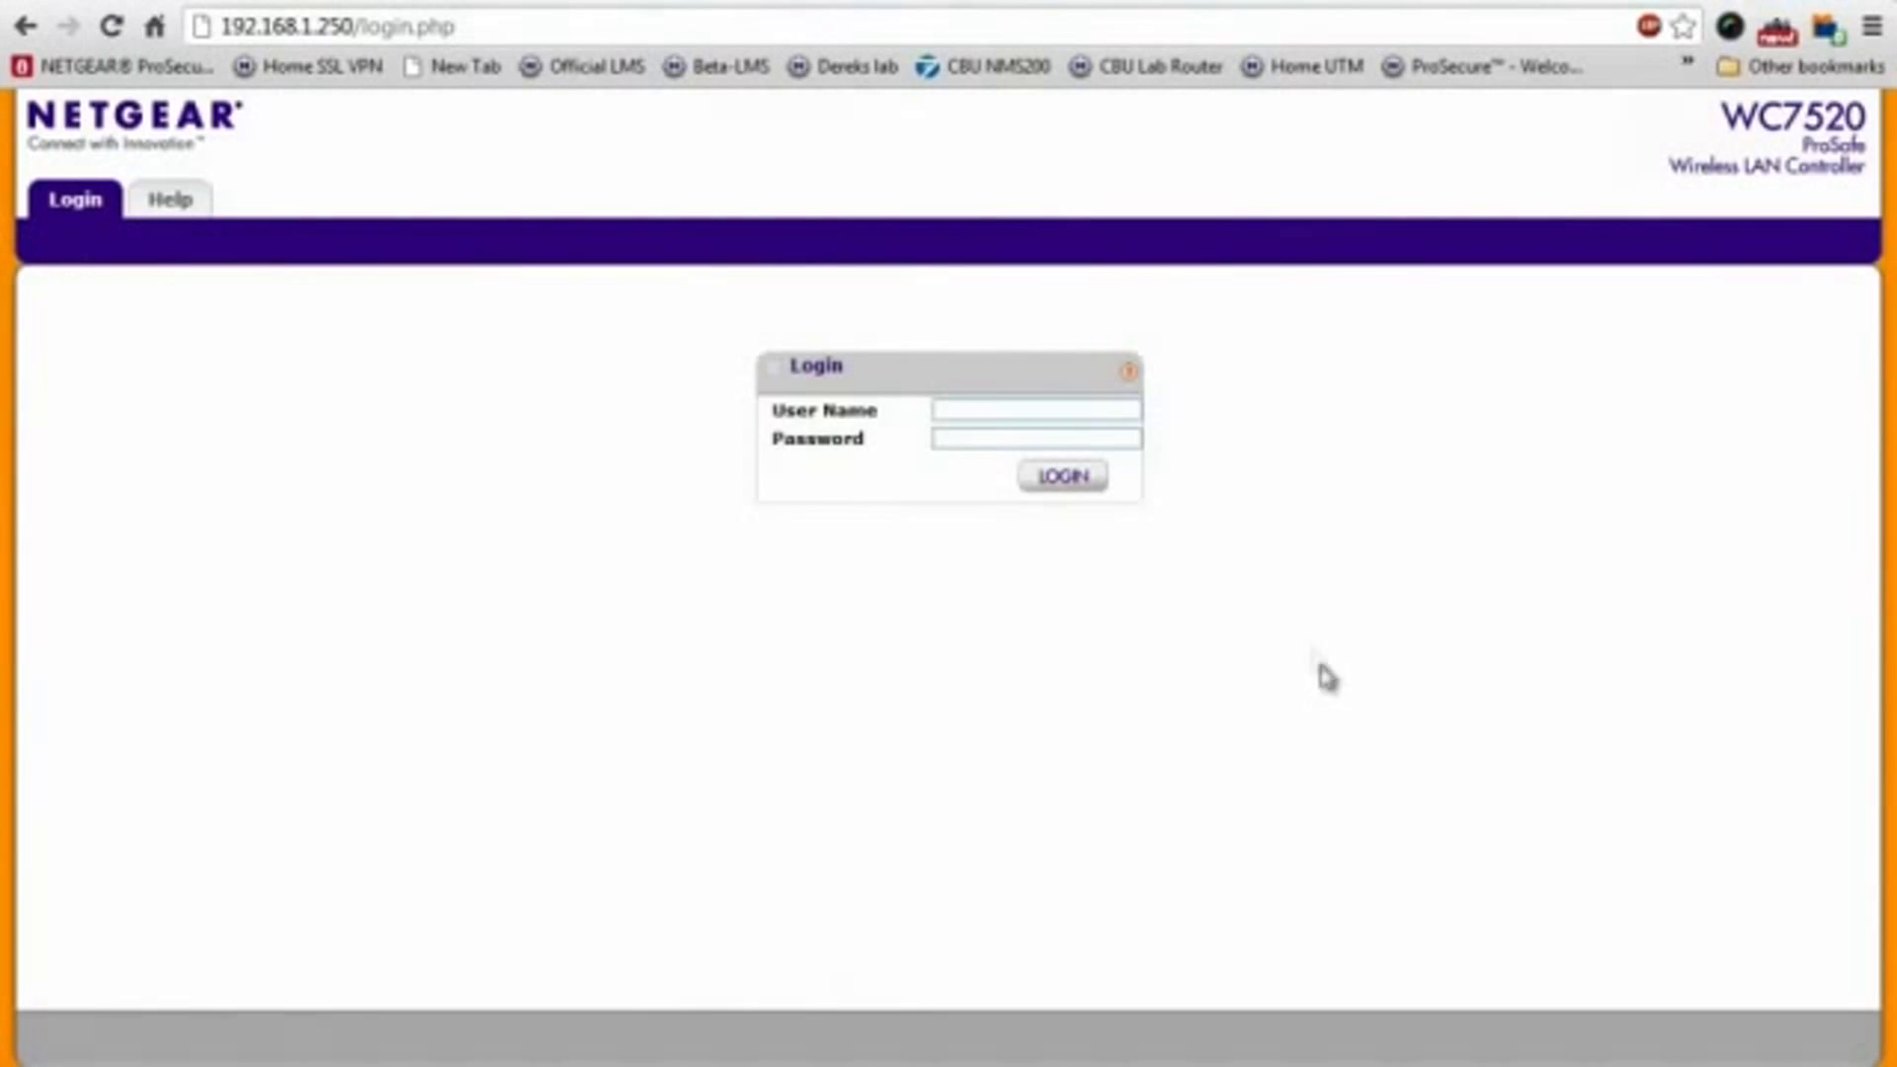
pyautogui.moveTo(1326, 538)
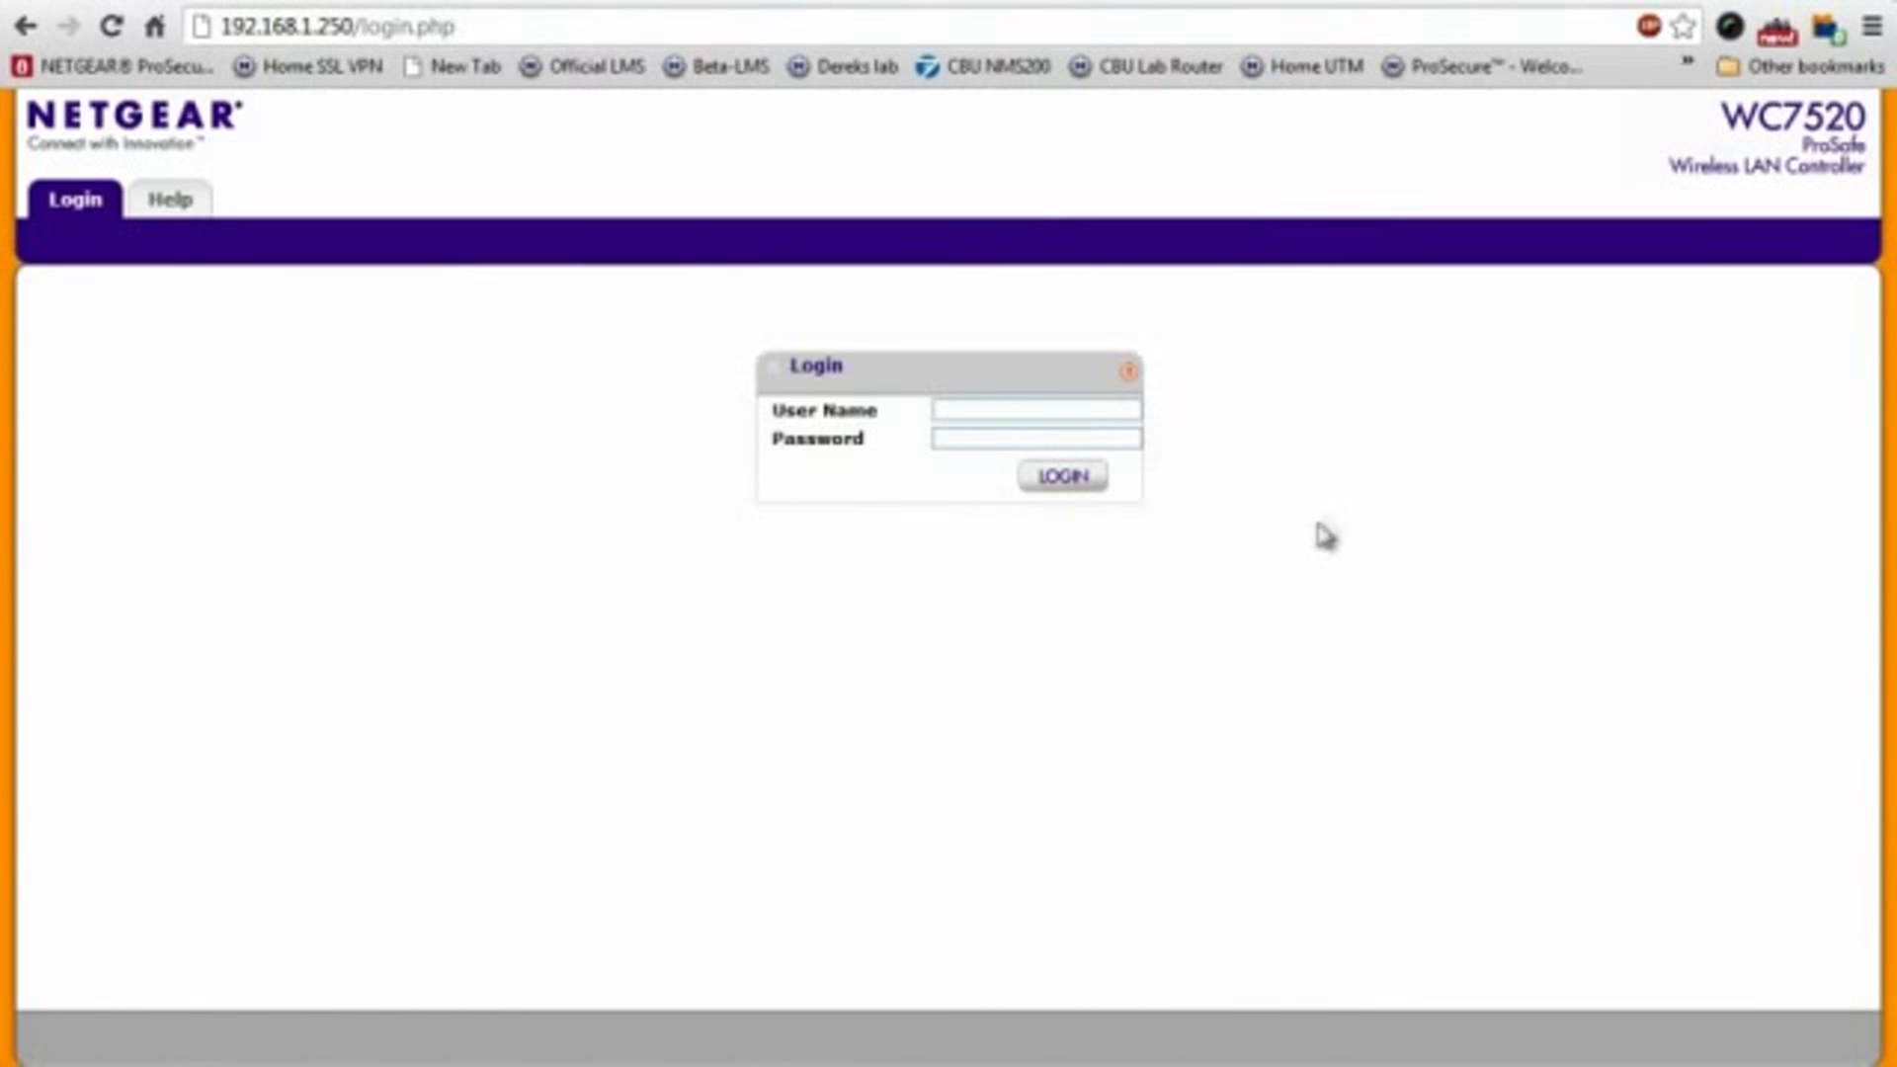
pyautogui.moveTo(554, 34)
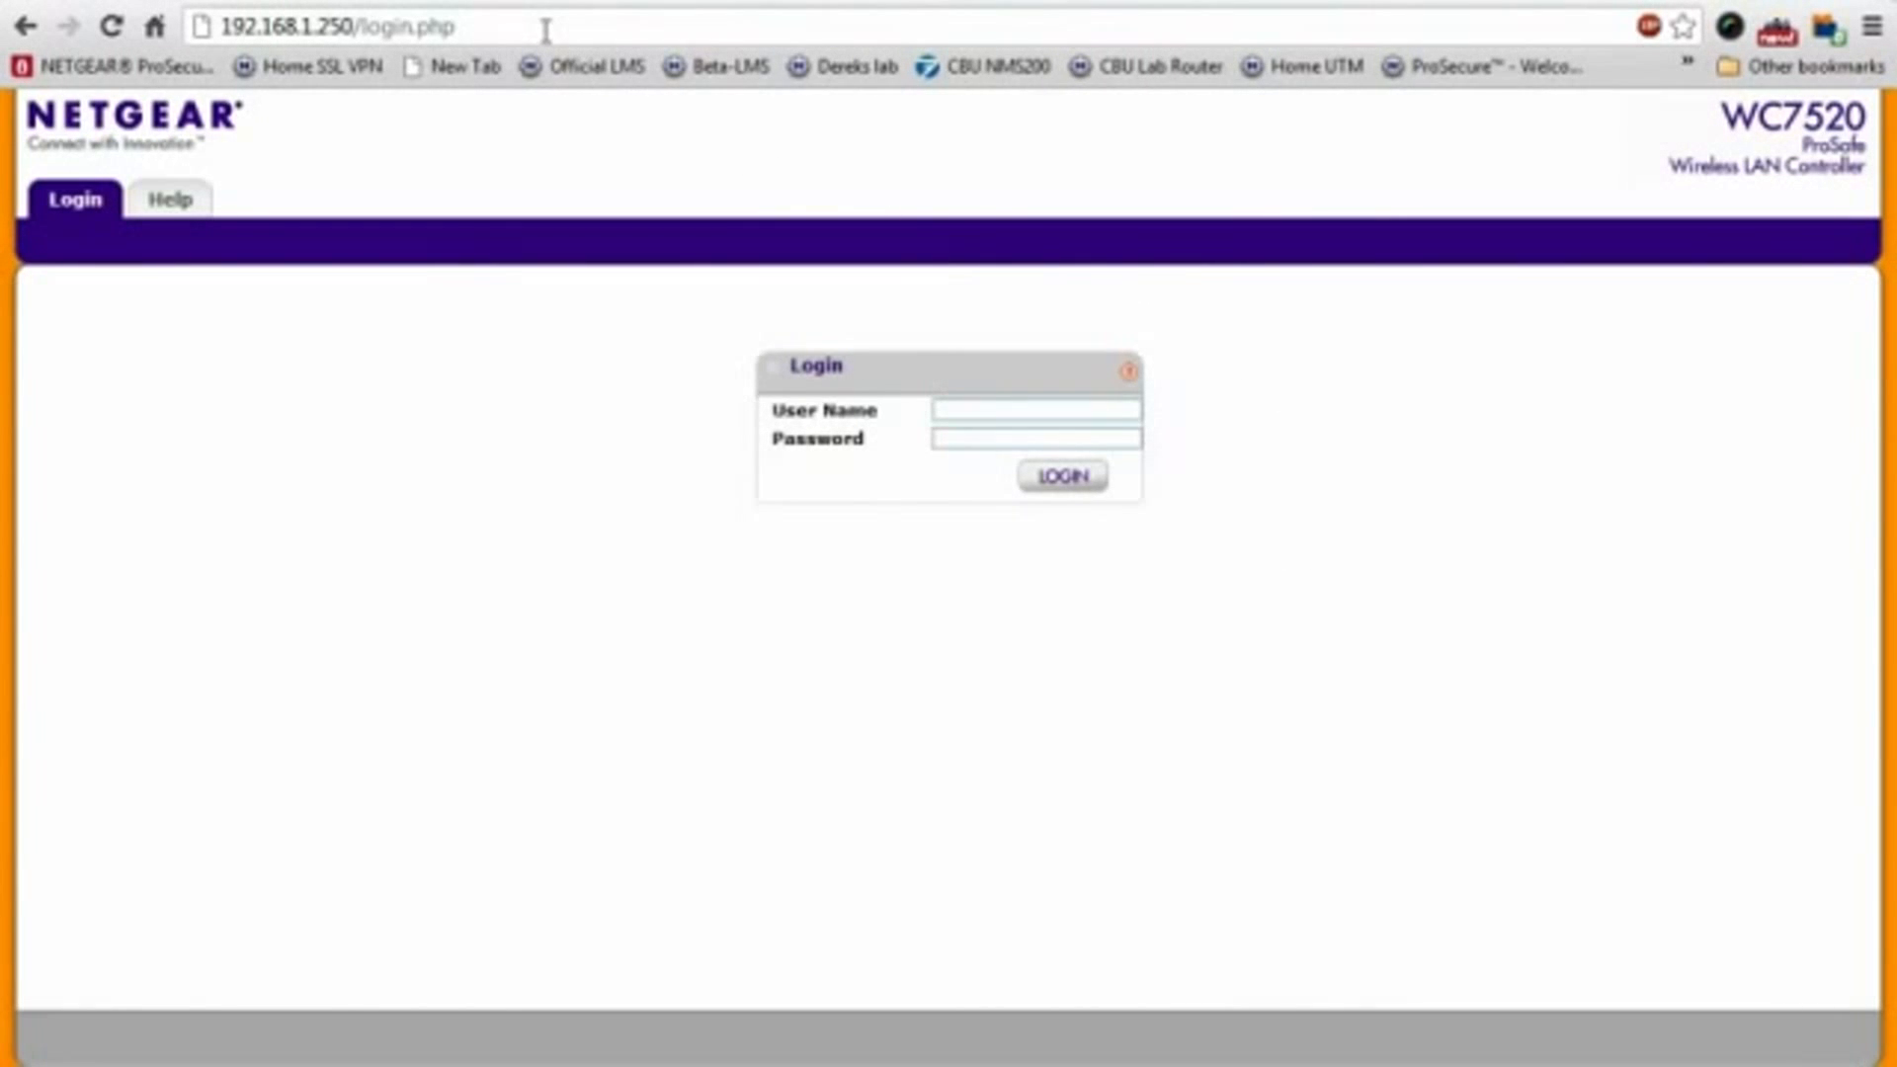
pyautogui.moveTo(909, 407)
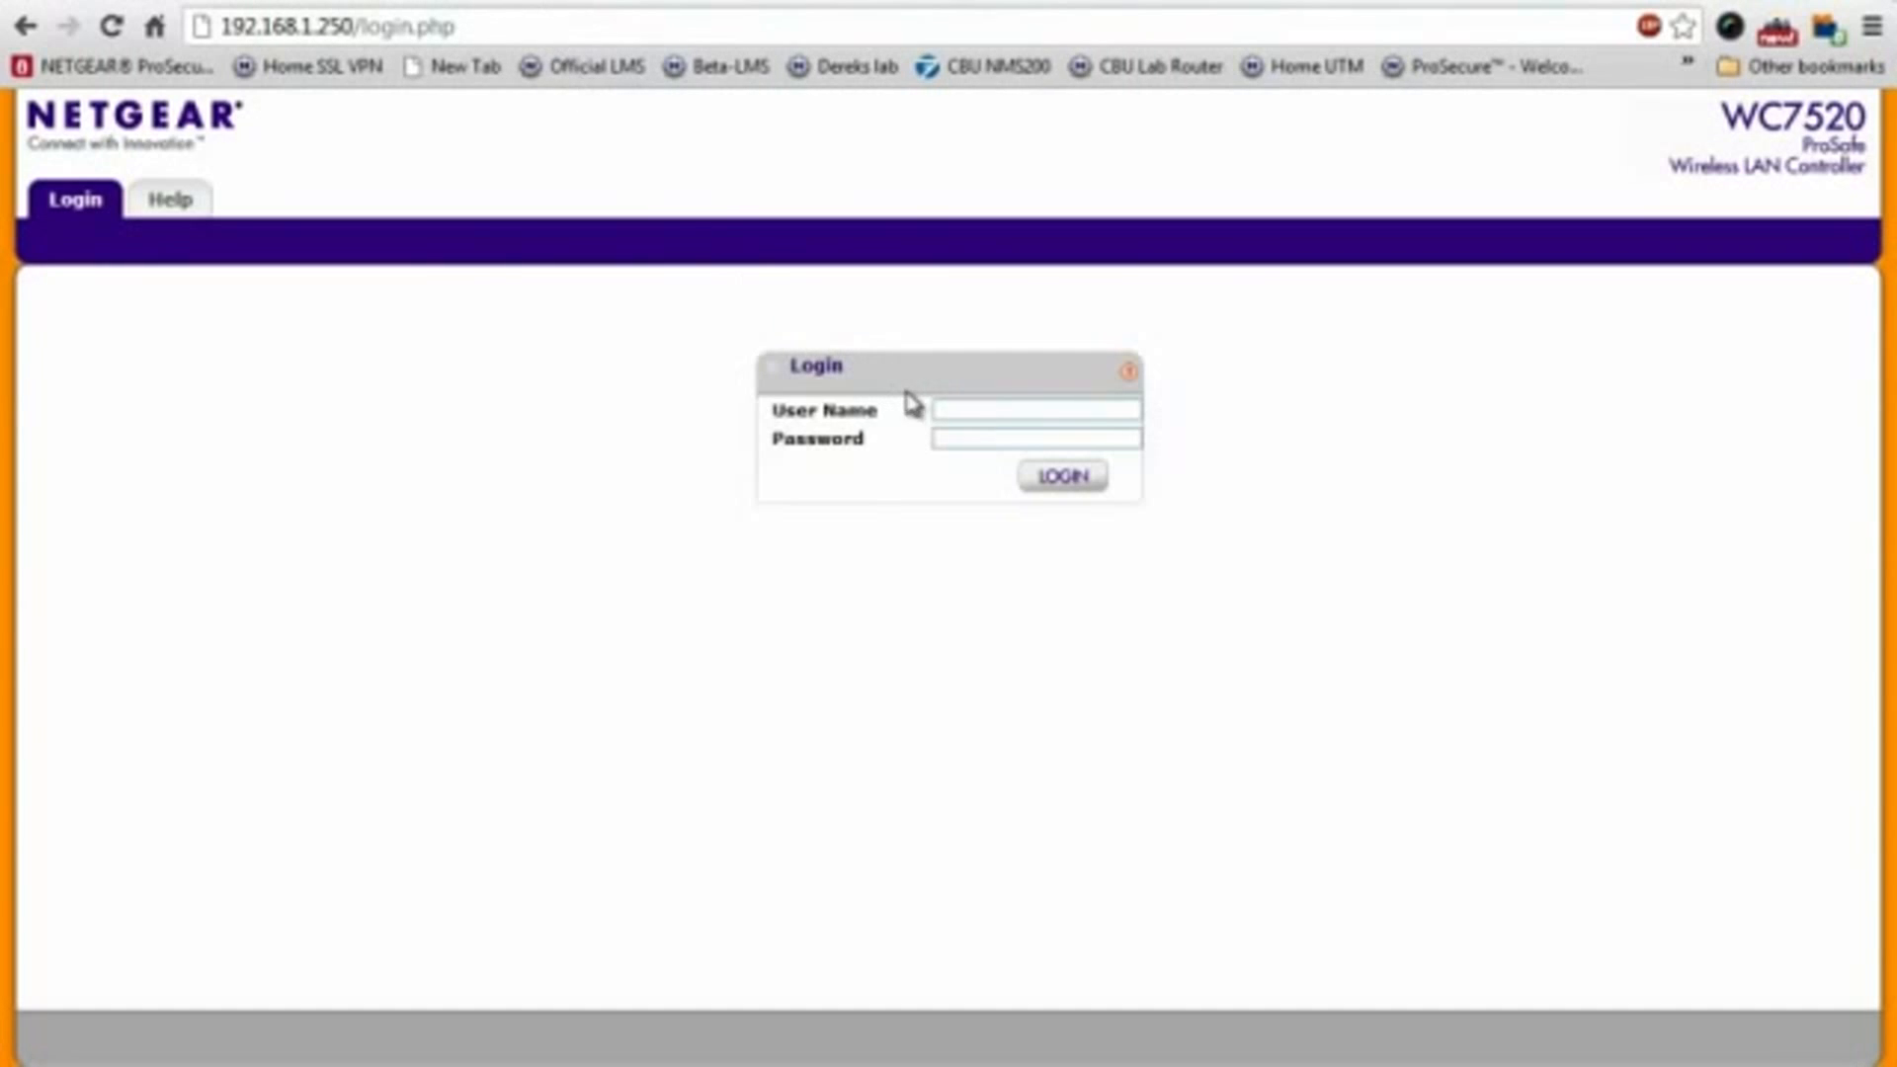
# Log in to the WC7520 controller with the administrator credentials
pyautogui.click(1034, 411)
pyautogui.write('admin')
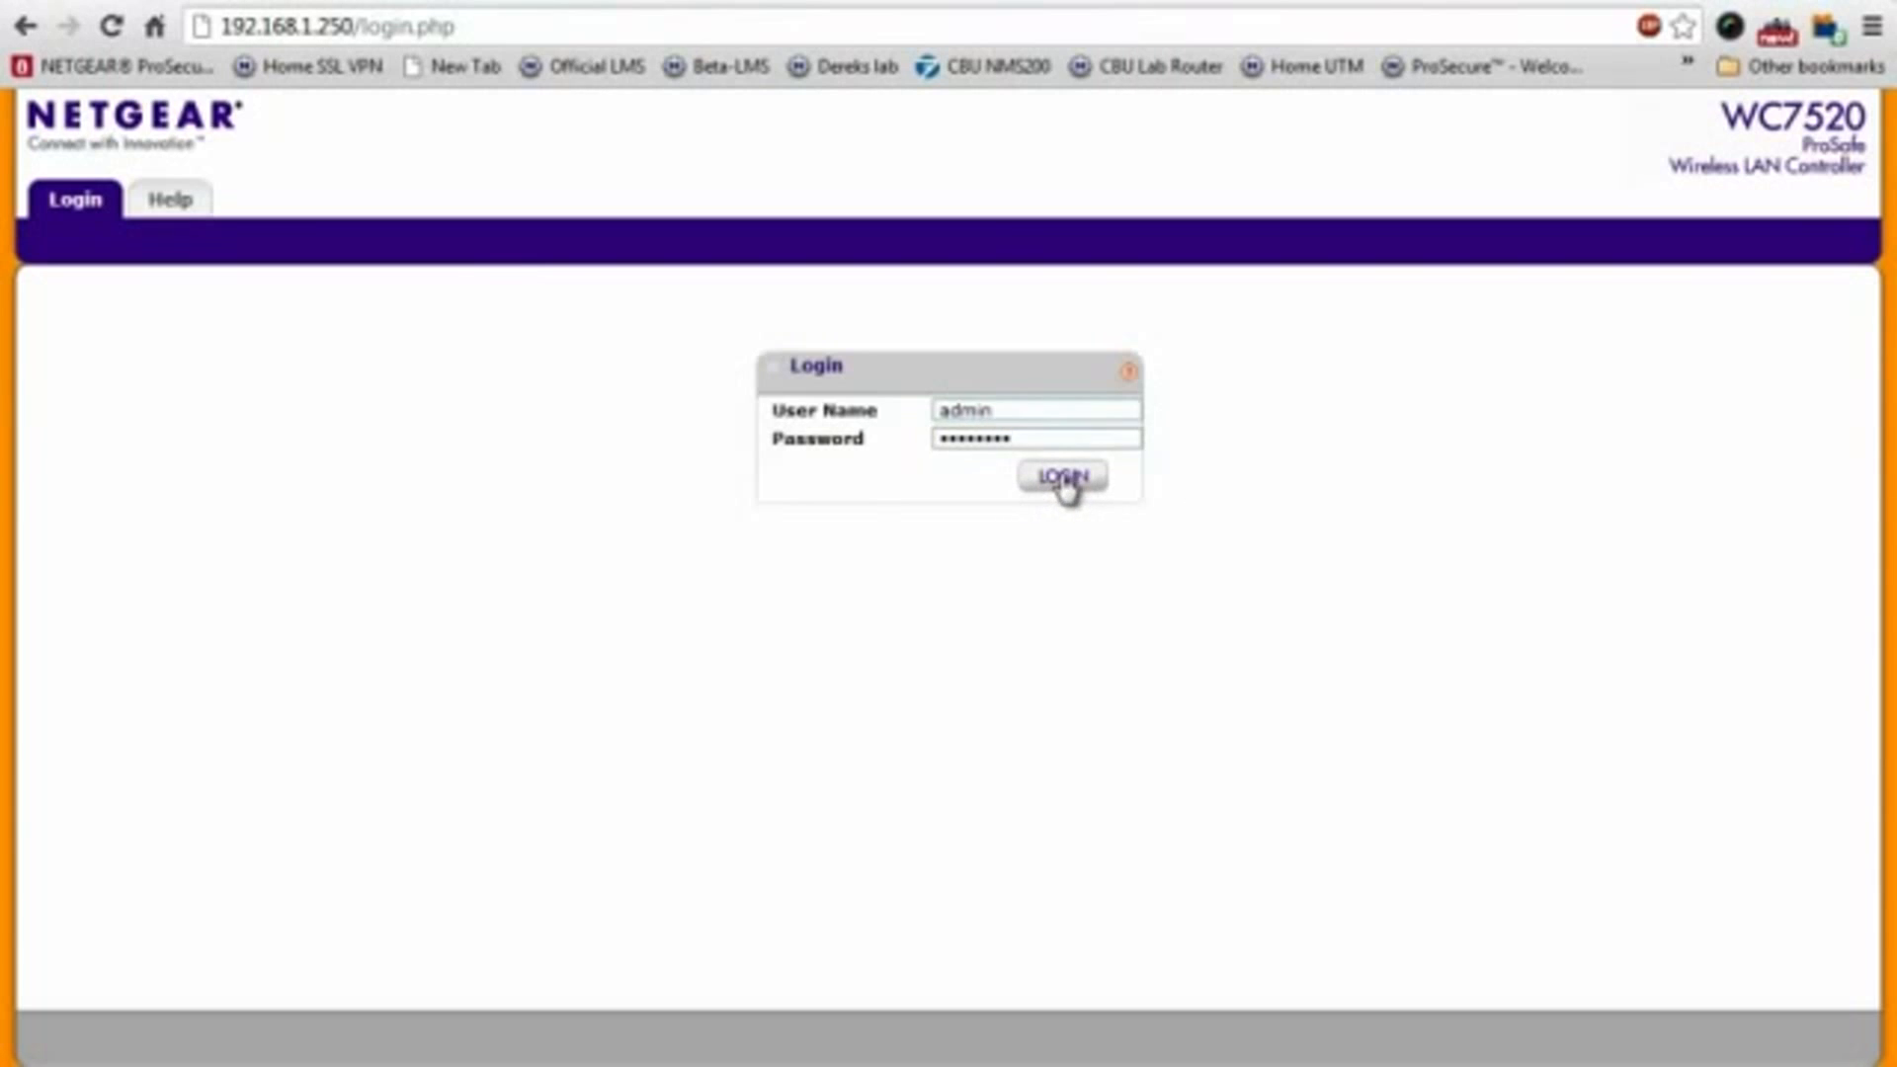
pyautogui.click(1063, 476)
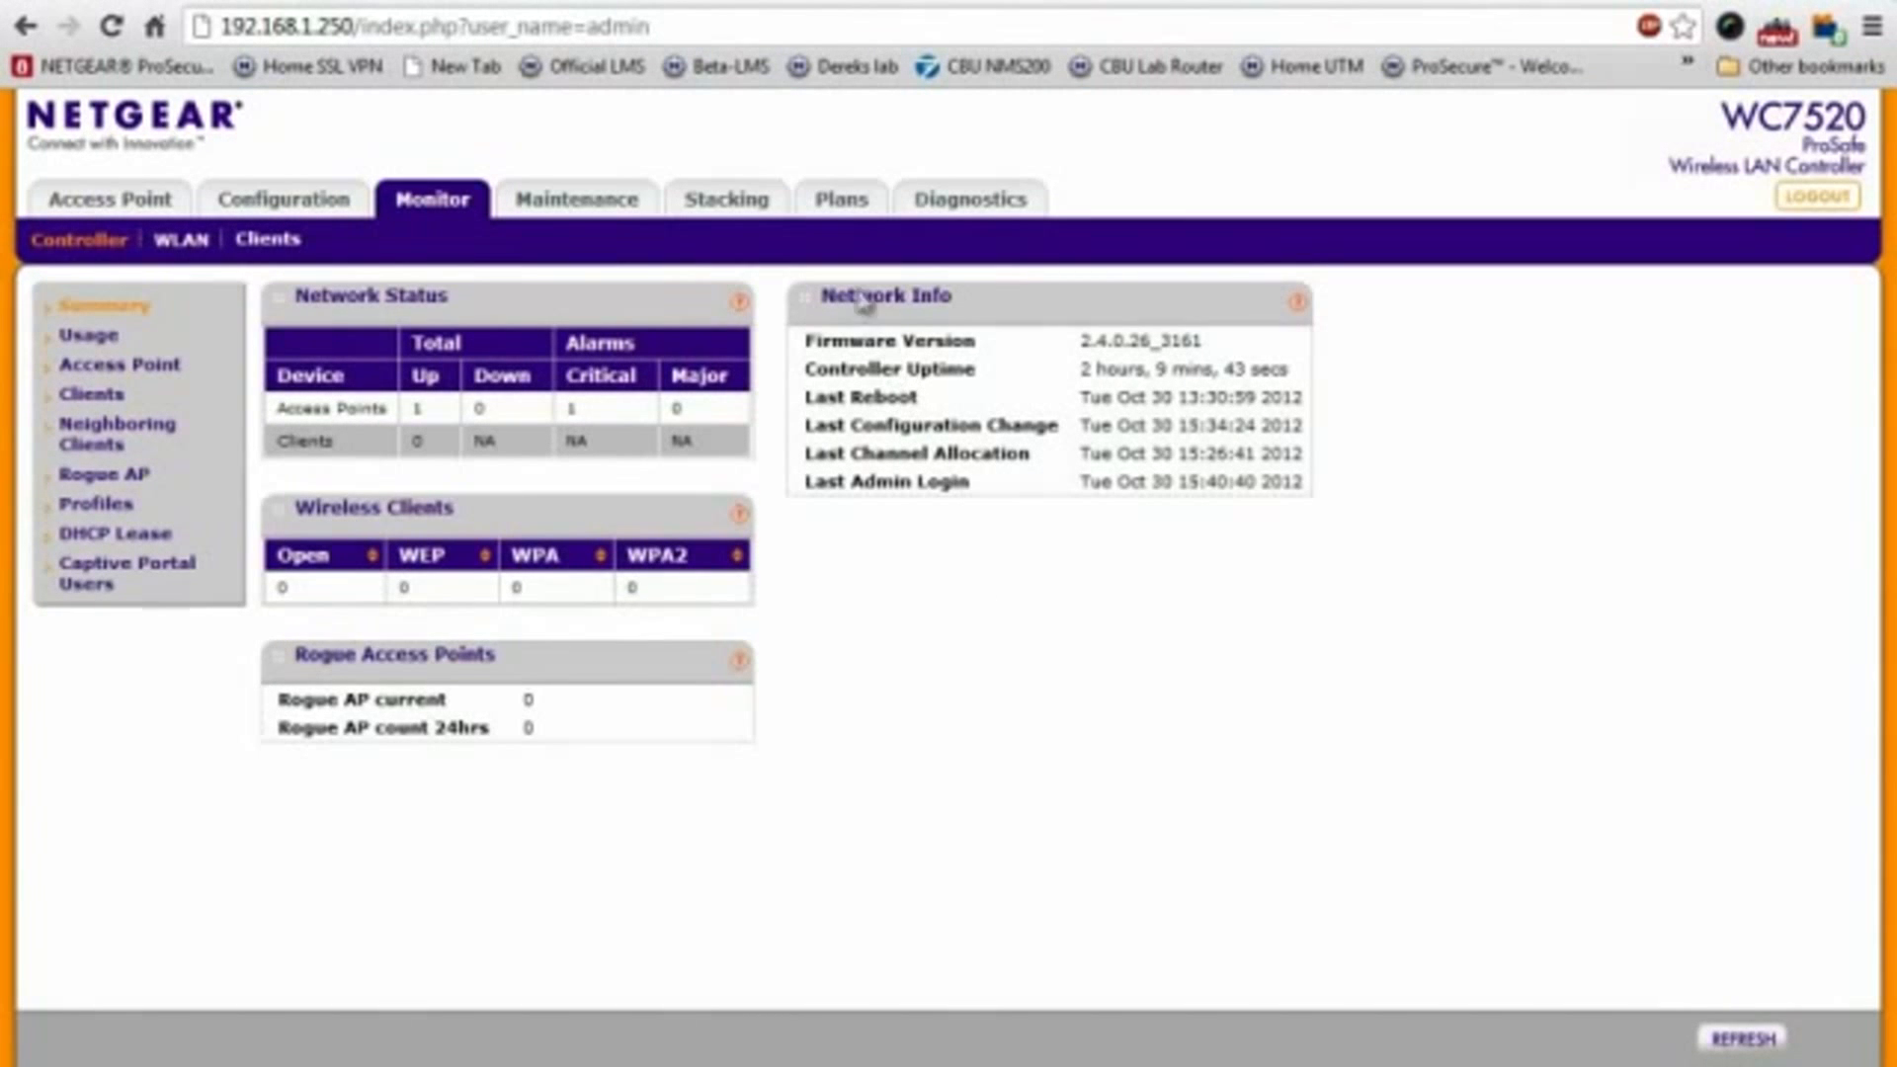
# Show the Plans layout listing Building-1 with one floor
pyautogui.click(840, 200)
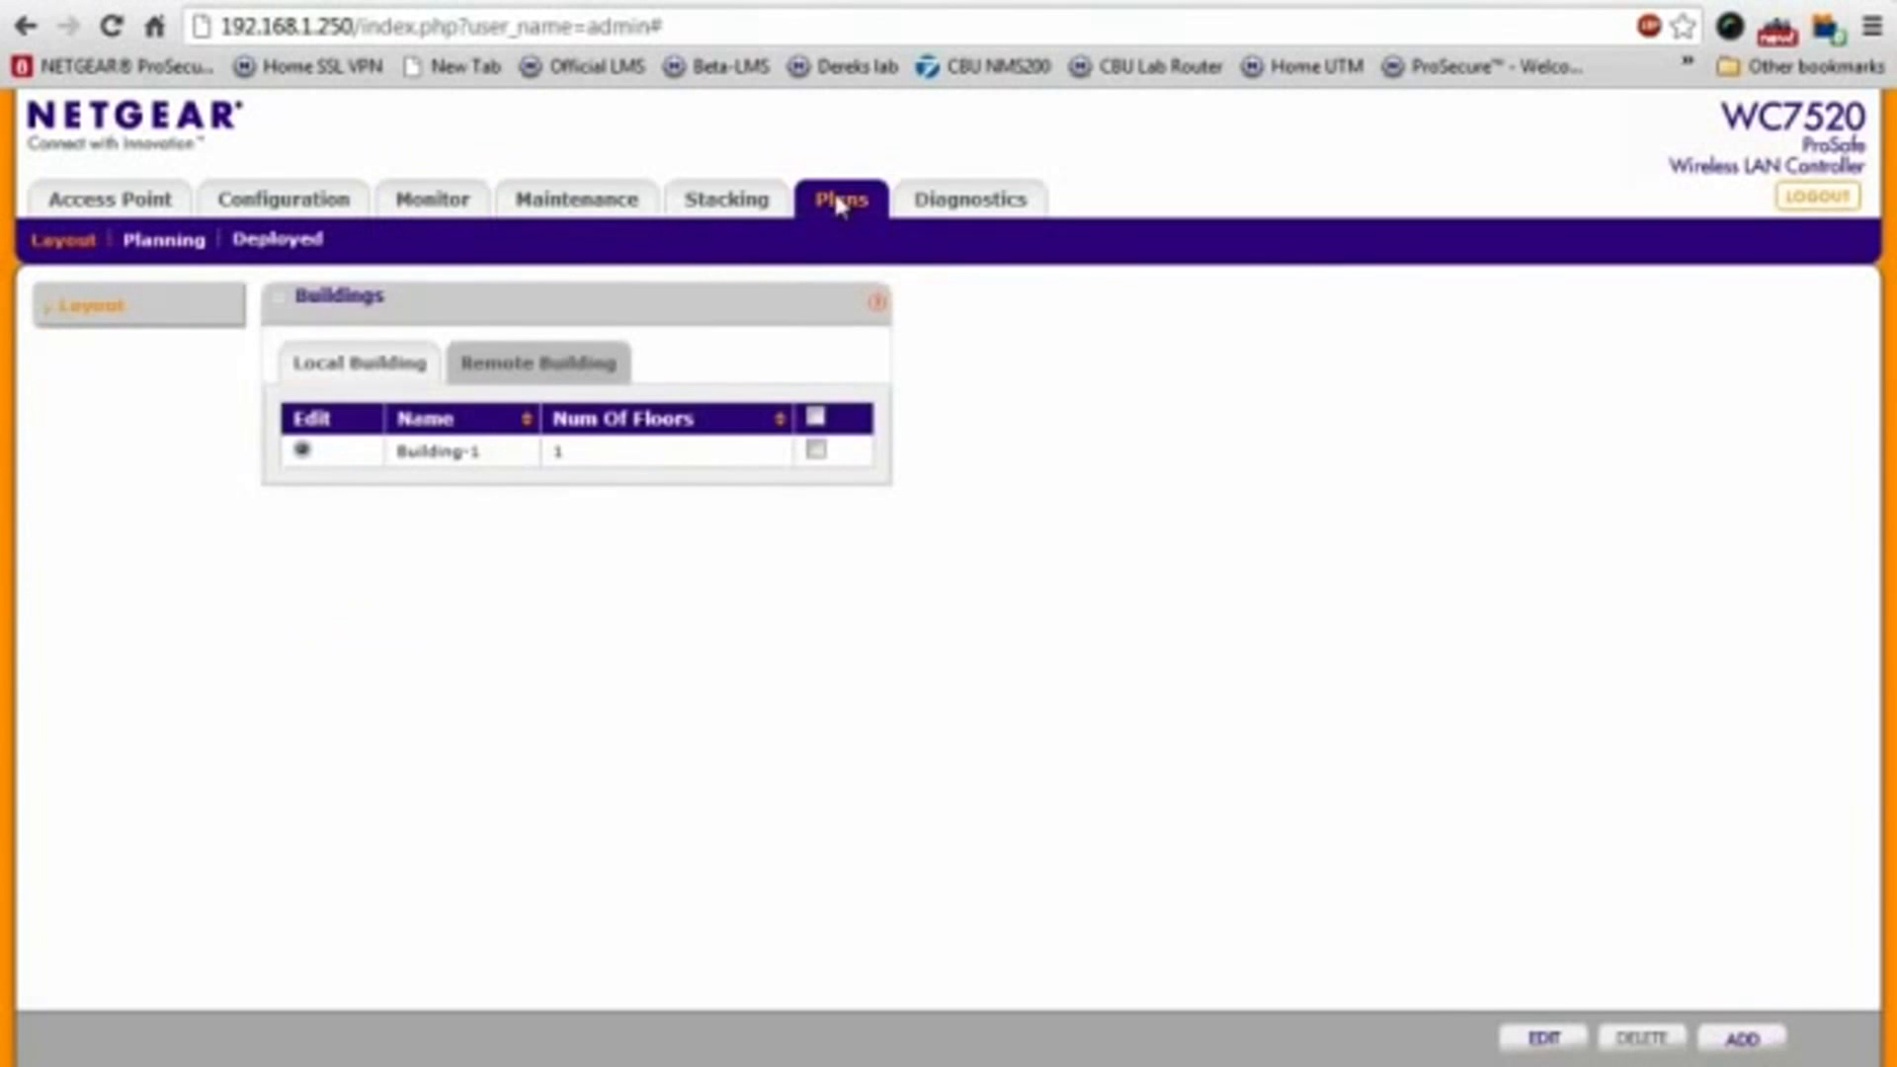
pyautogui.moveTo(1480, 729)
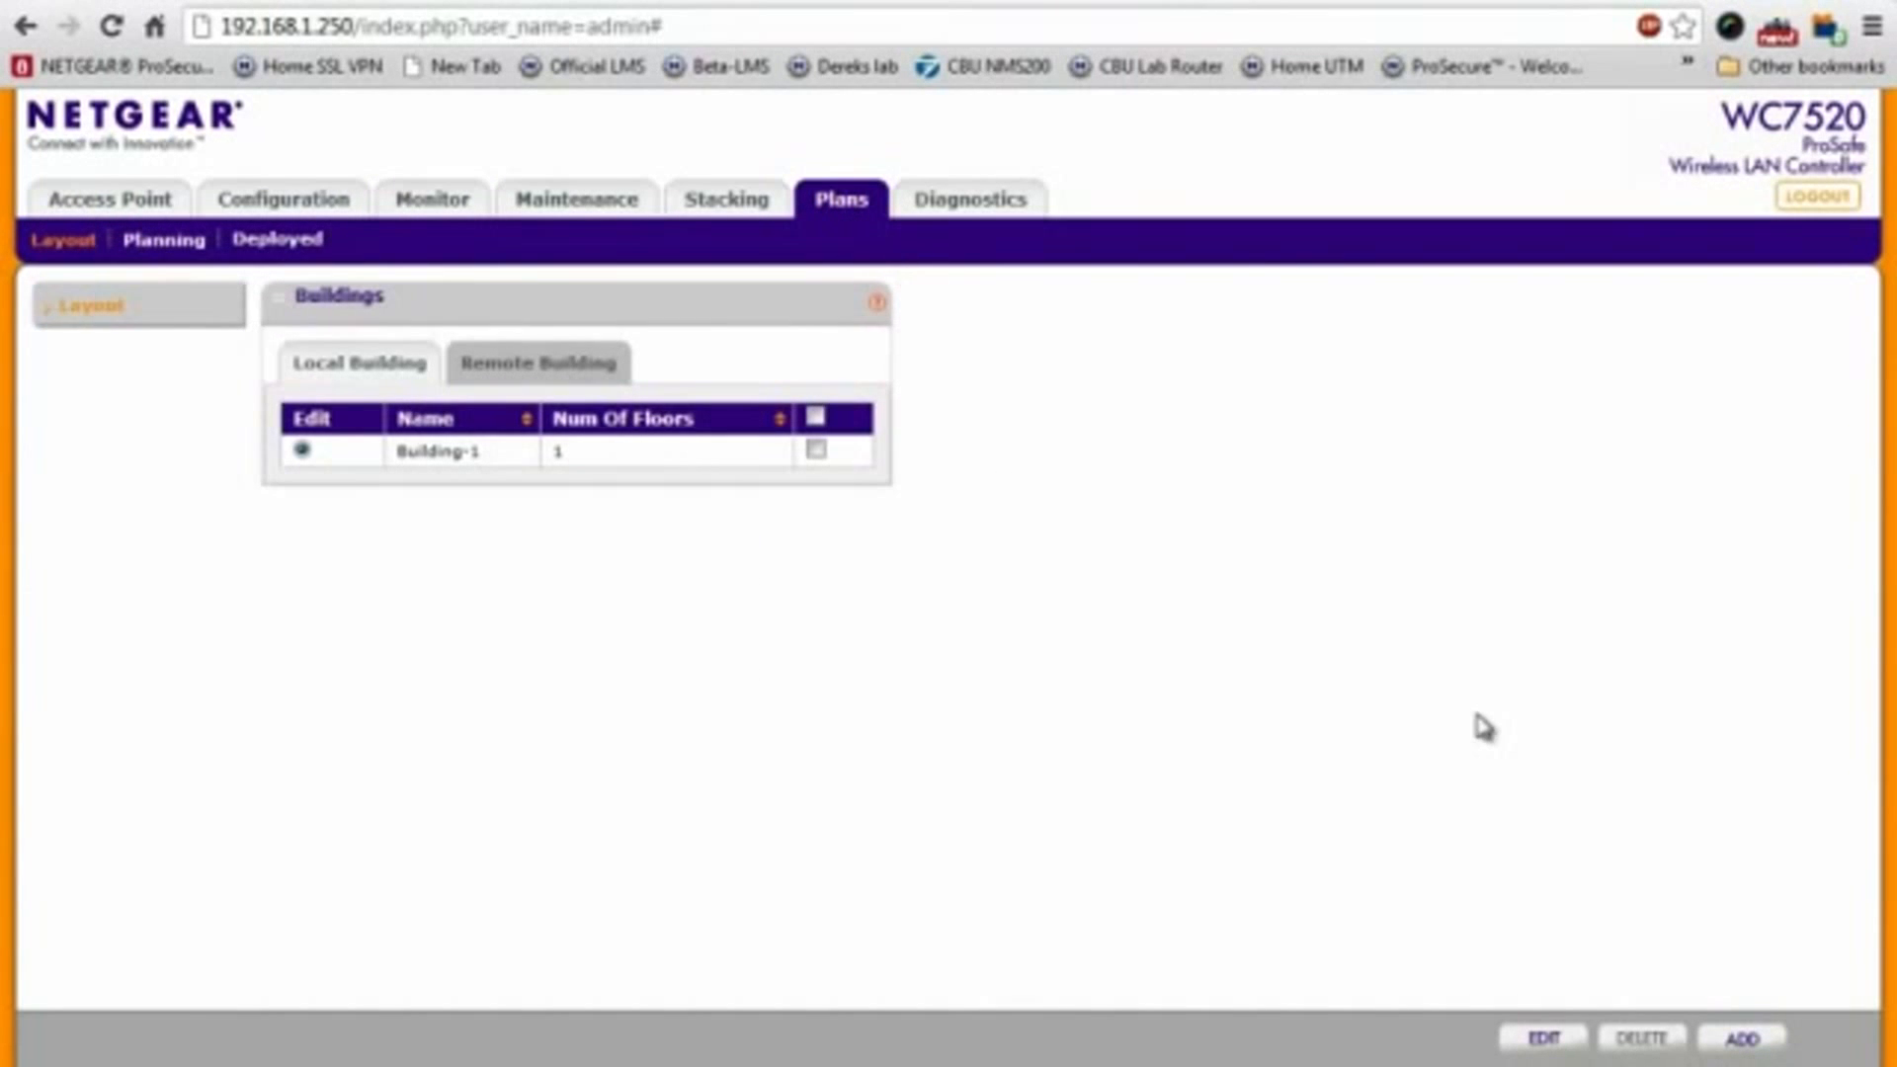
pyautogui.moveTo(1478, 729)
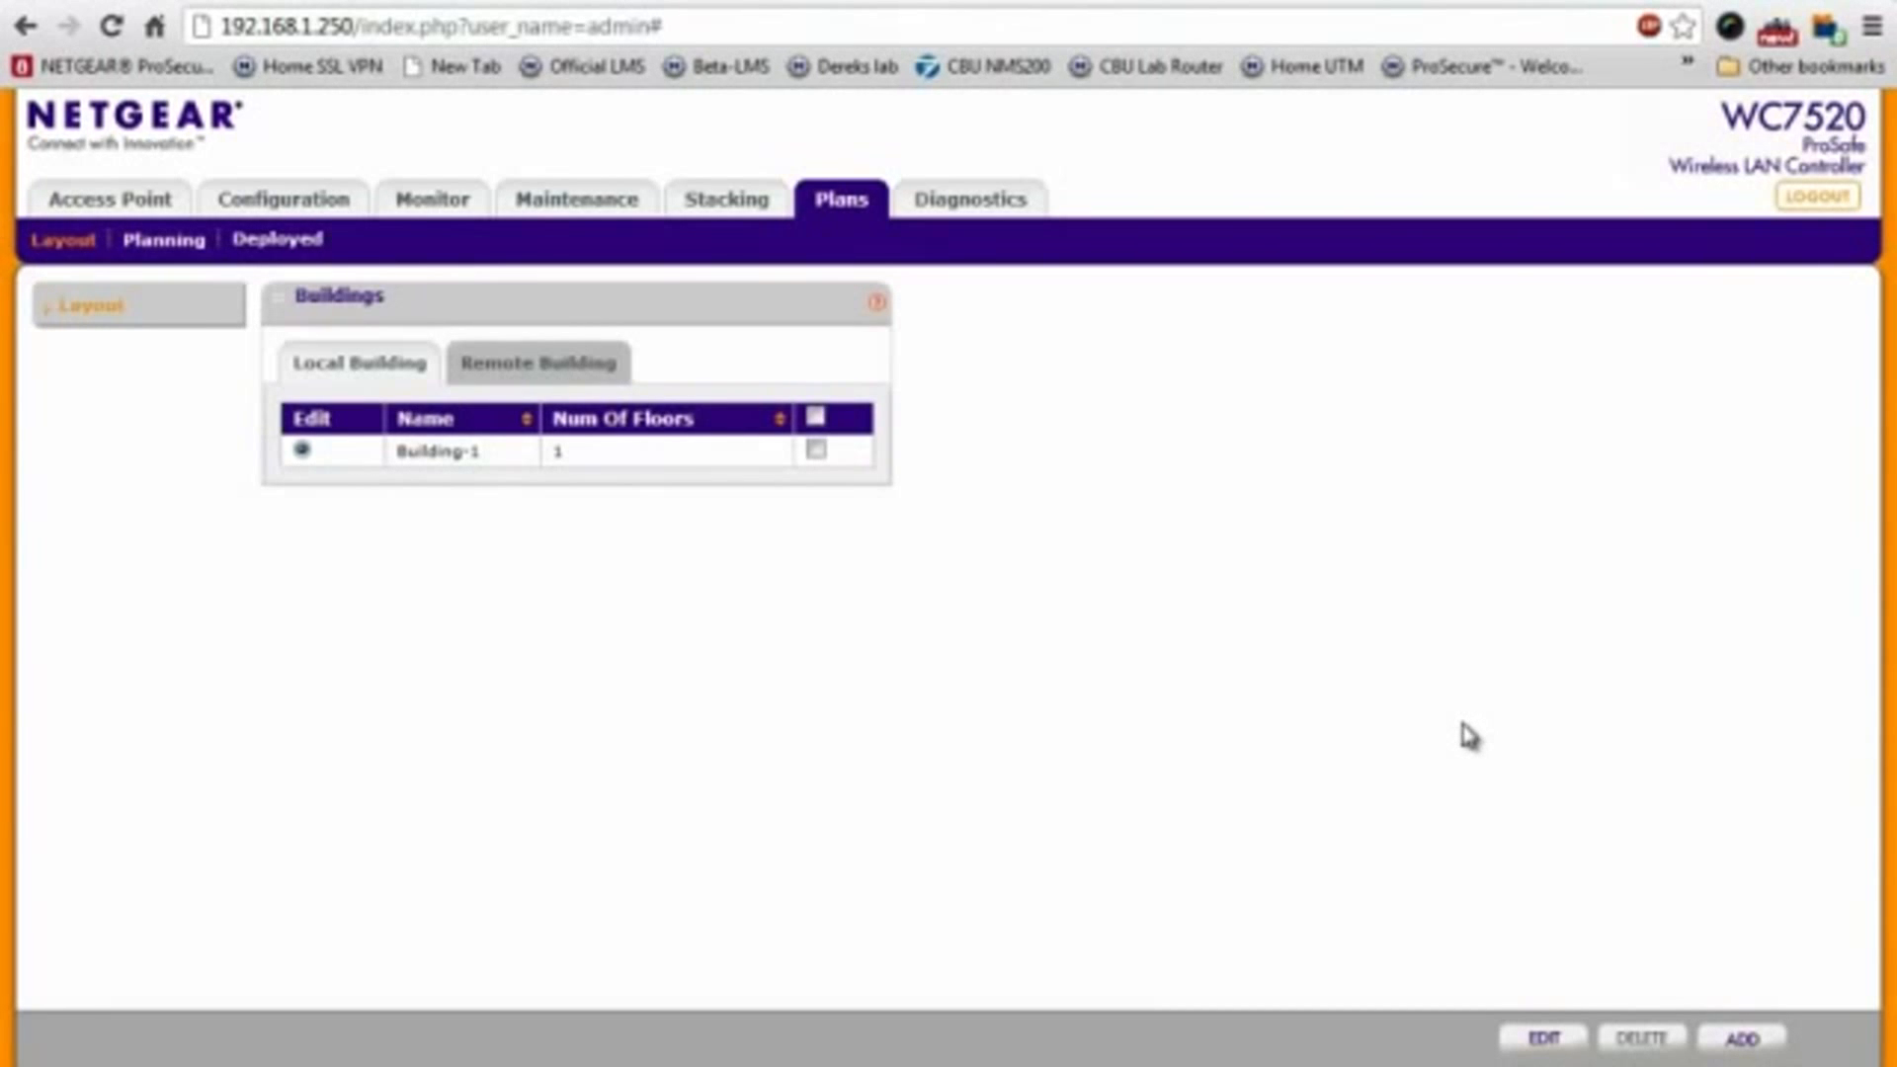
pyautogui.moveTo(1465, 735)
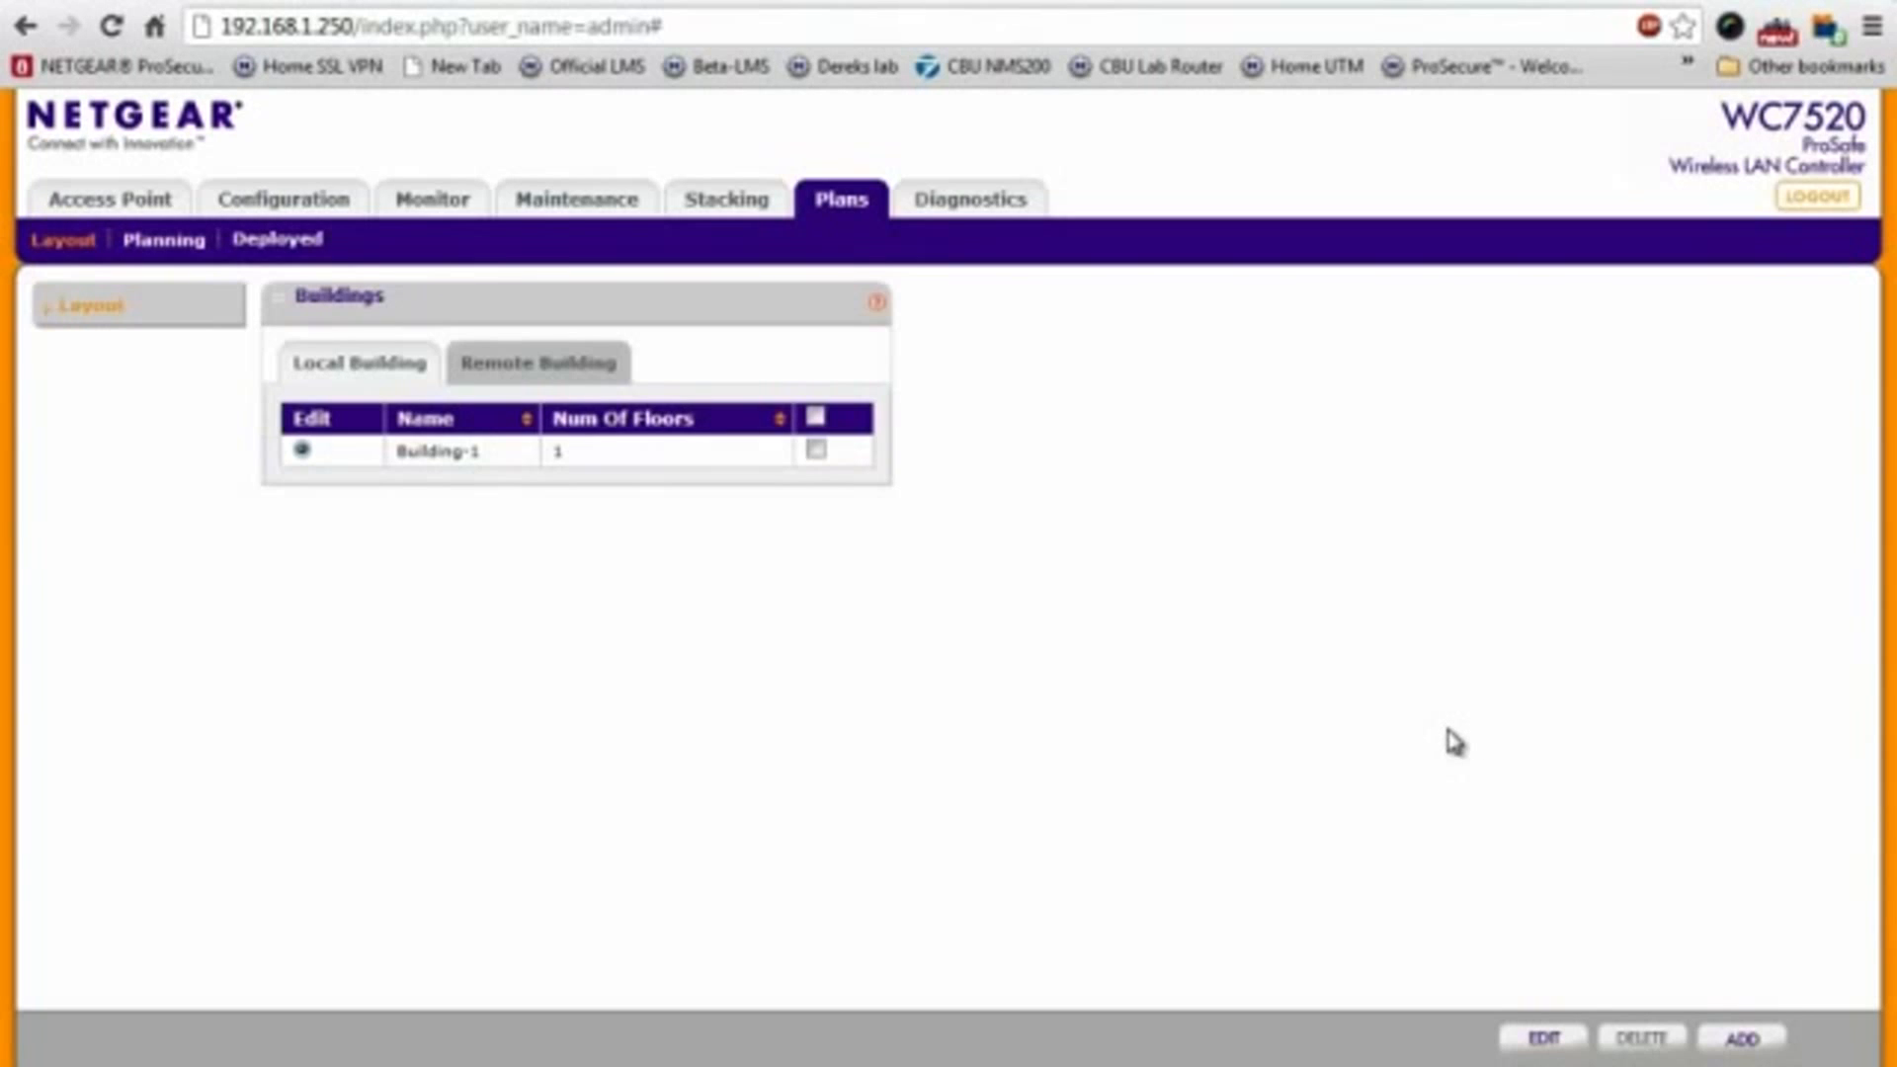
pyautogui.moveTo(913, 678)
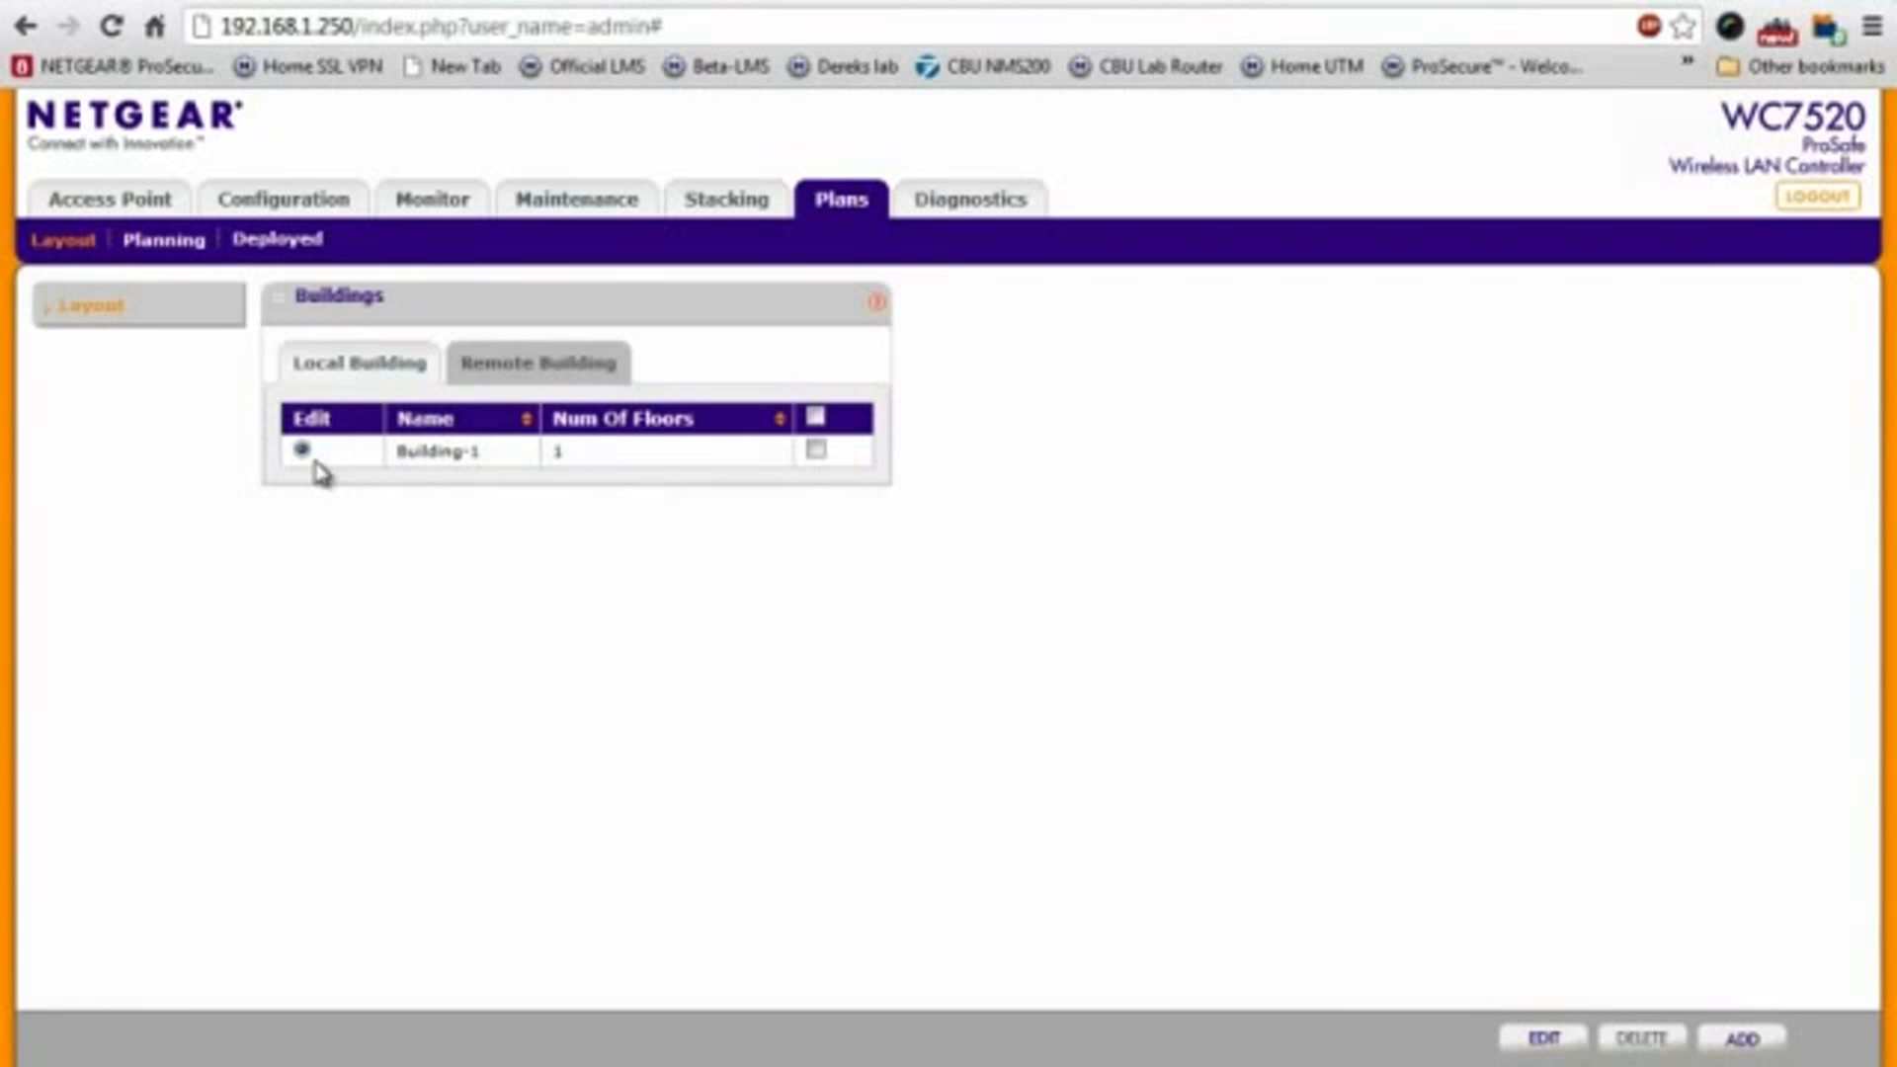
pyautogui.moveTo(1415, 1012)
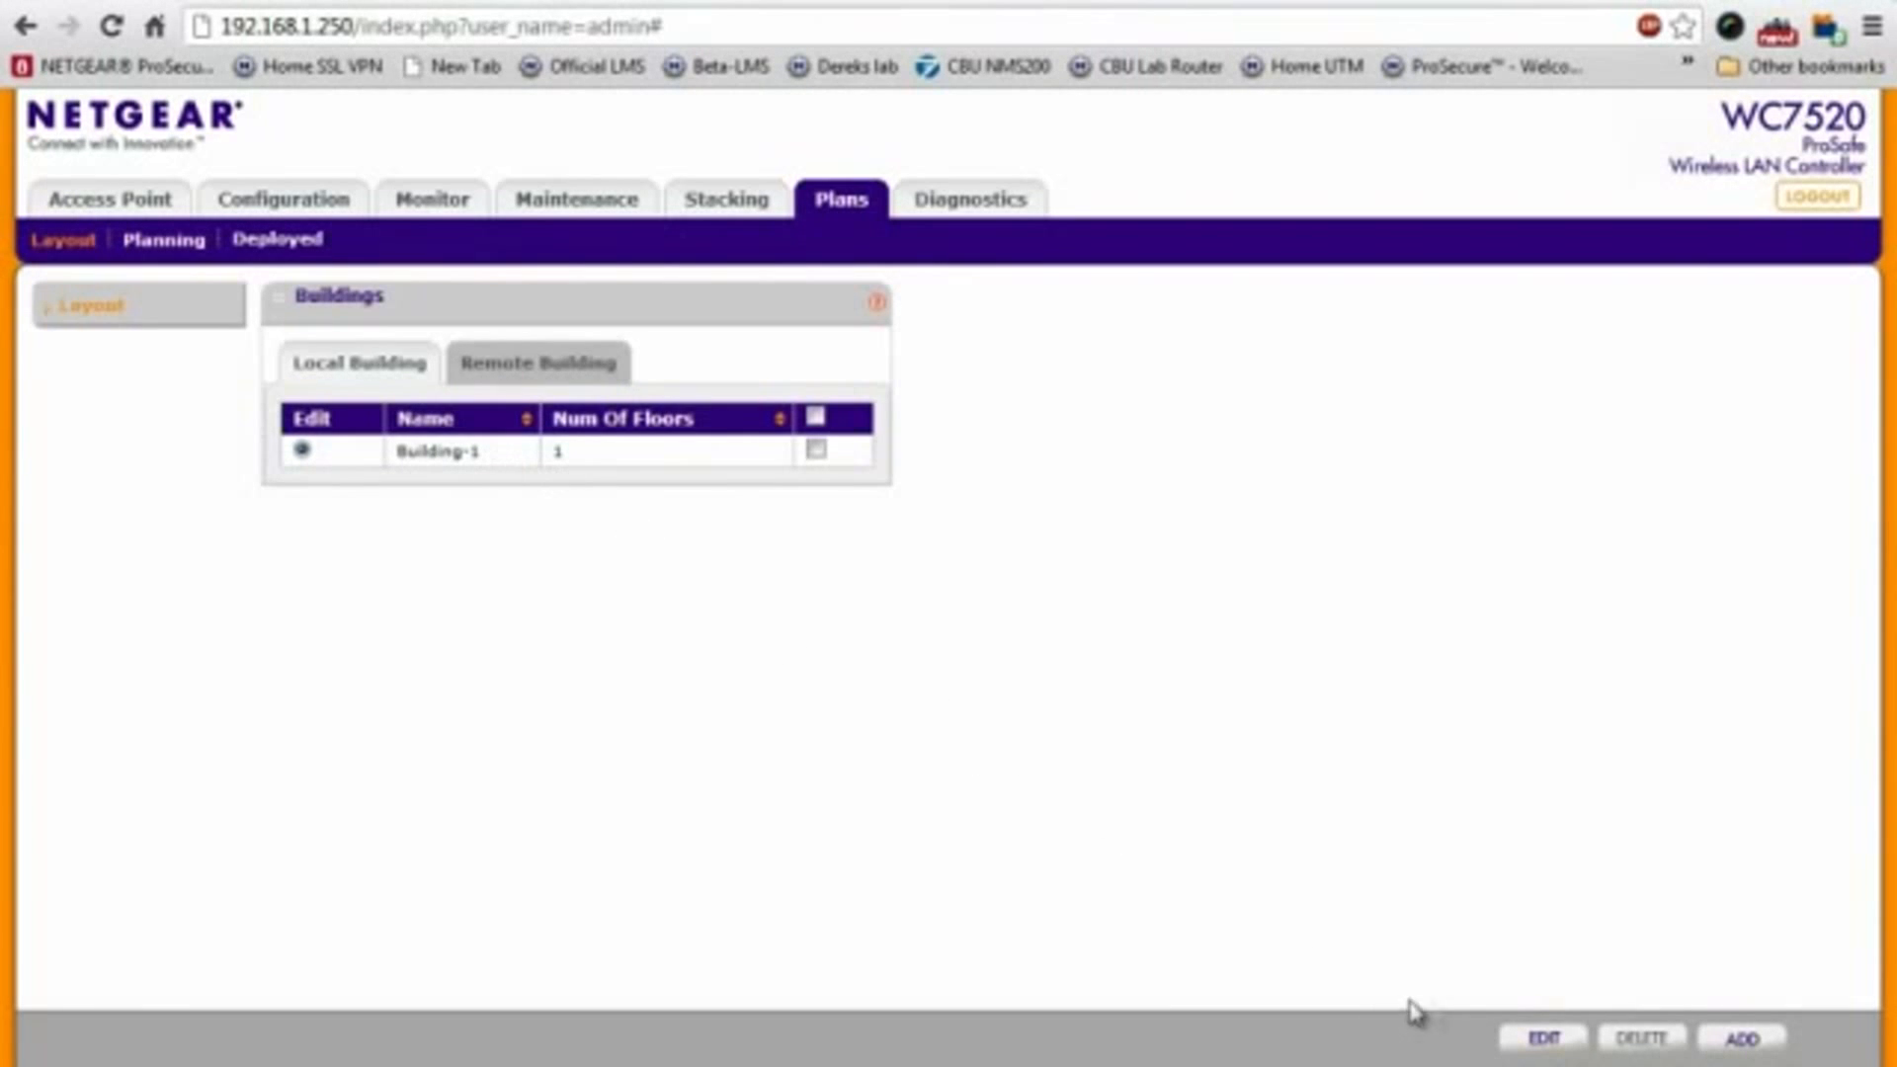
# Edit Building-1 Floor-1 to 50 by 92 metres with map image Floorplan-1a.jpg and confirm the repositioning notices
pyautogui.click(1540, 1037)
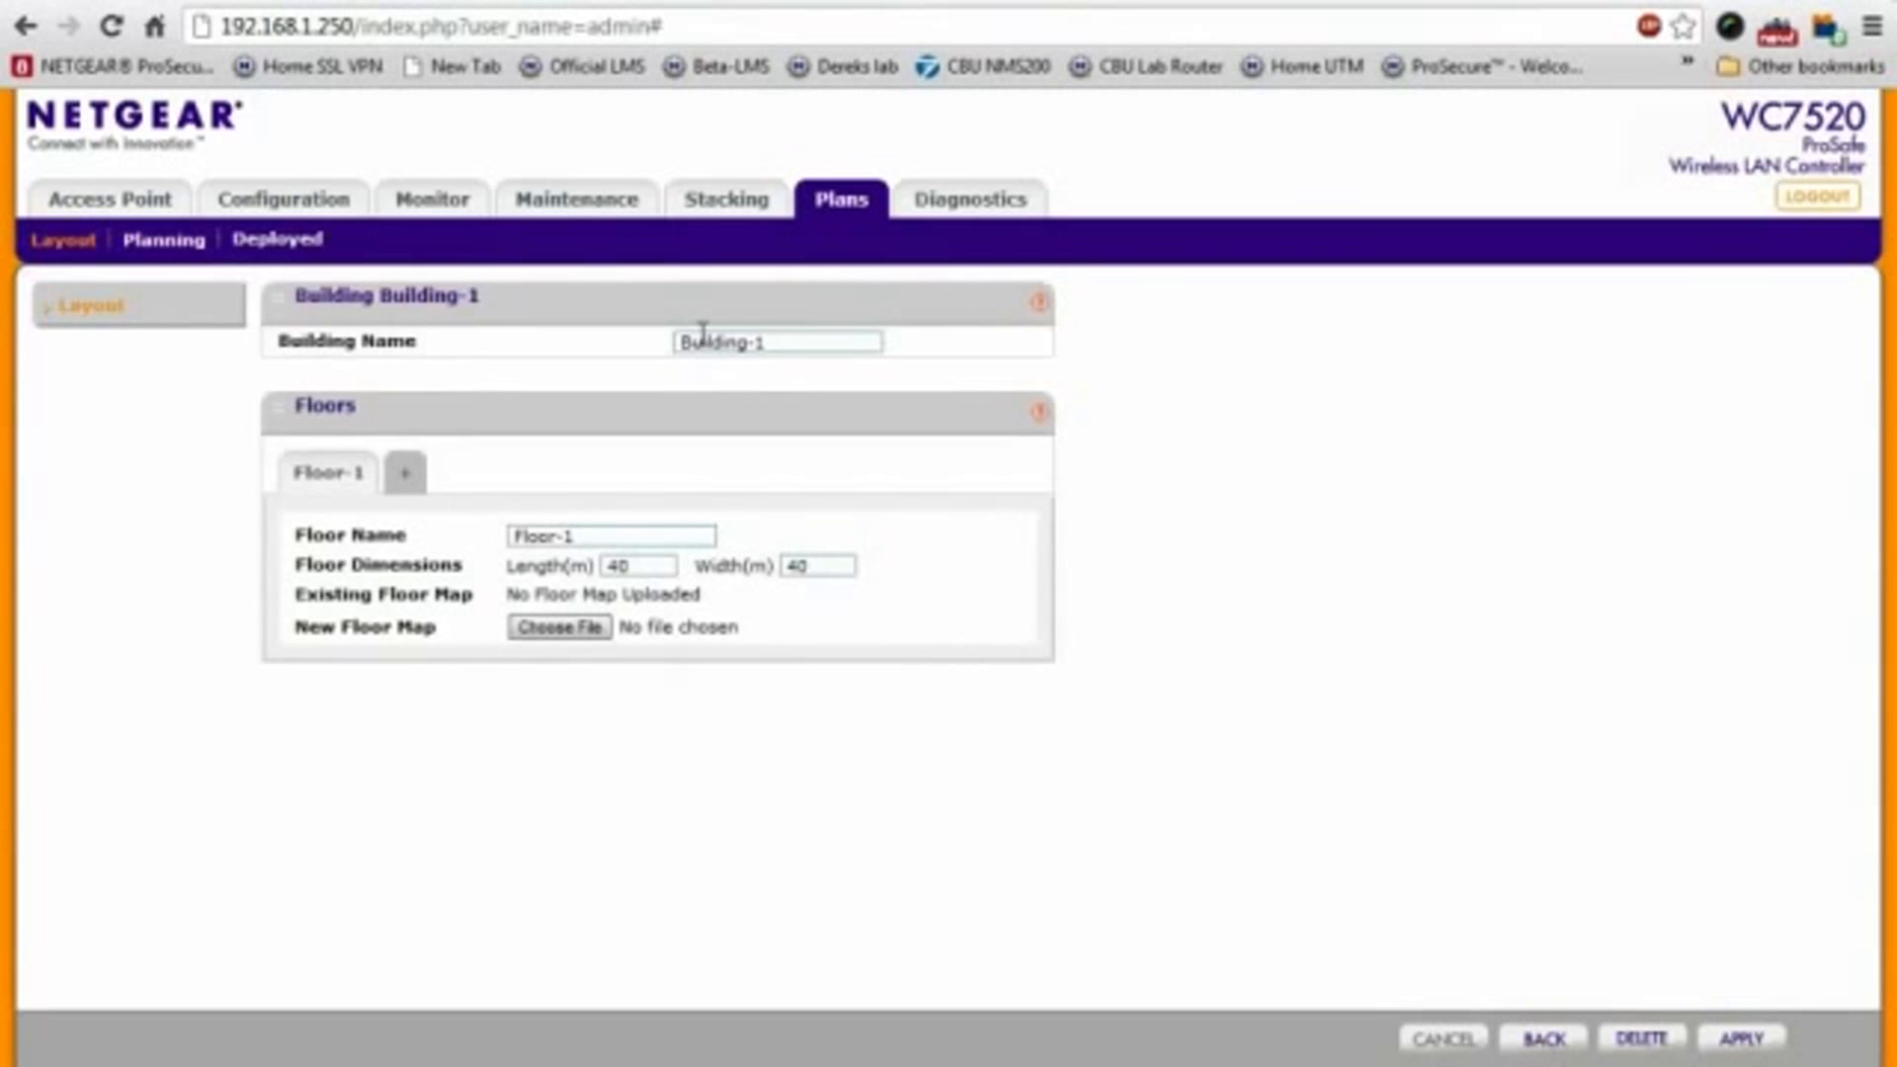
pyautogui.moveTo(704, 445)
pyautogui.write('92')
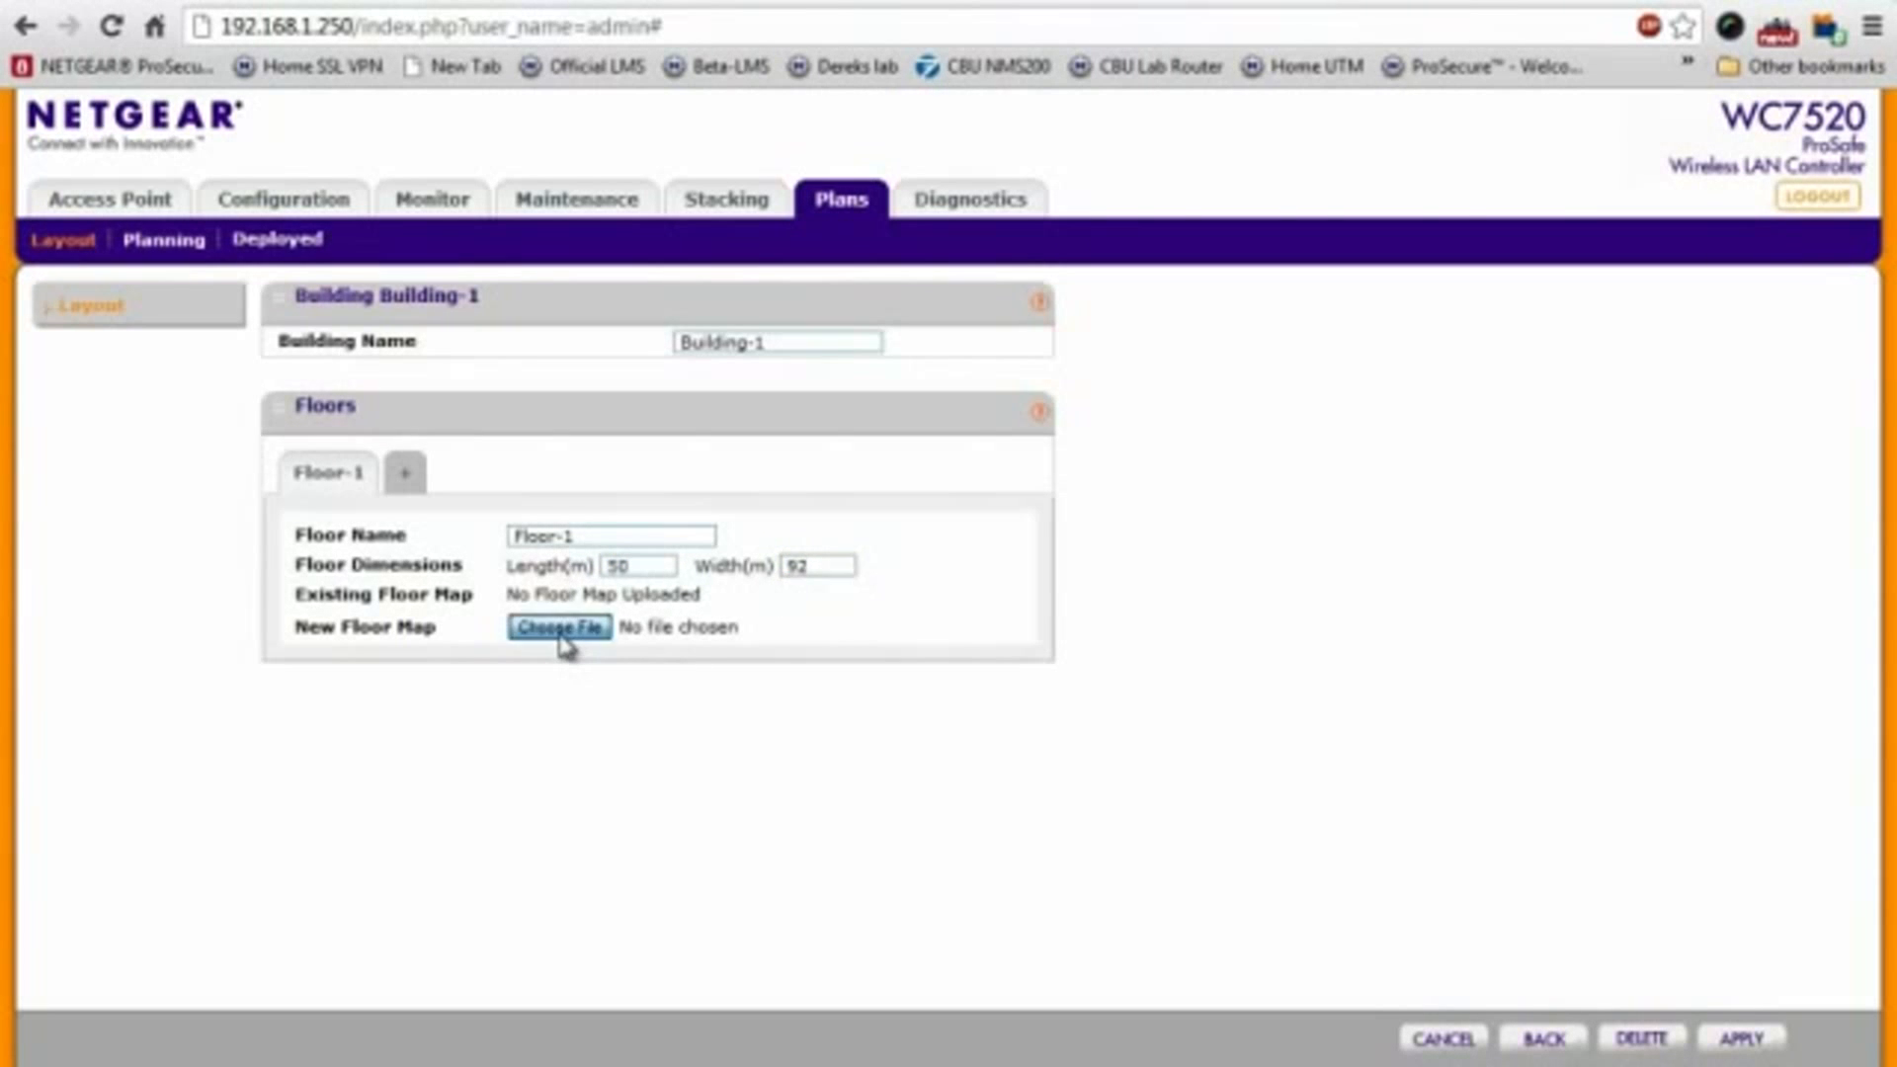
pyautogui.click(559, 626)
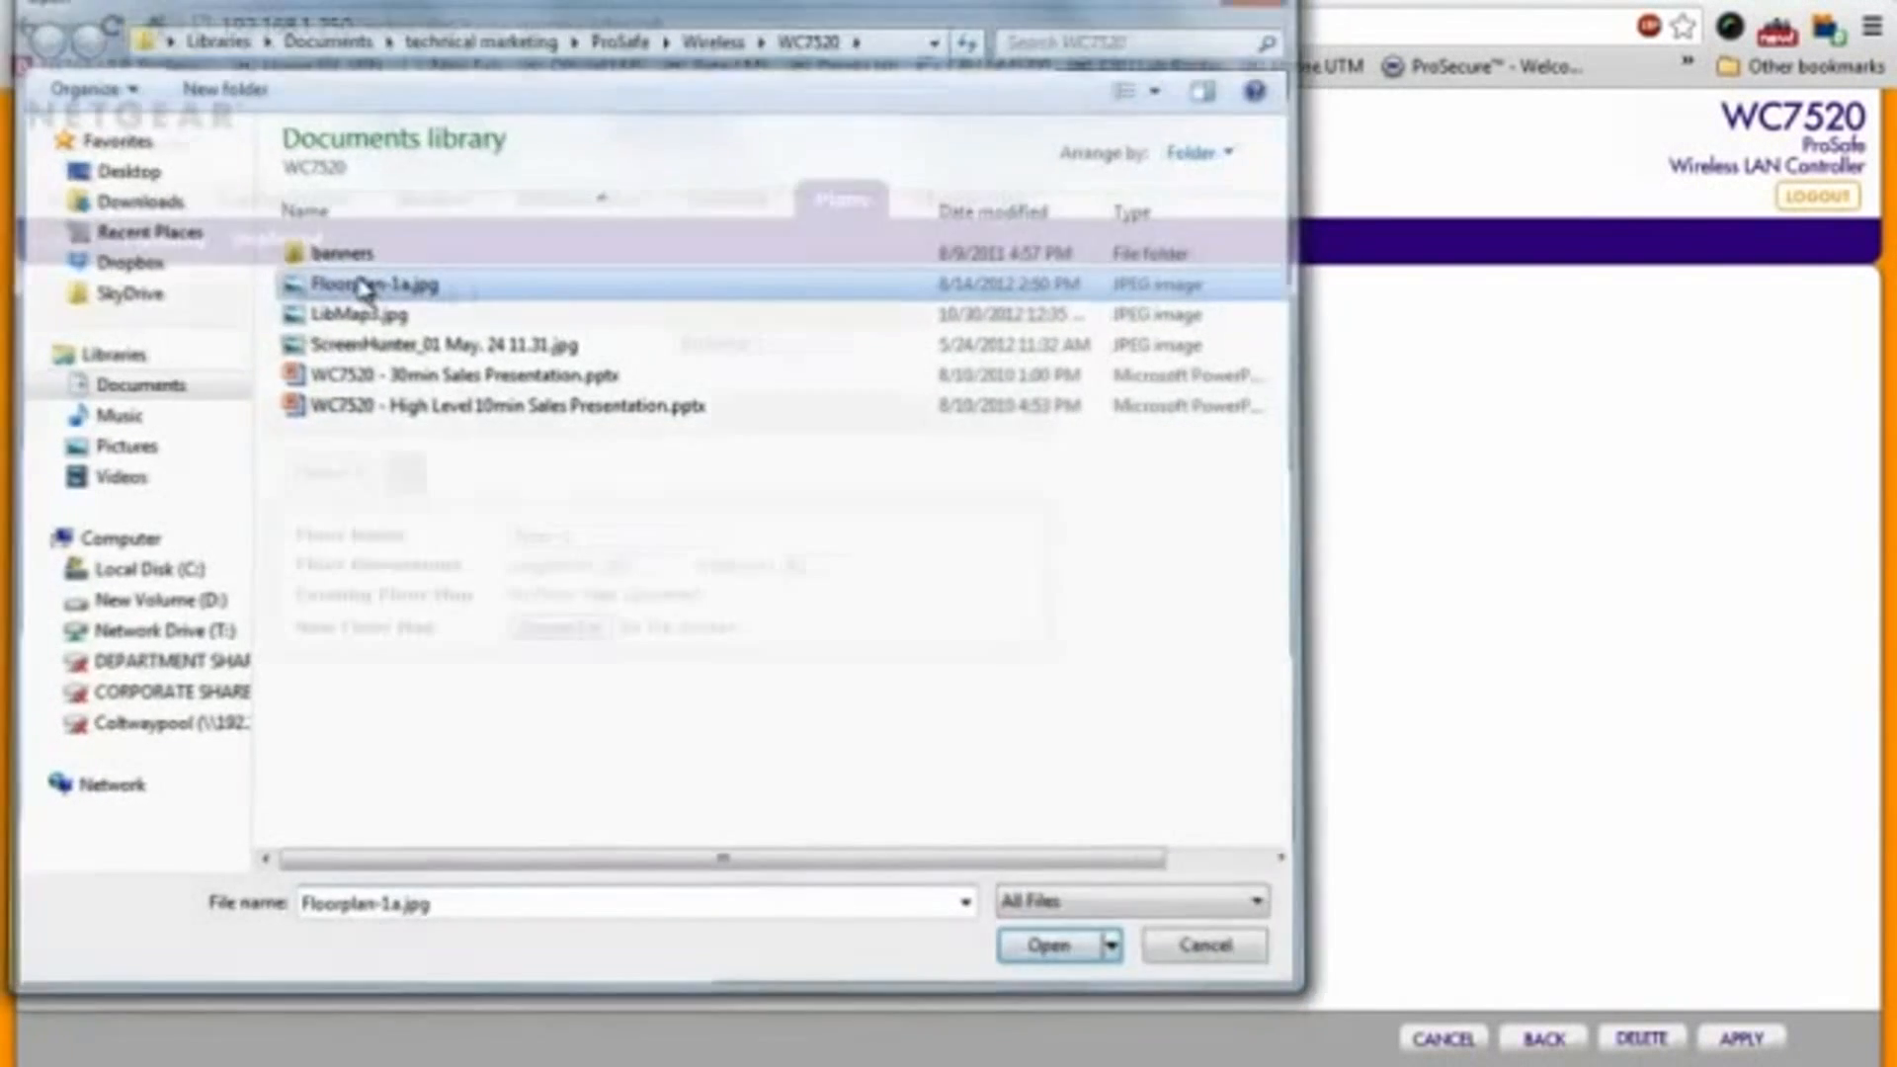
pyautogui.click(1047, 944)
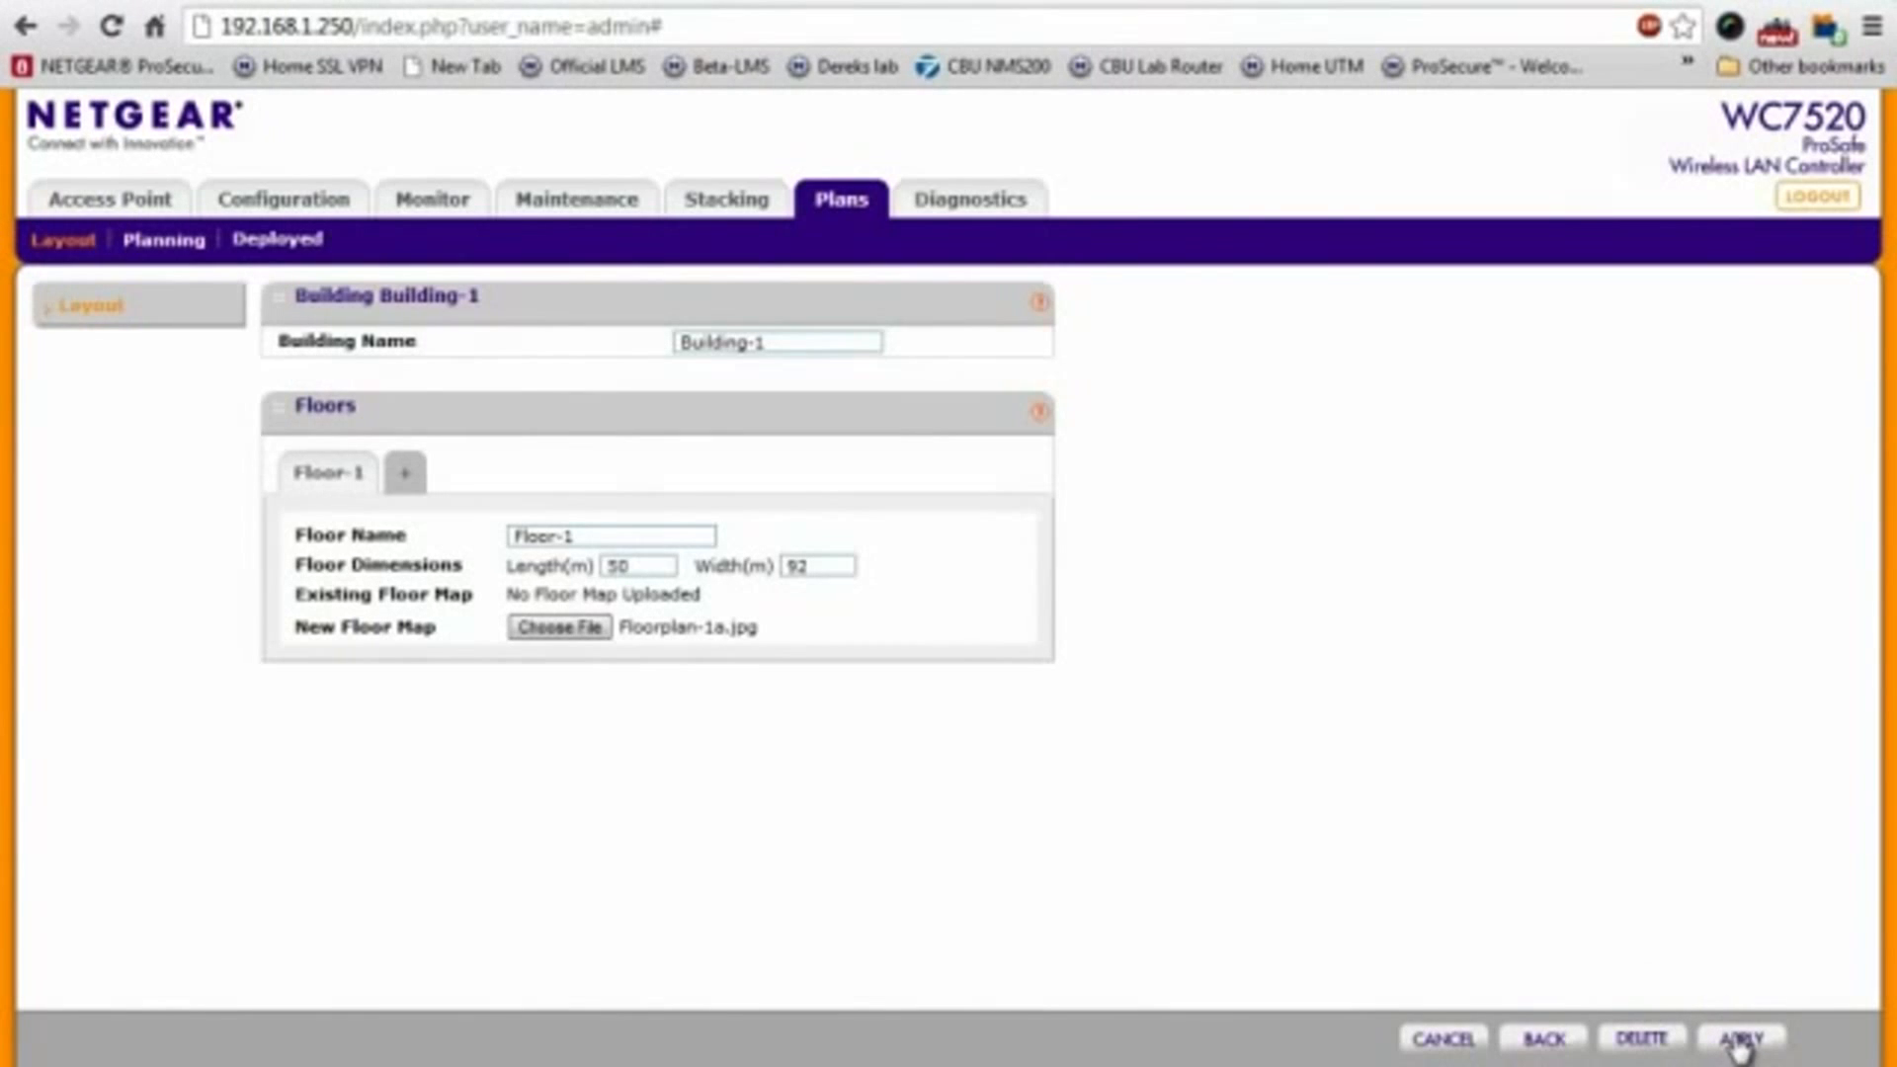
pyautogui.click(1739, 1037)
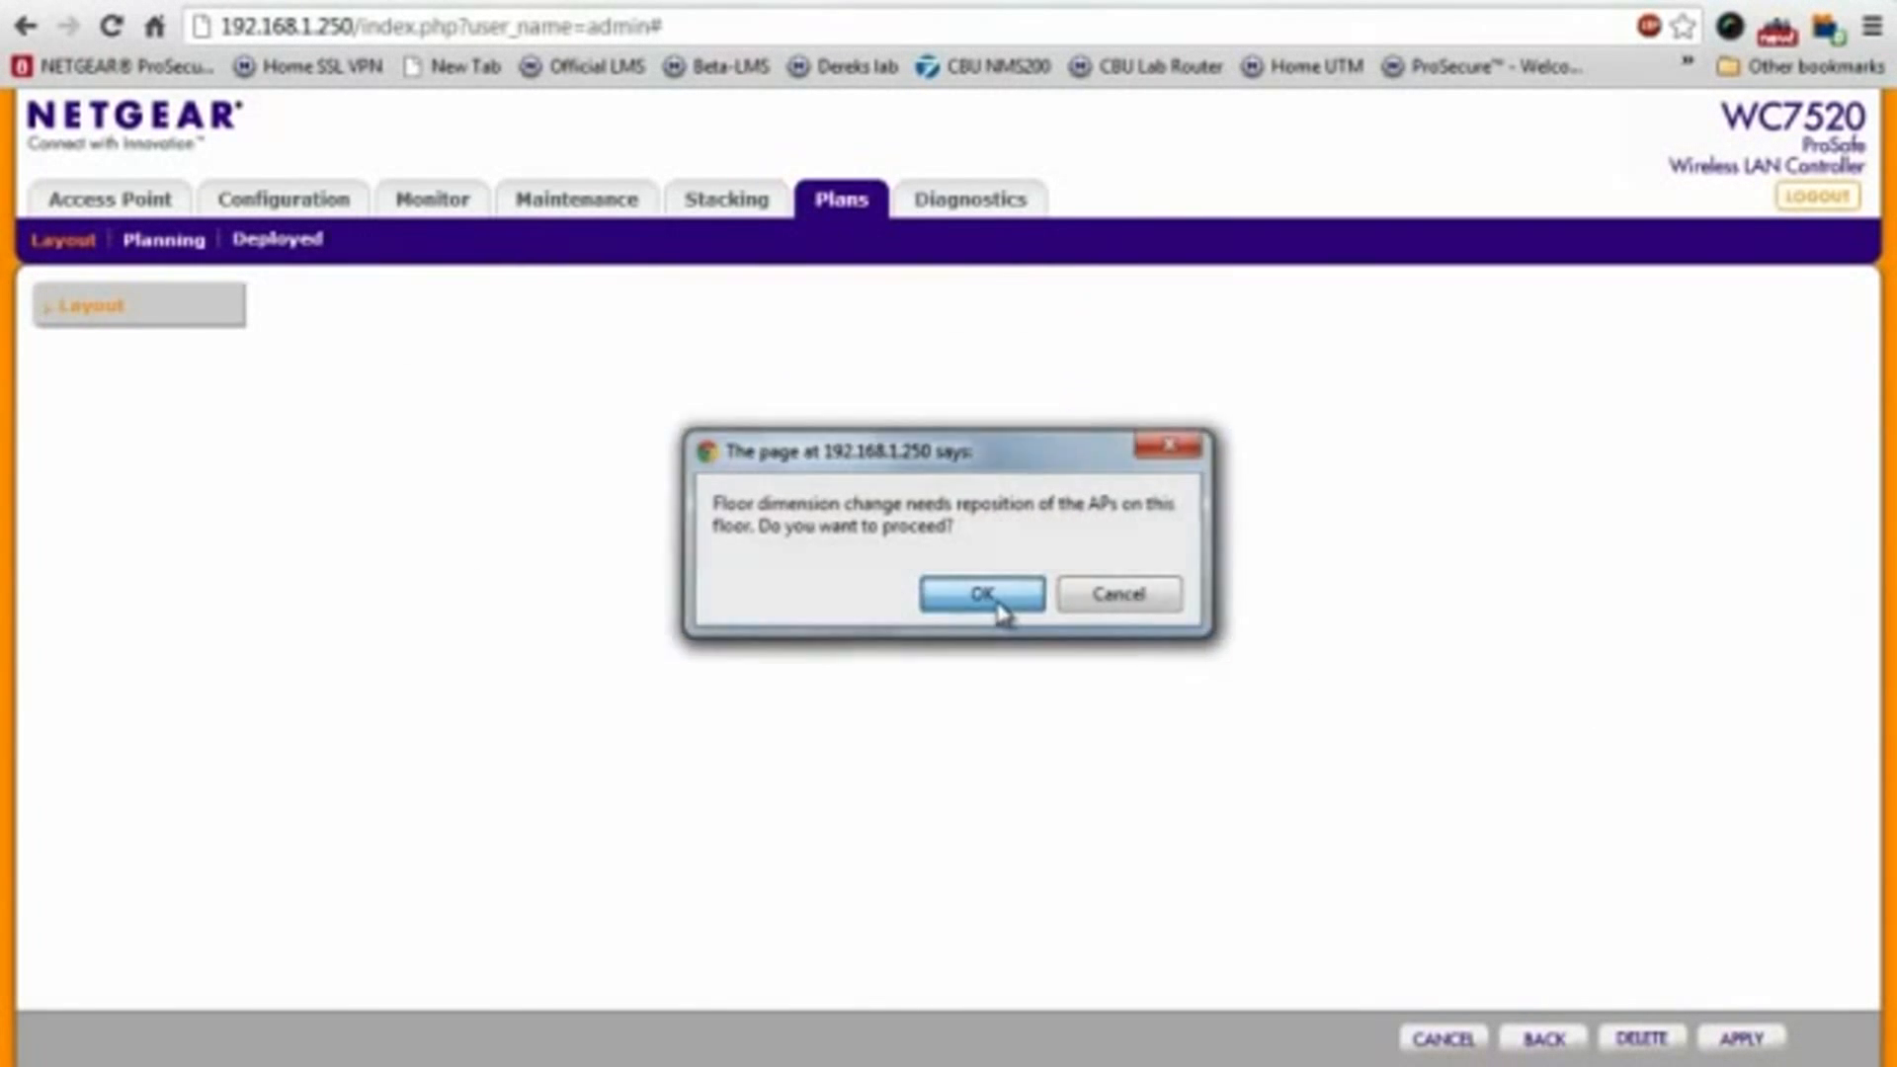
pyautogui.click(980, 594)
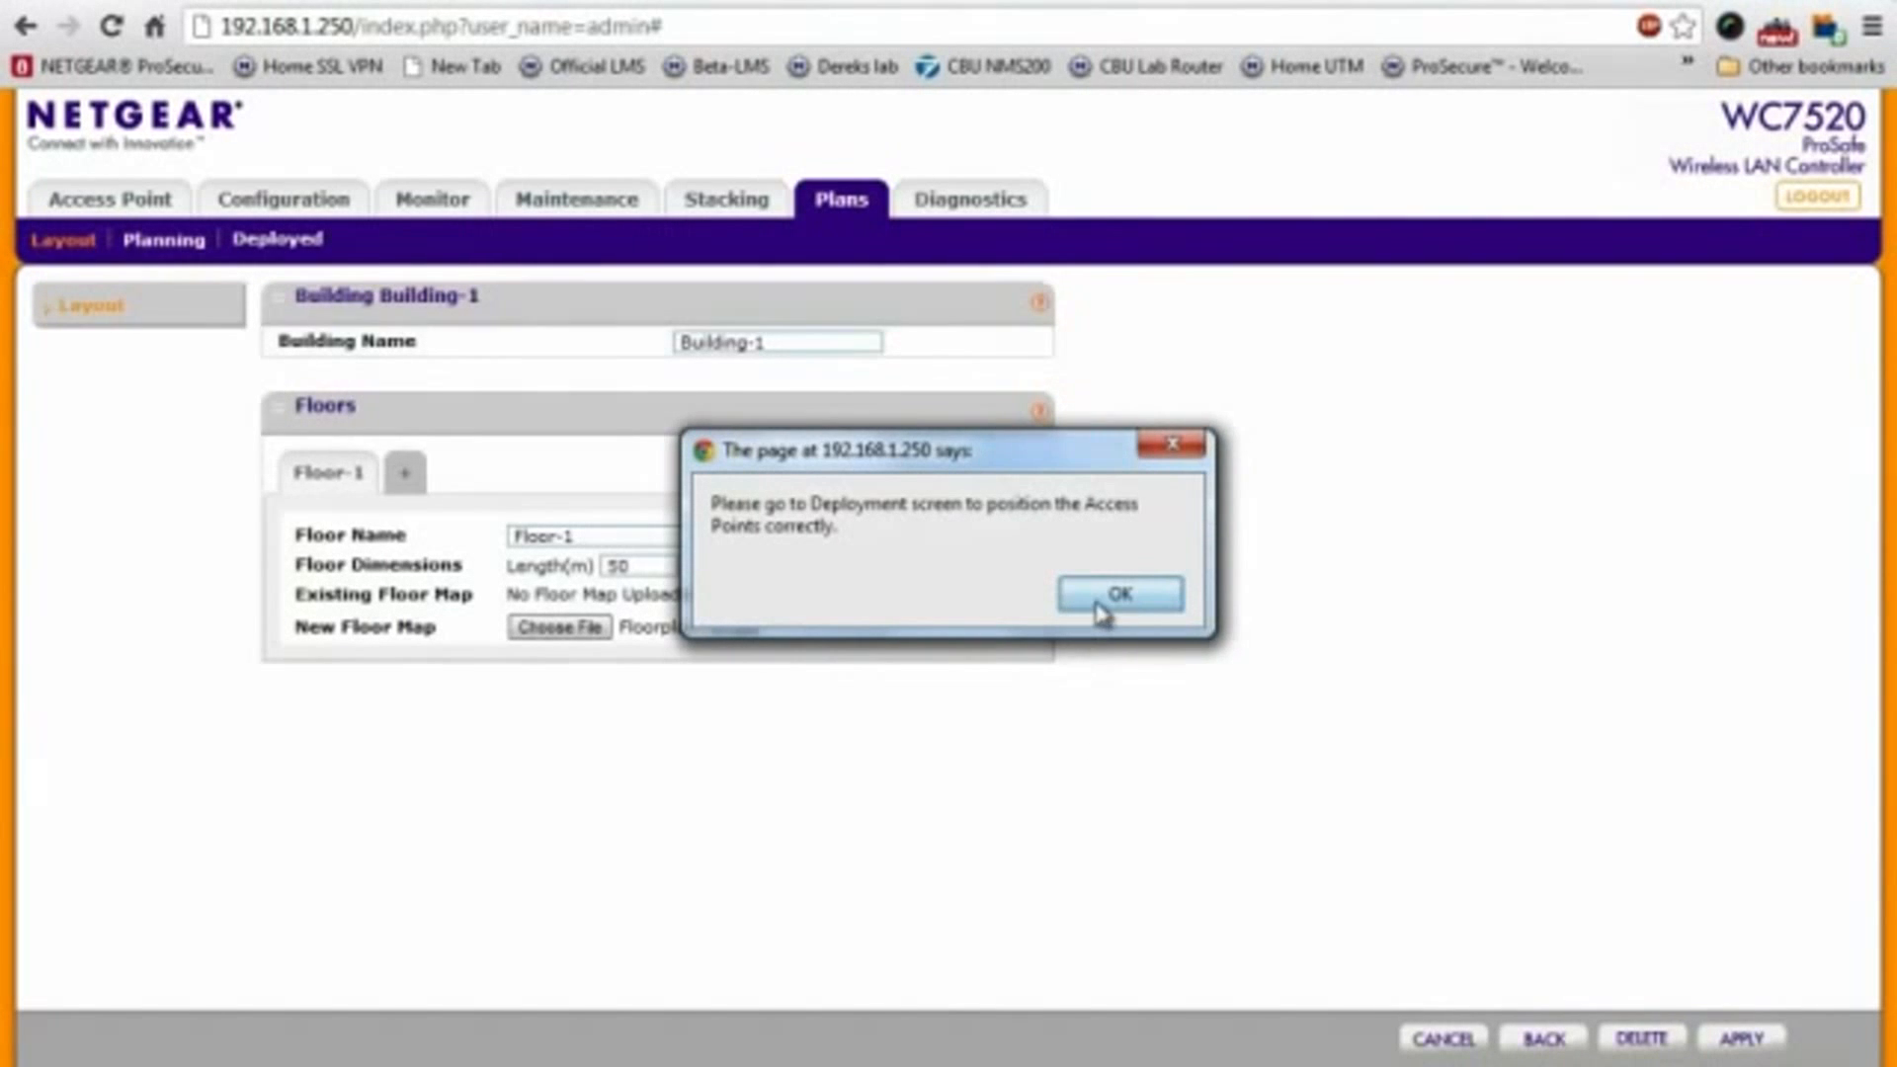
pyautogui.click(1119, 595)
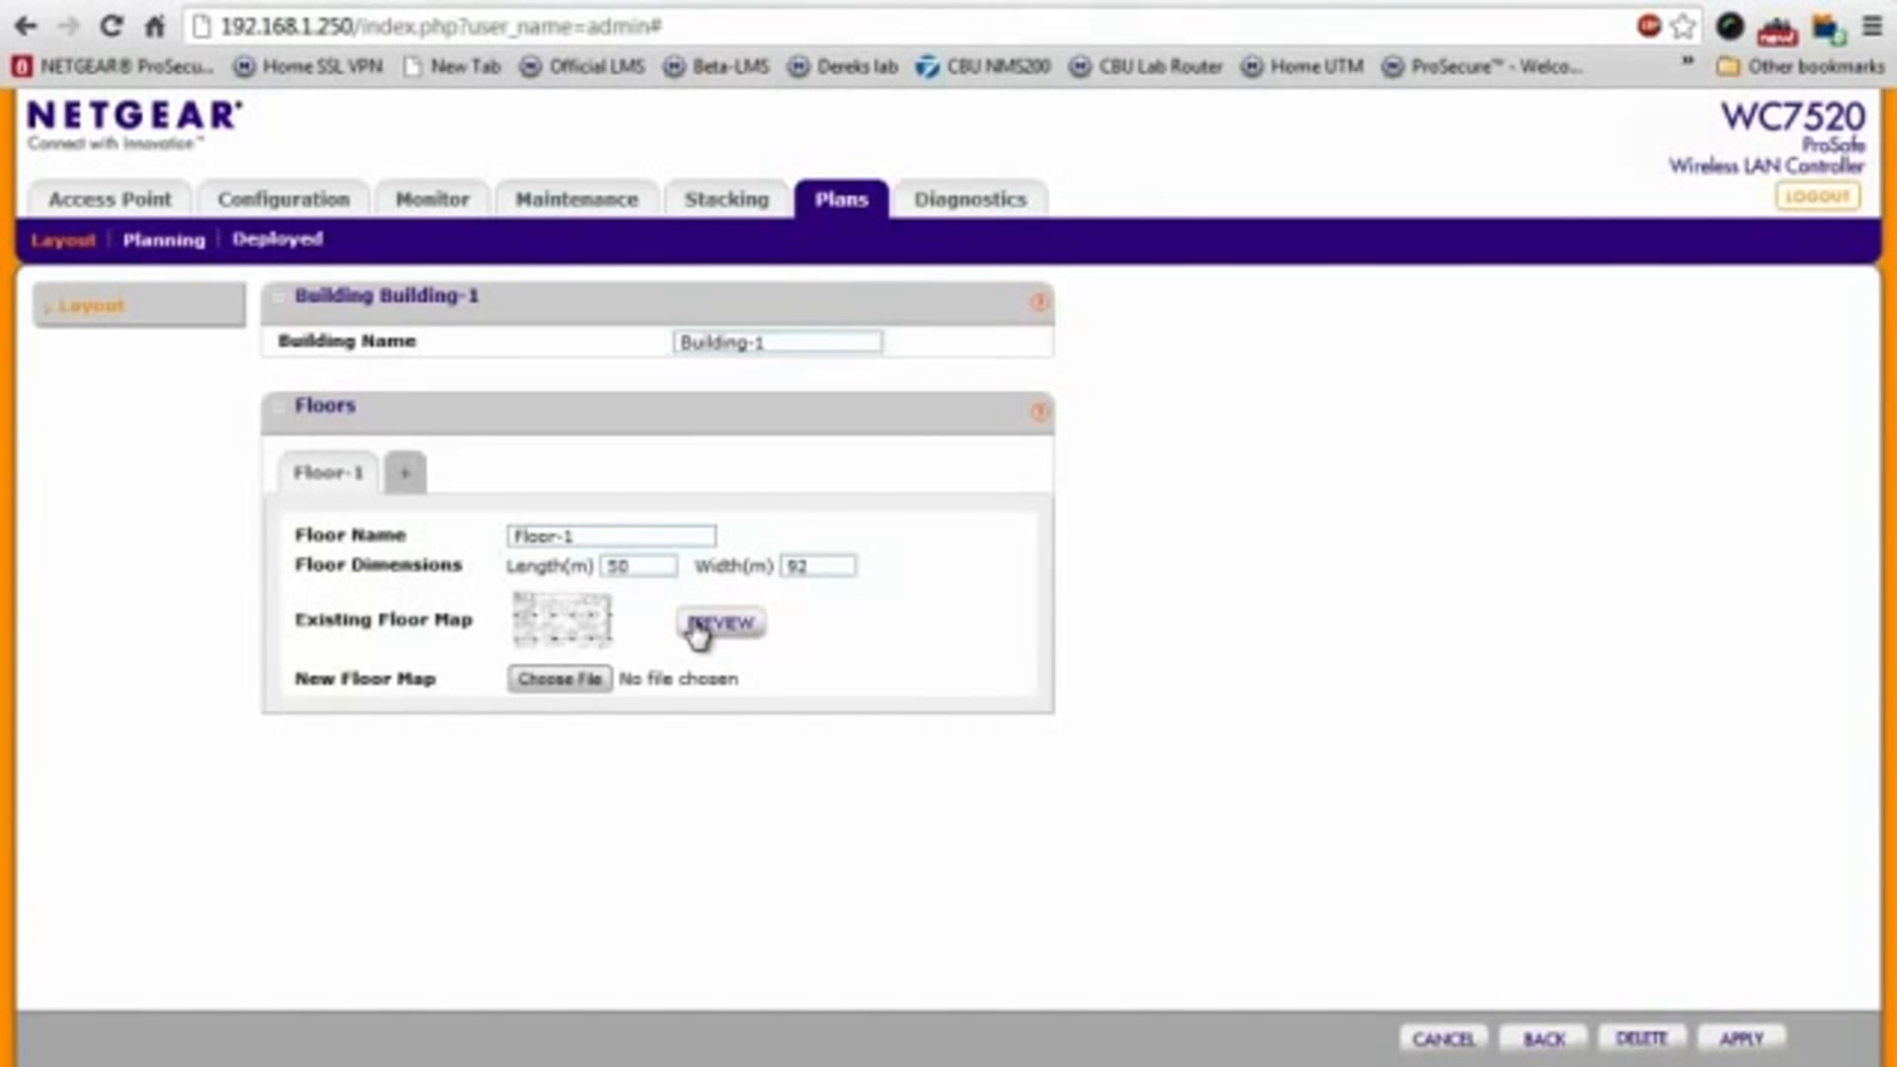
pyautogui.moveTo(224, 174)
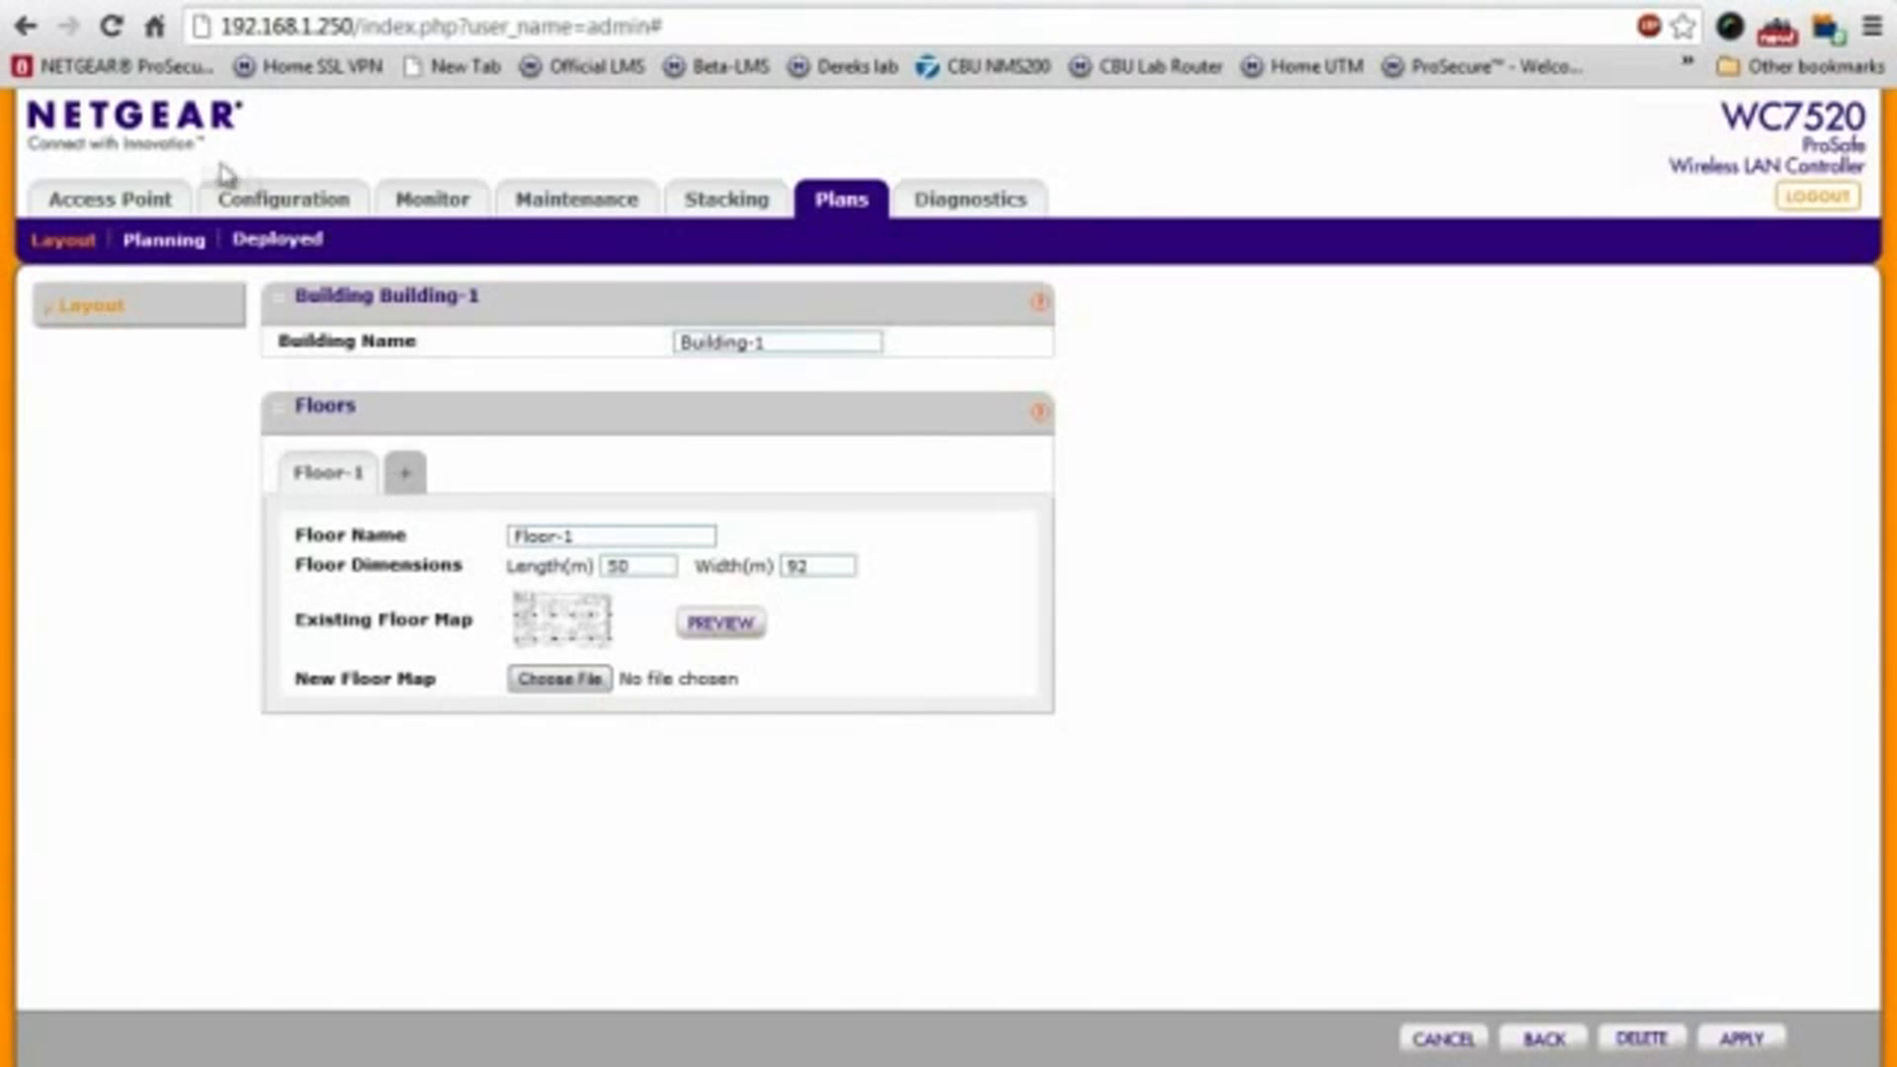
pyautogui.moveTo(164, 239)
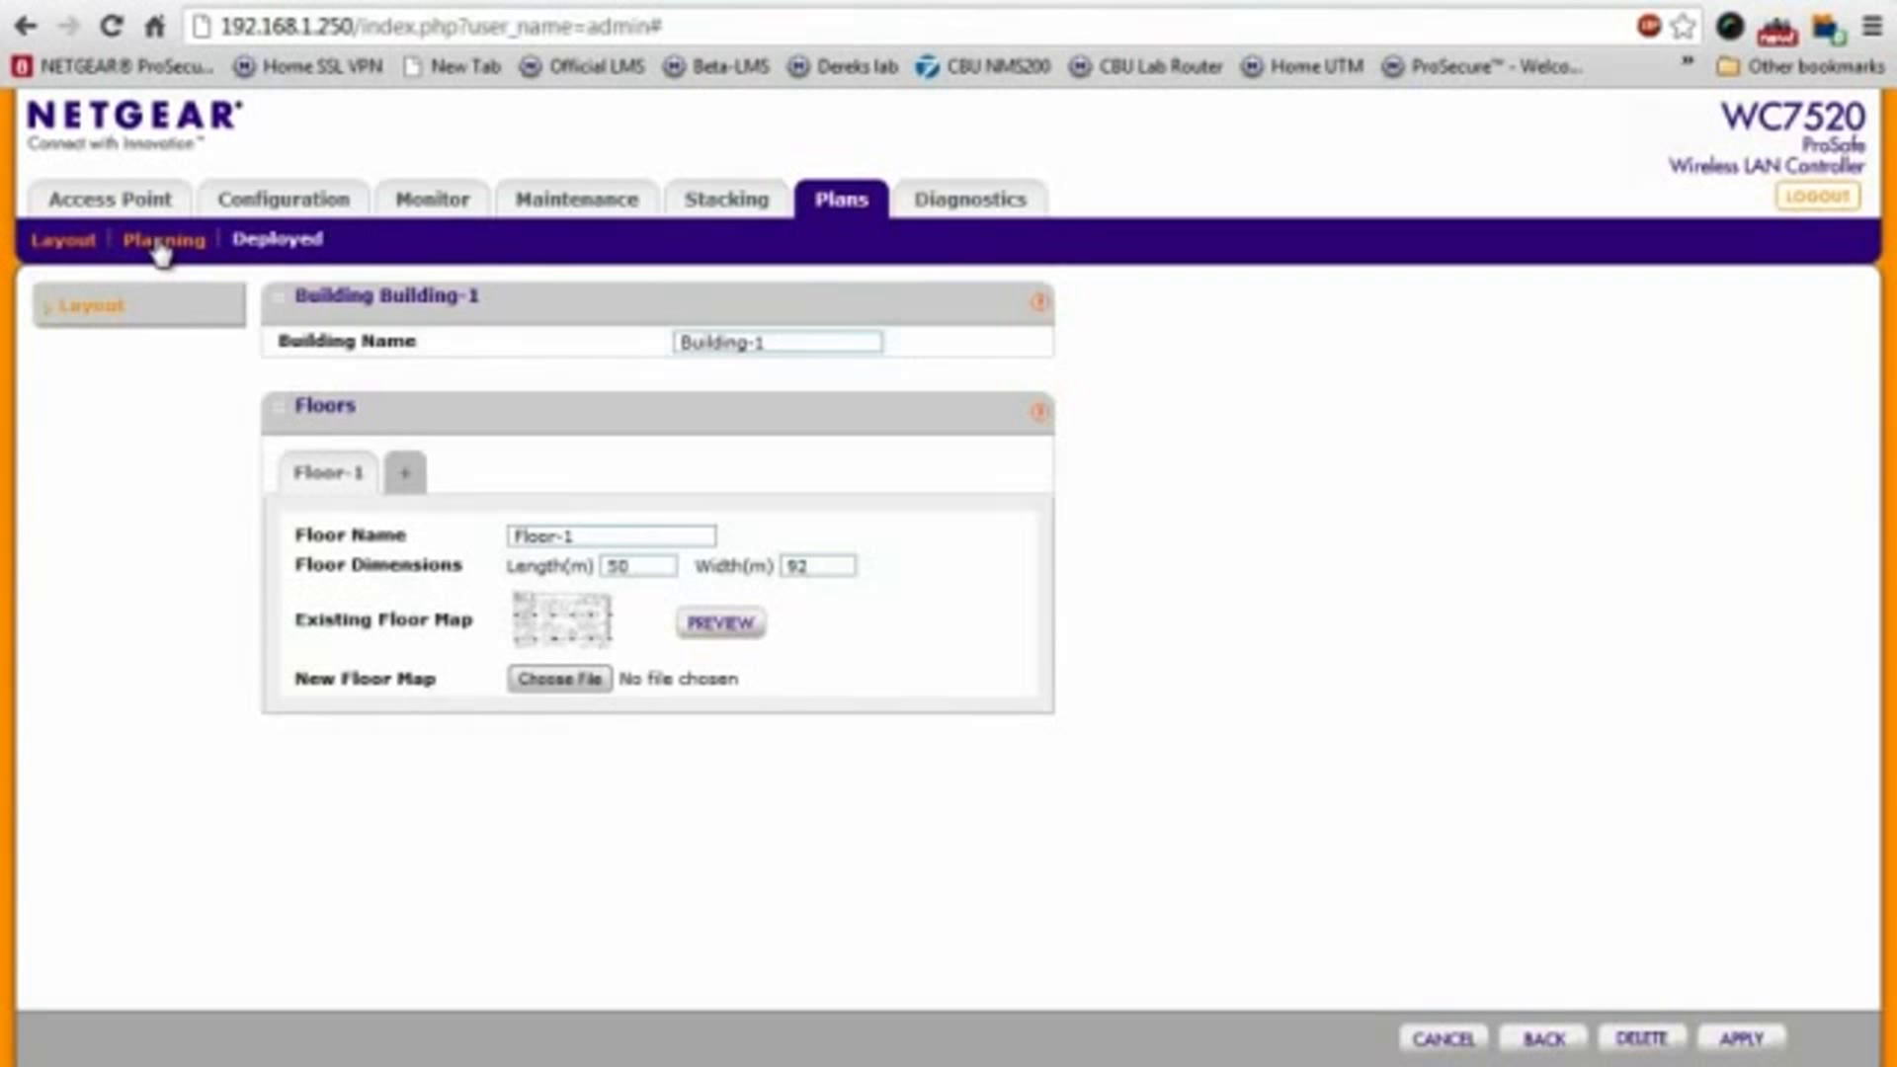
# Estimate Floor-1 coverage at signal quality 80, yielding 9 access points, and view the heat map
pyautogui.click(162, 239)
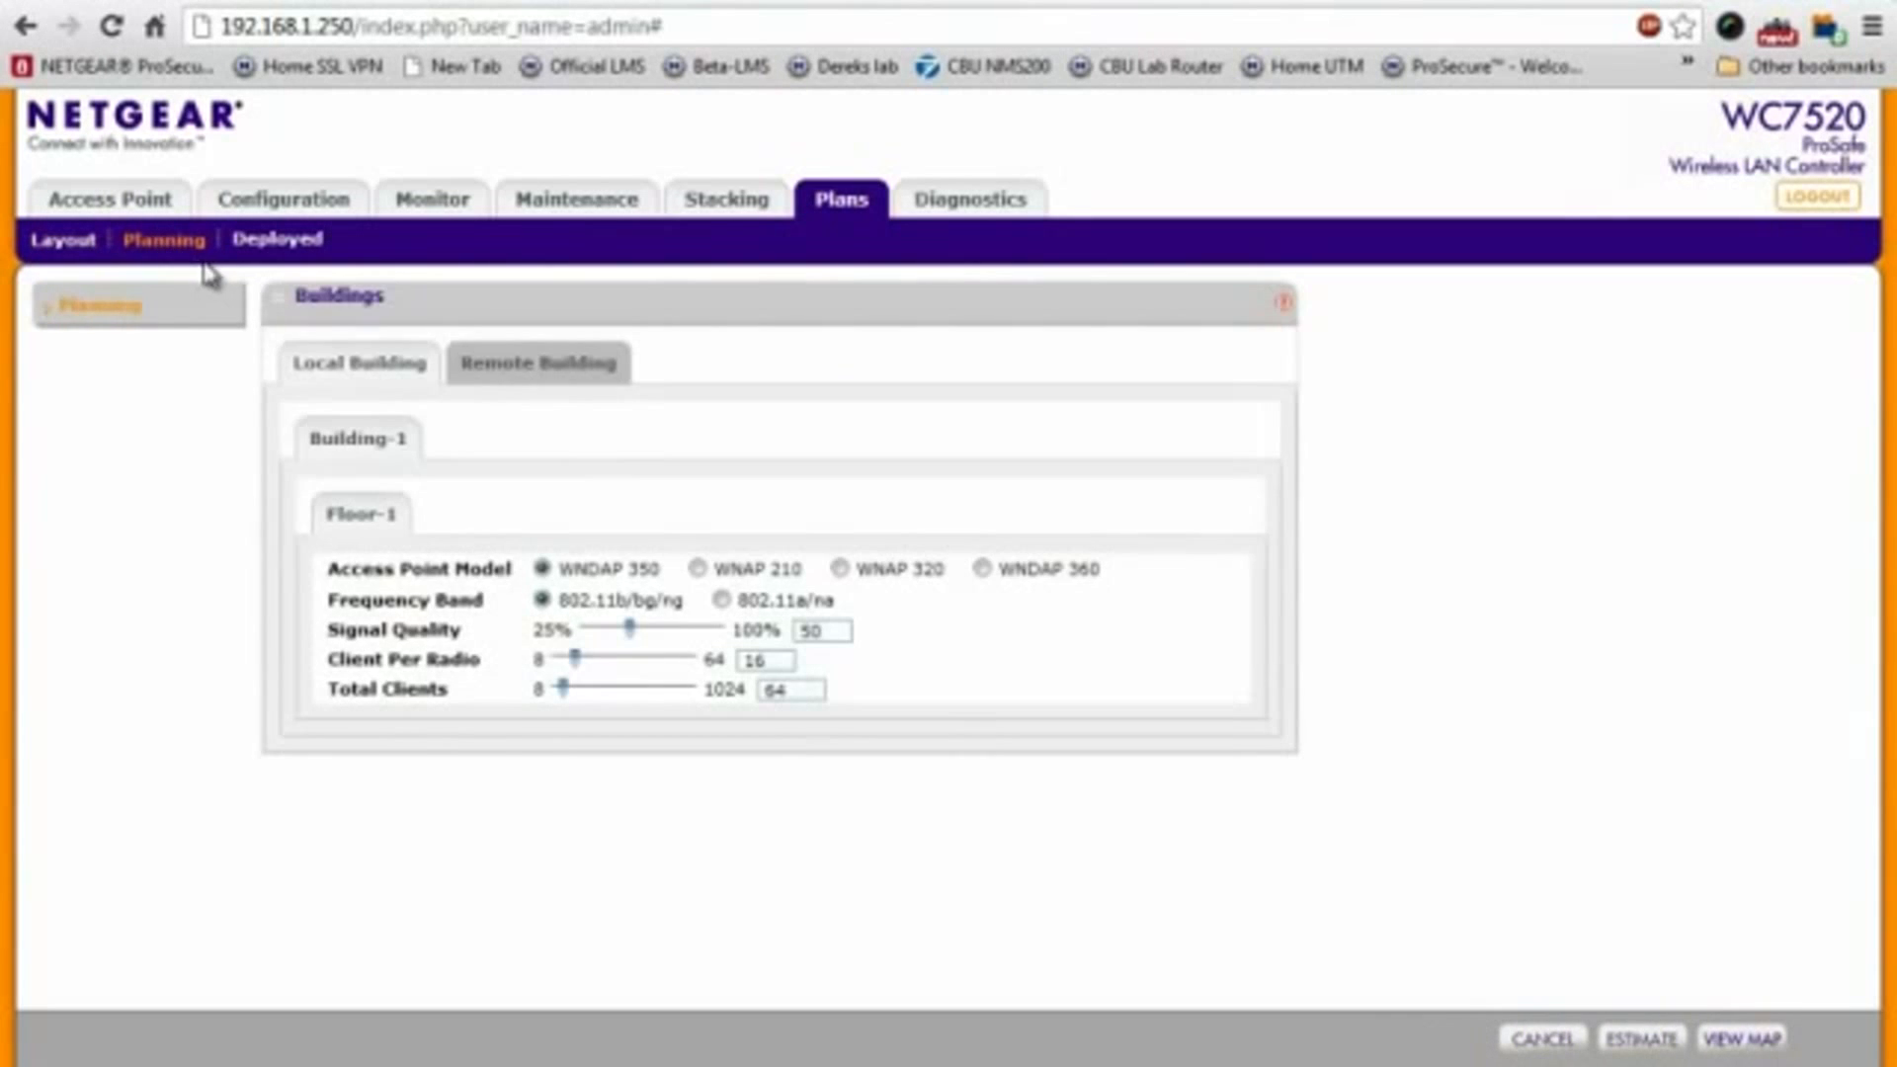
pyautogui.moveTo(711, 595)
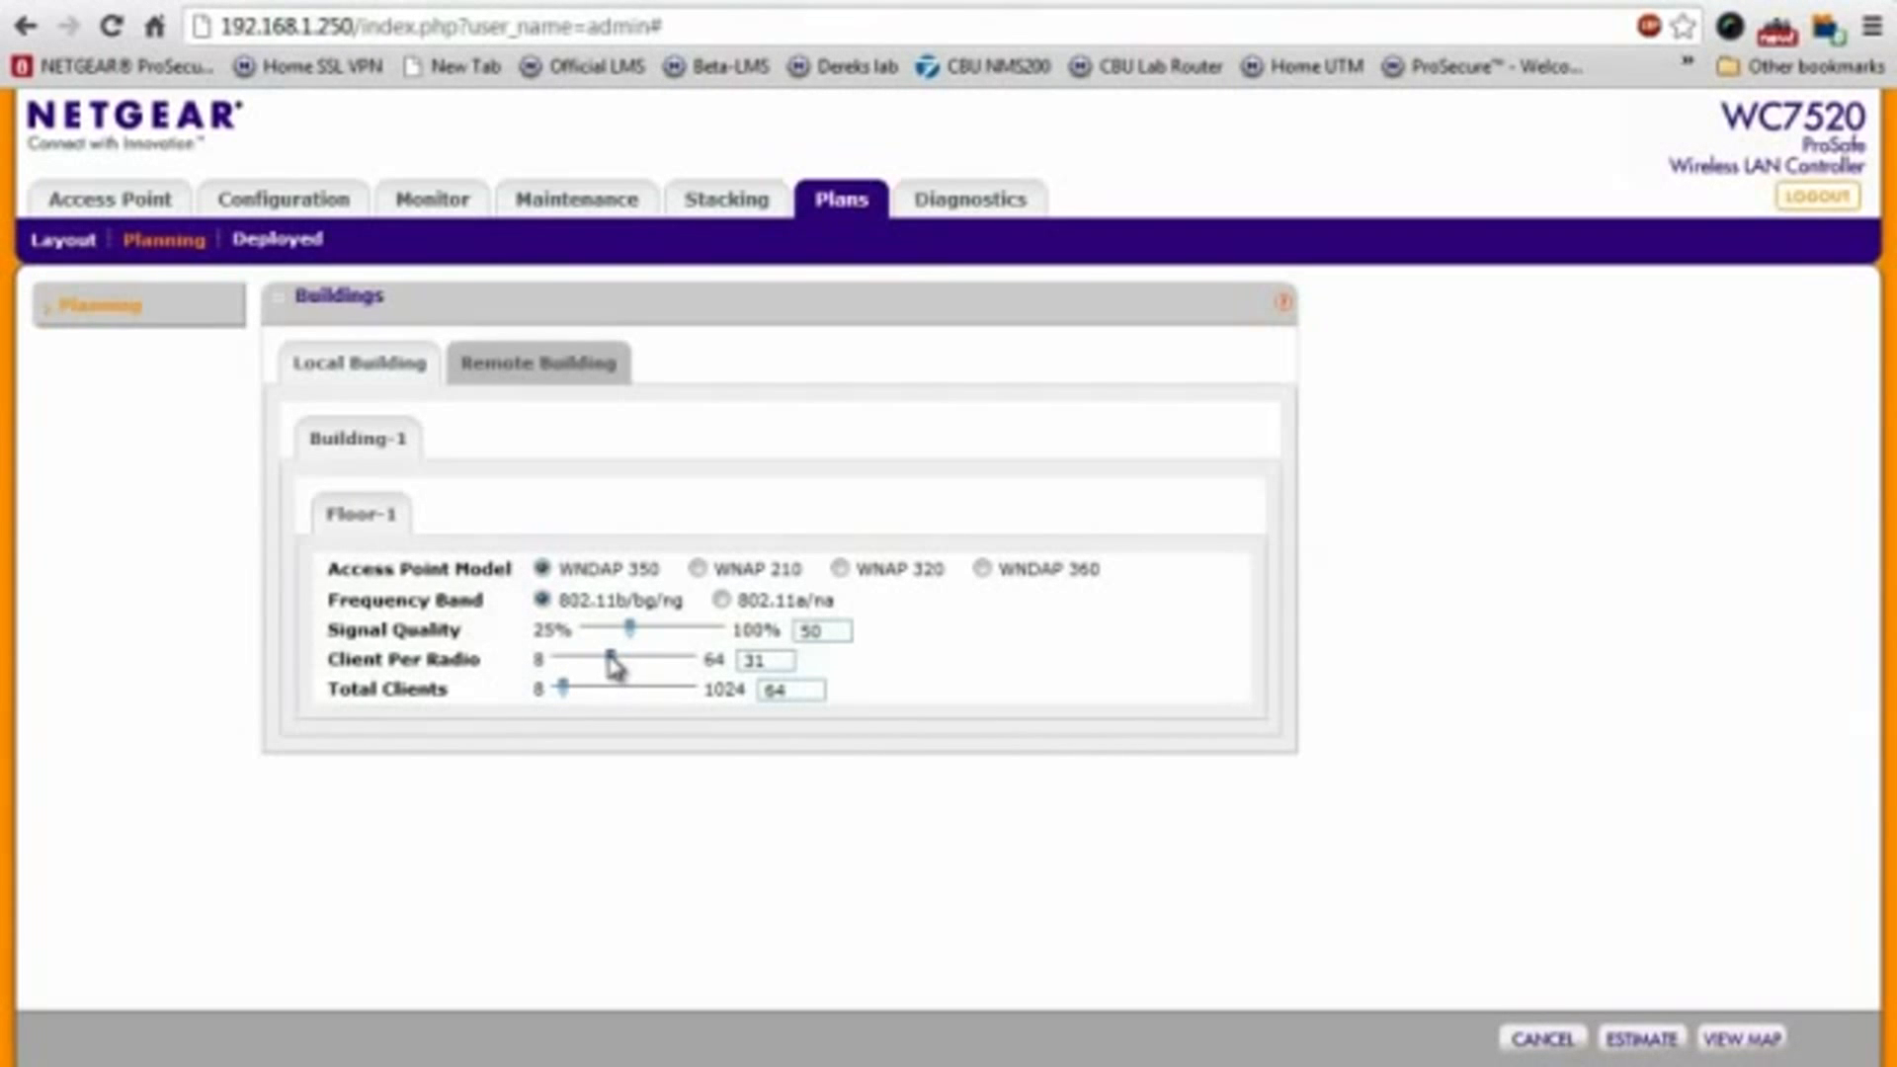
pyautogui.moveTo(629, 627)
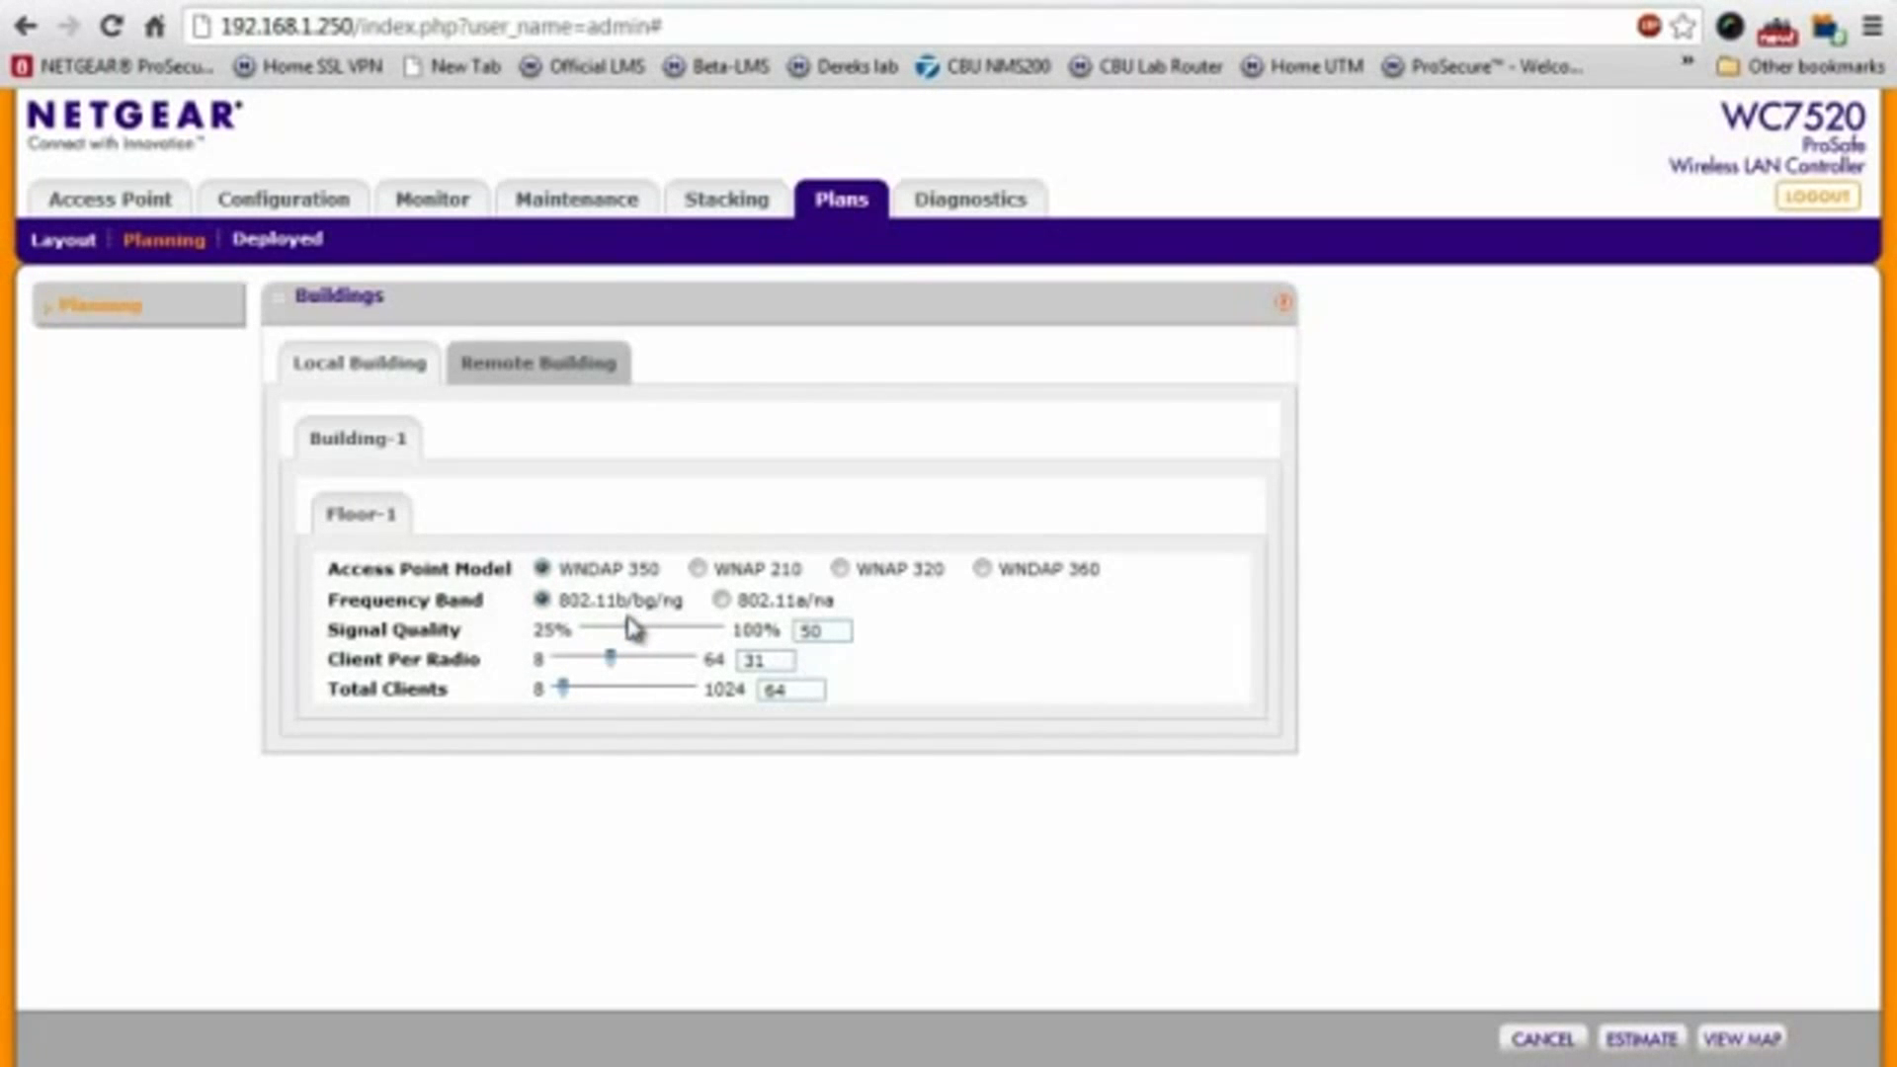
pyautogui.moveTo(629, 636)
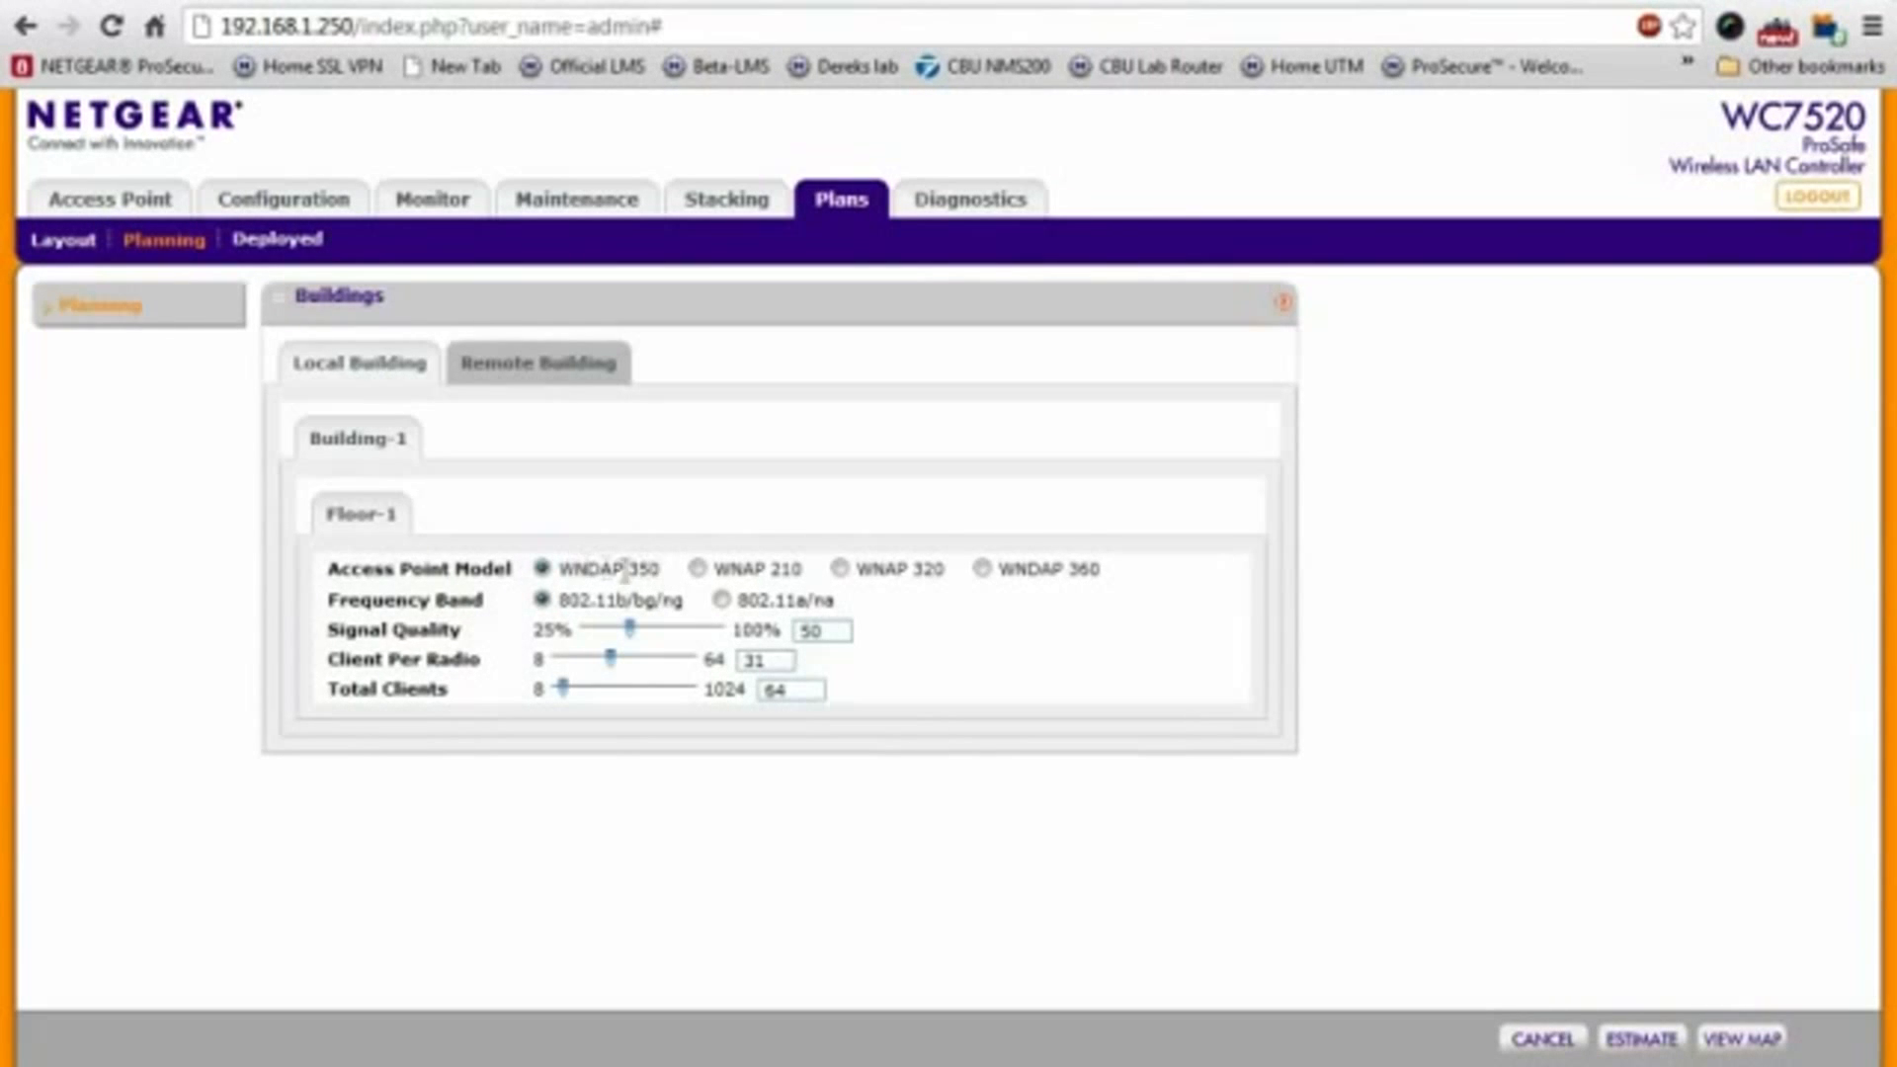
pyautogui.moveTo(688, 606)
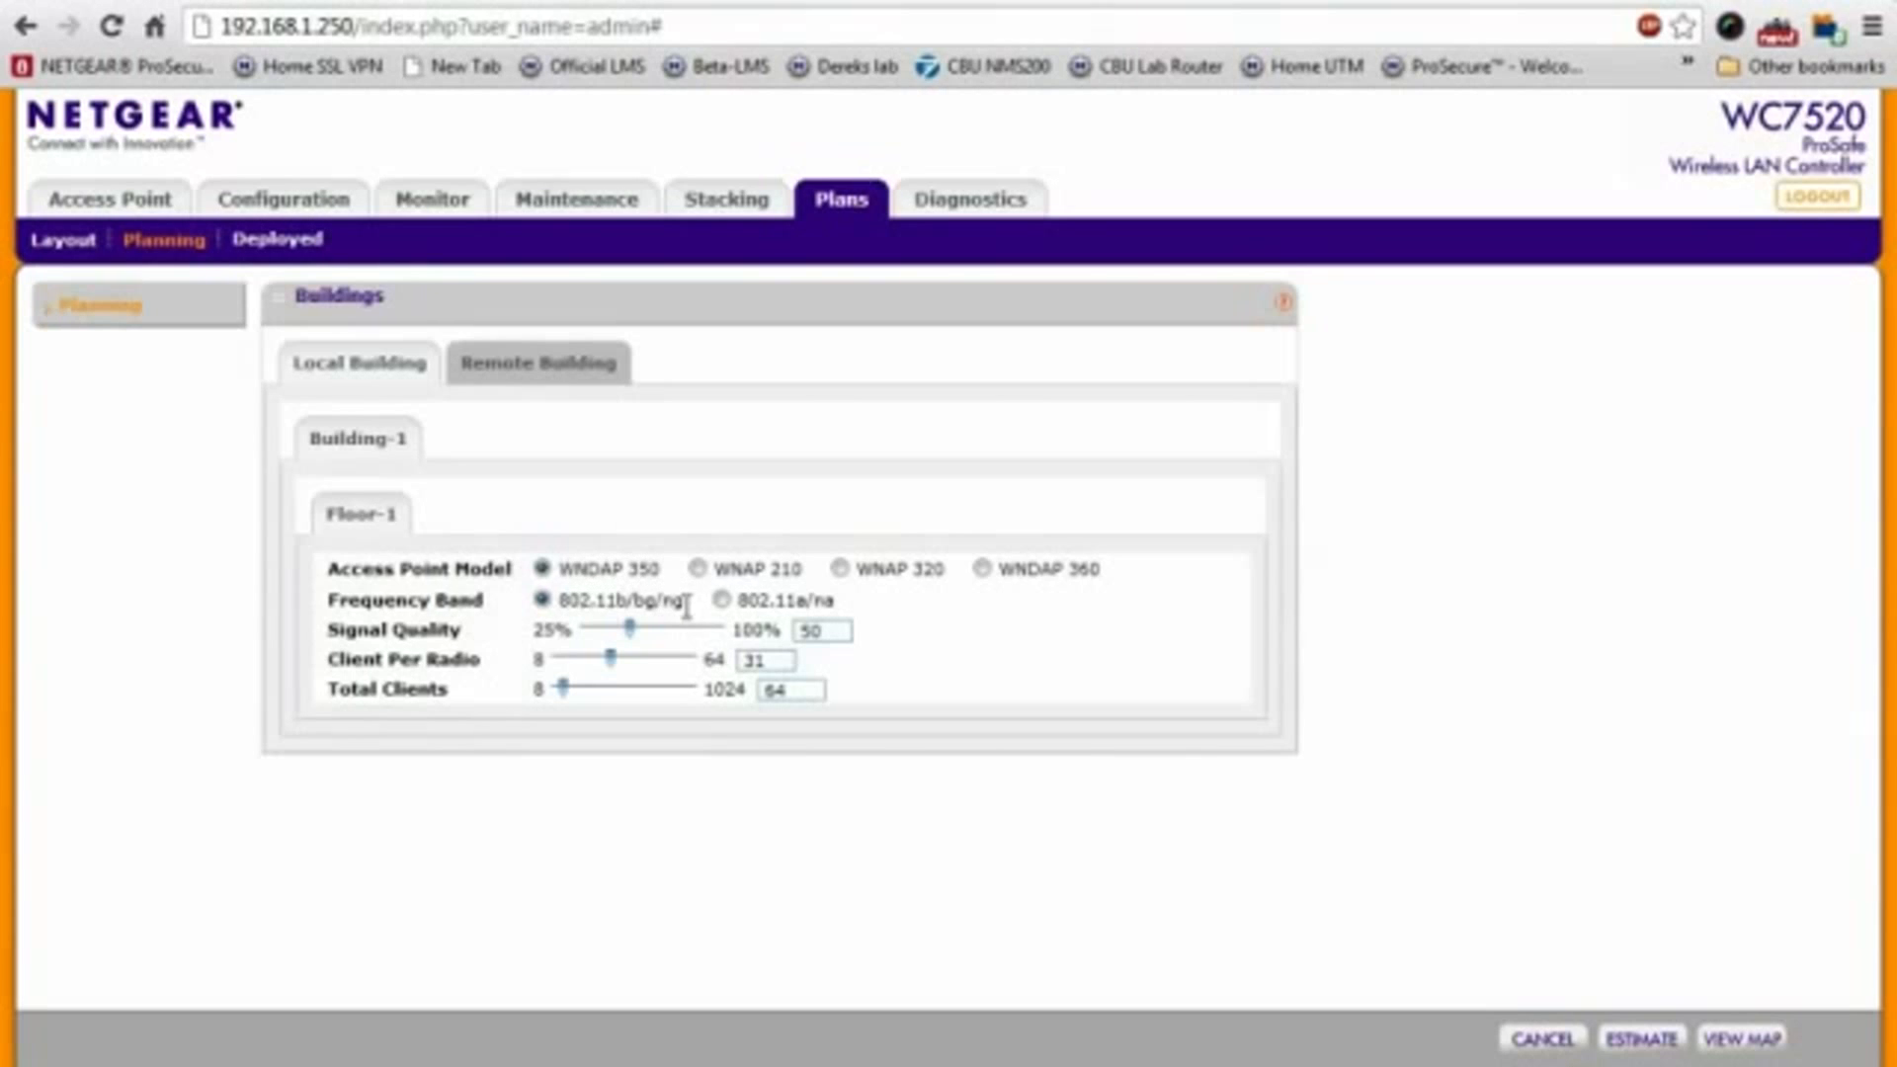
pyautogui.moveTo(648, 626)
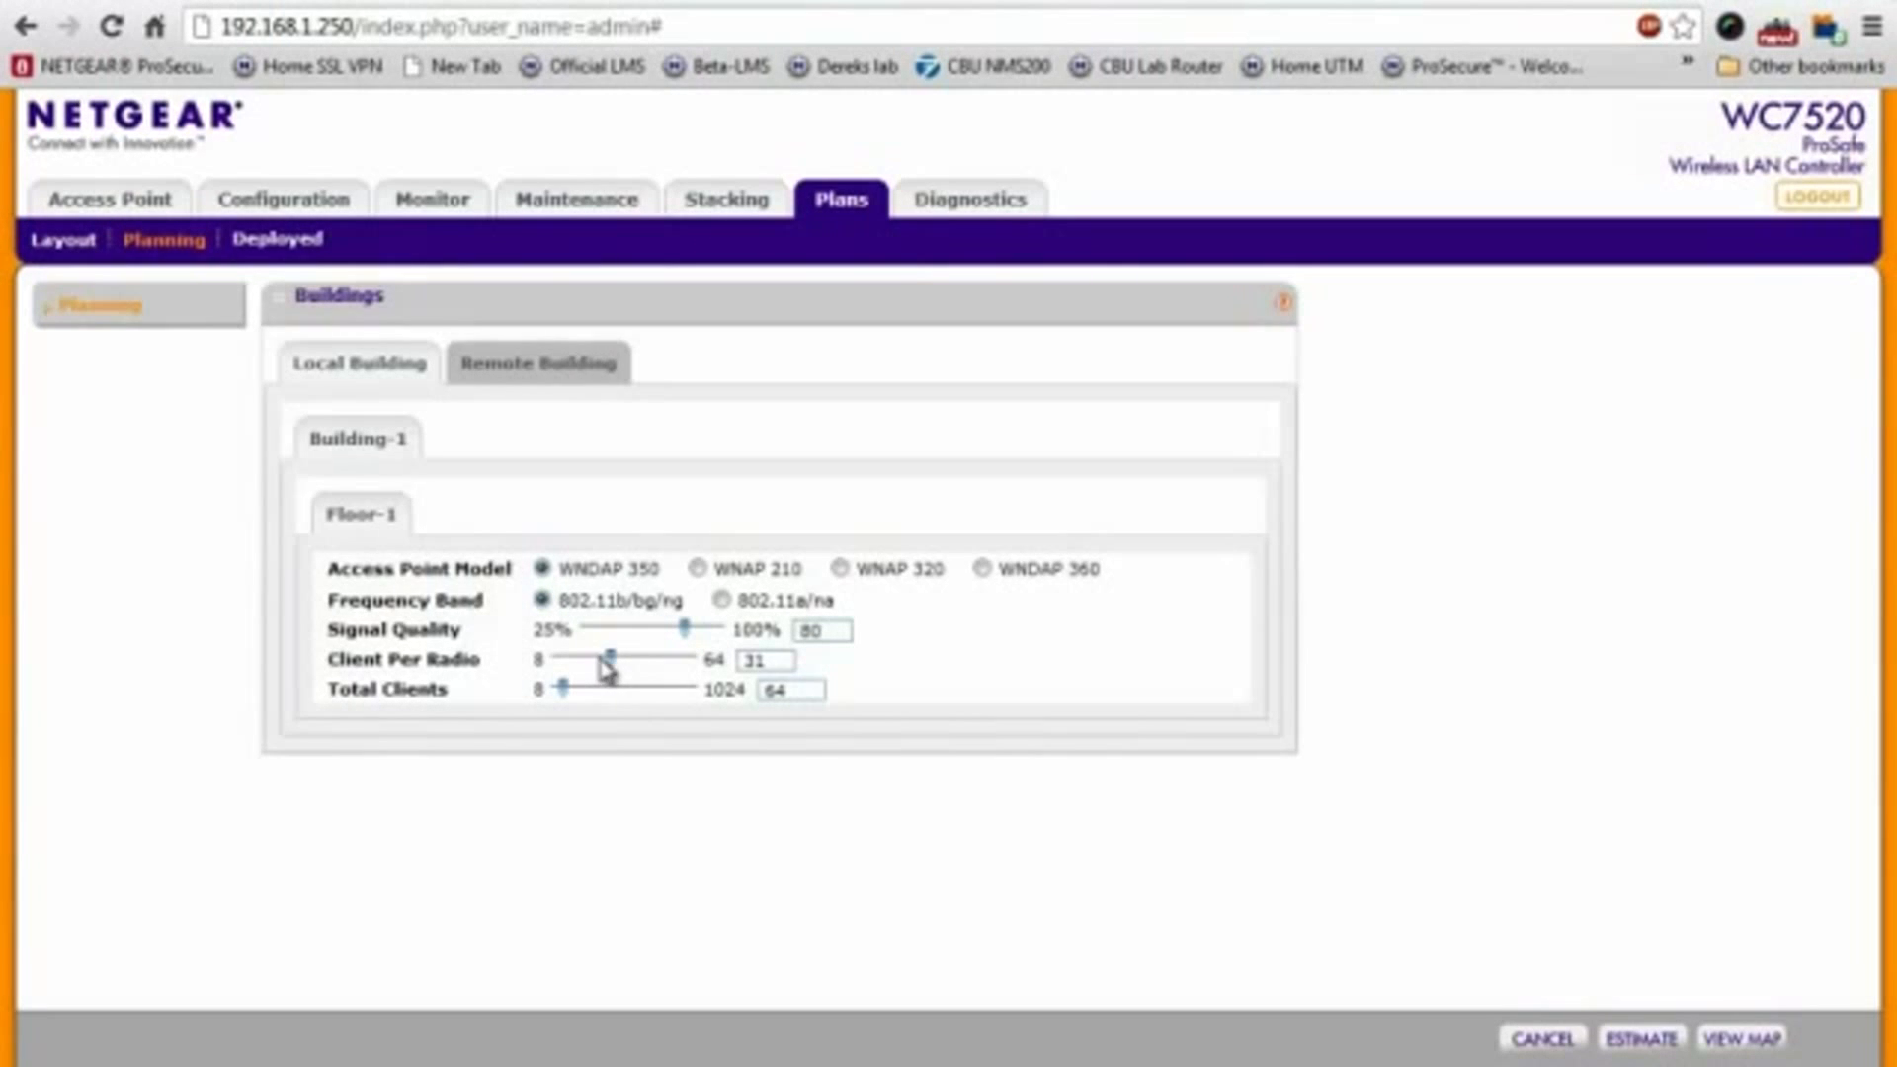
pyautogui.moveTo(1640, 1038)
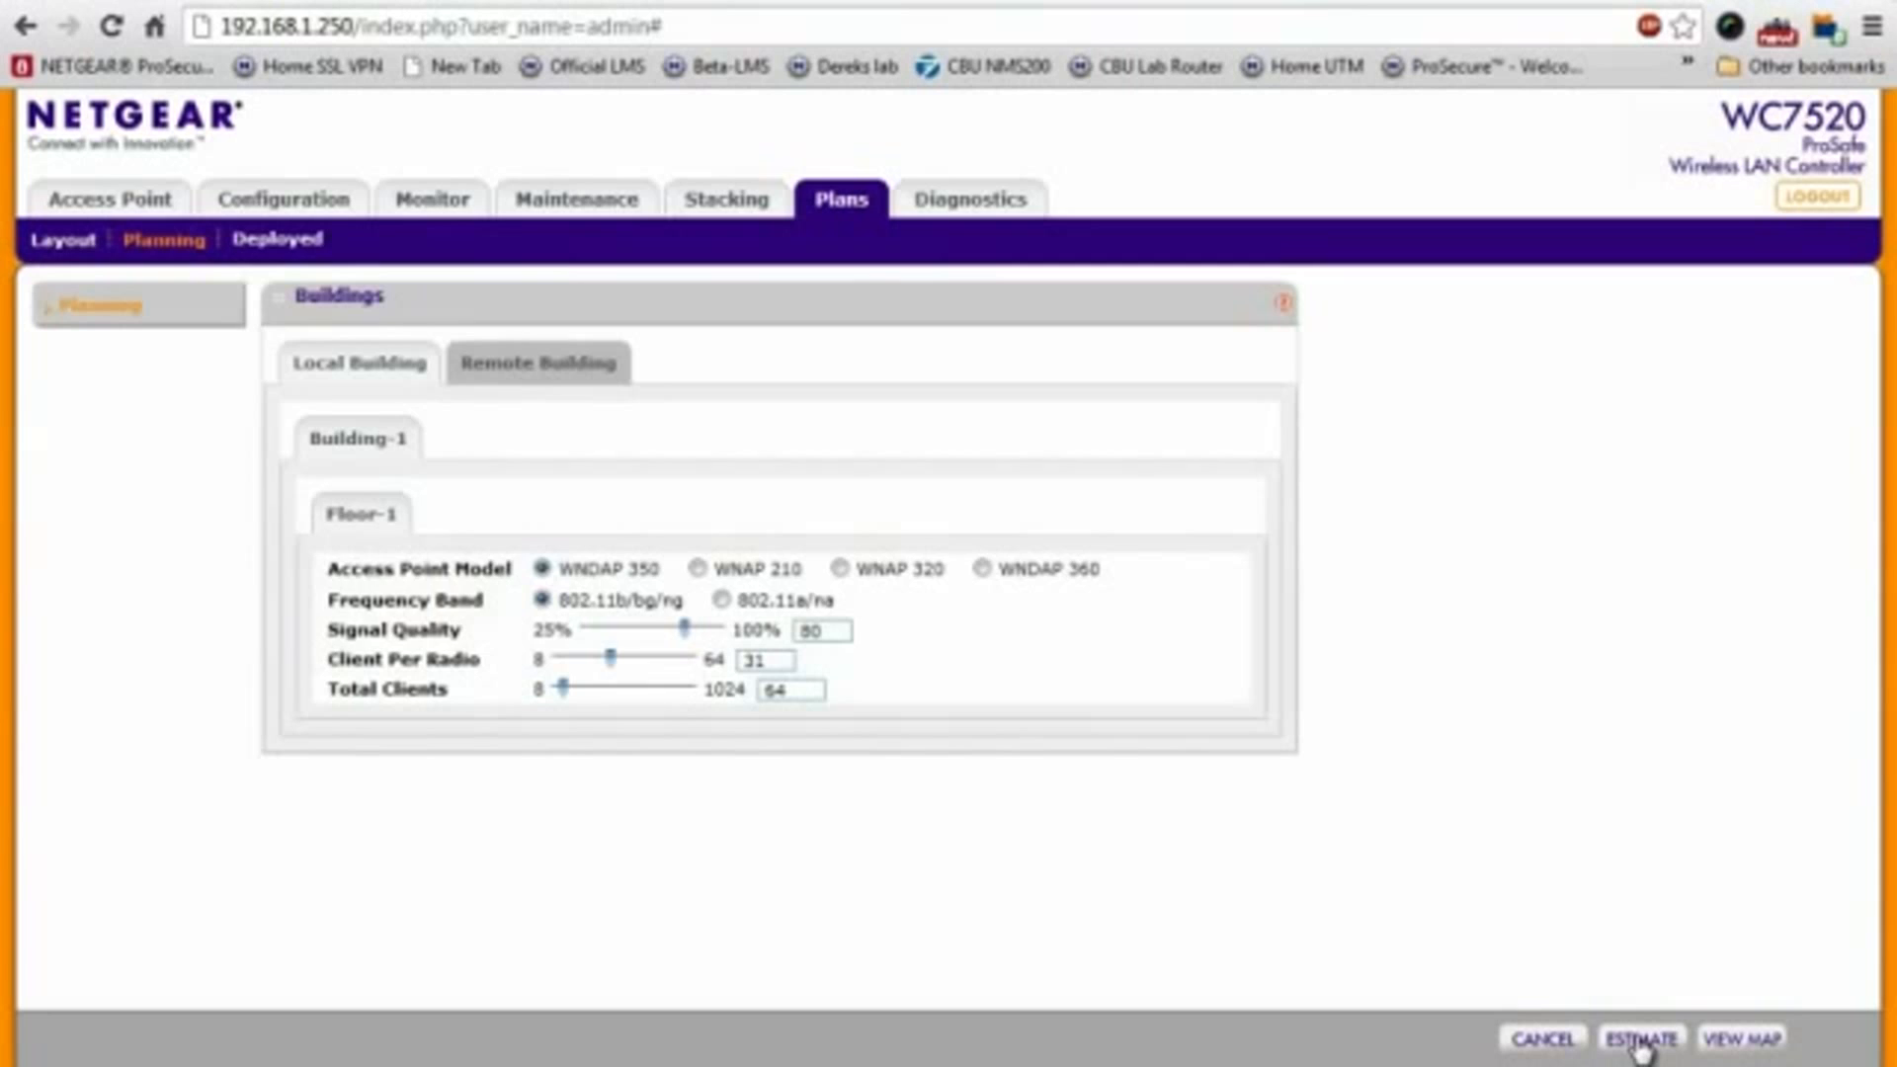
pyautogui.click(1640, 1037)
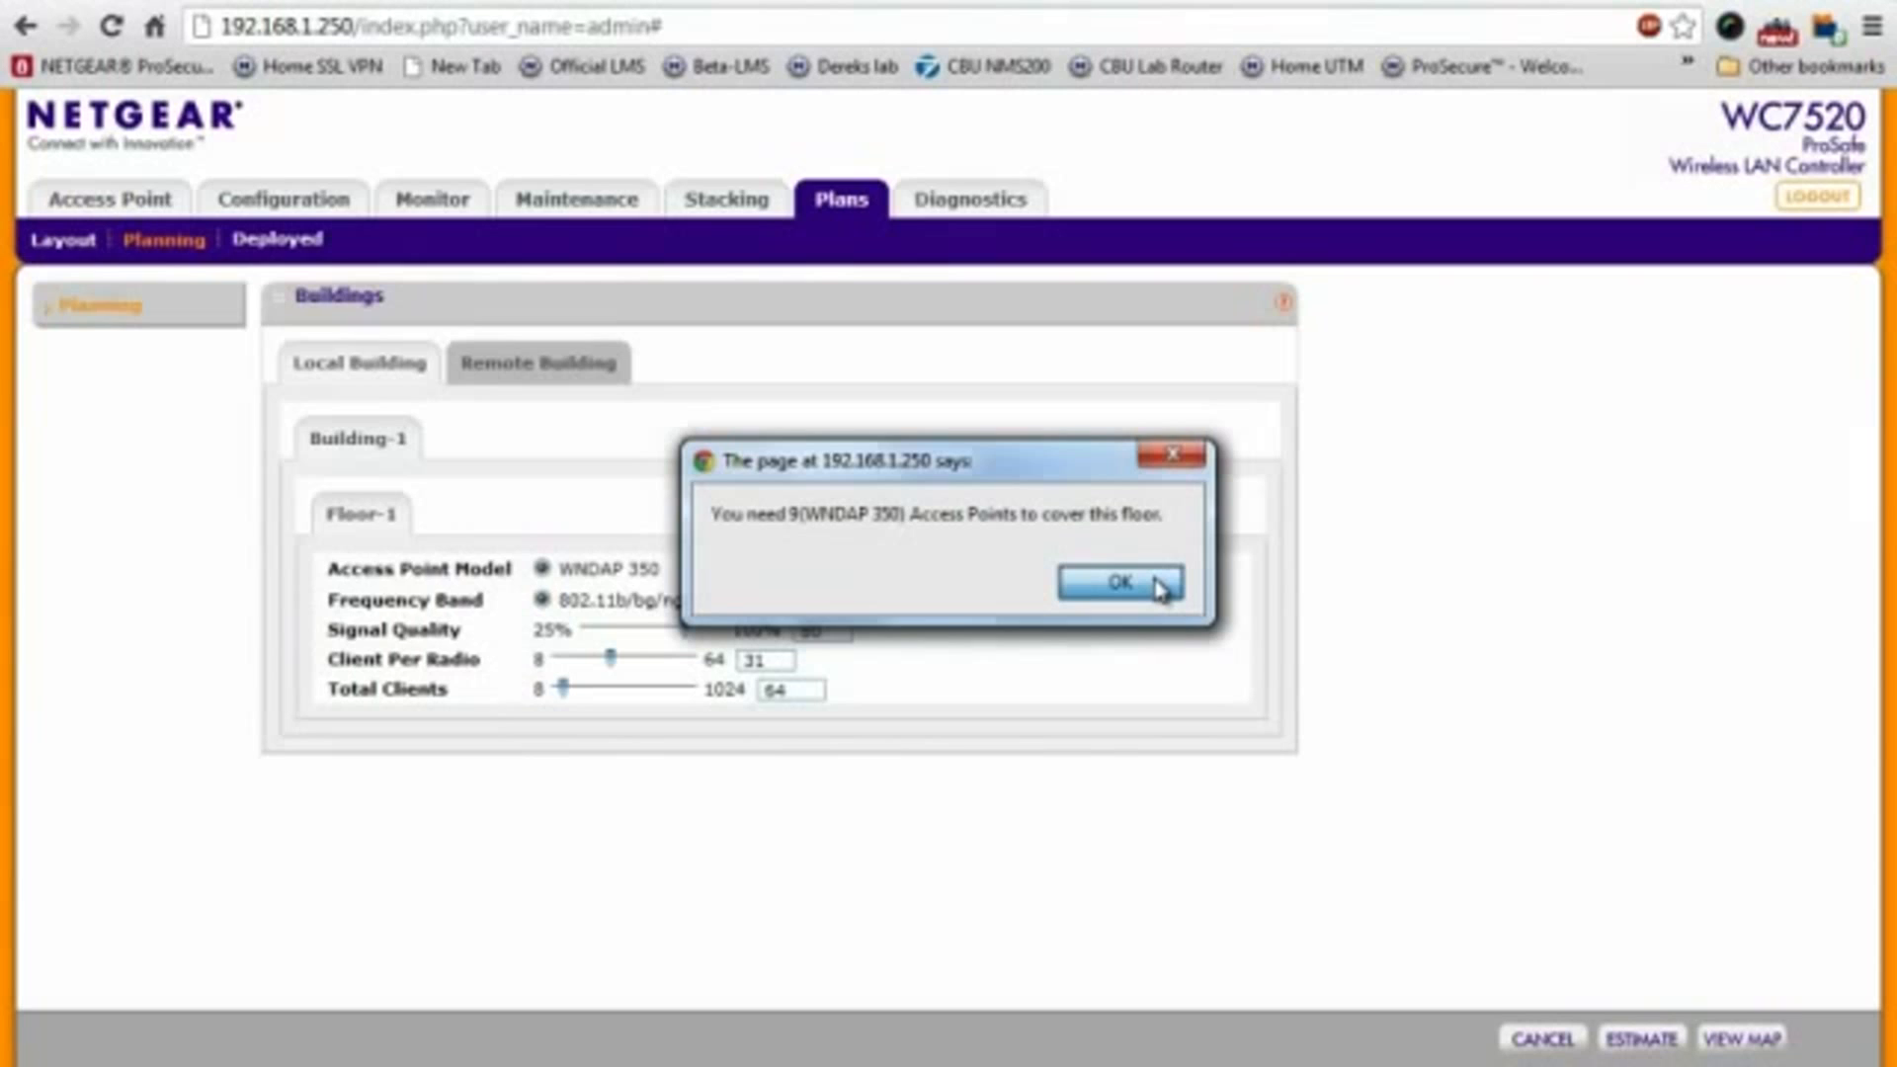
pyautogui.click(1117, 585)
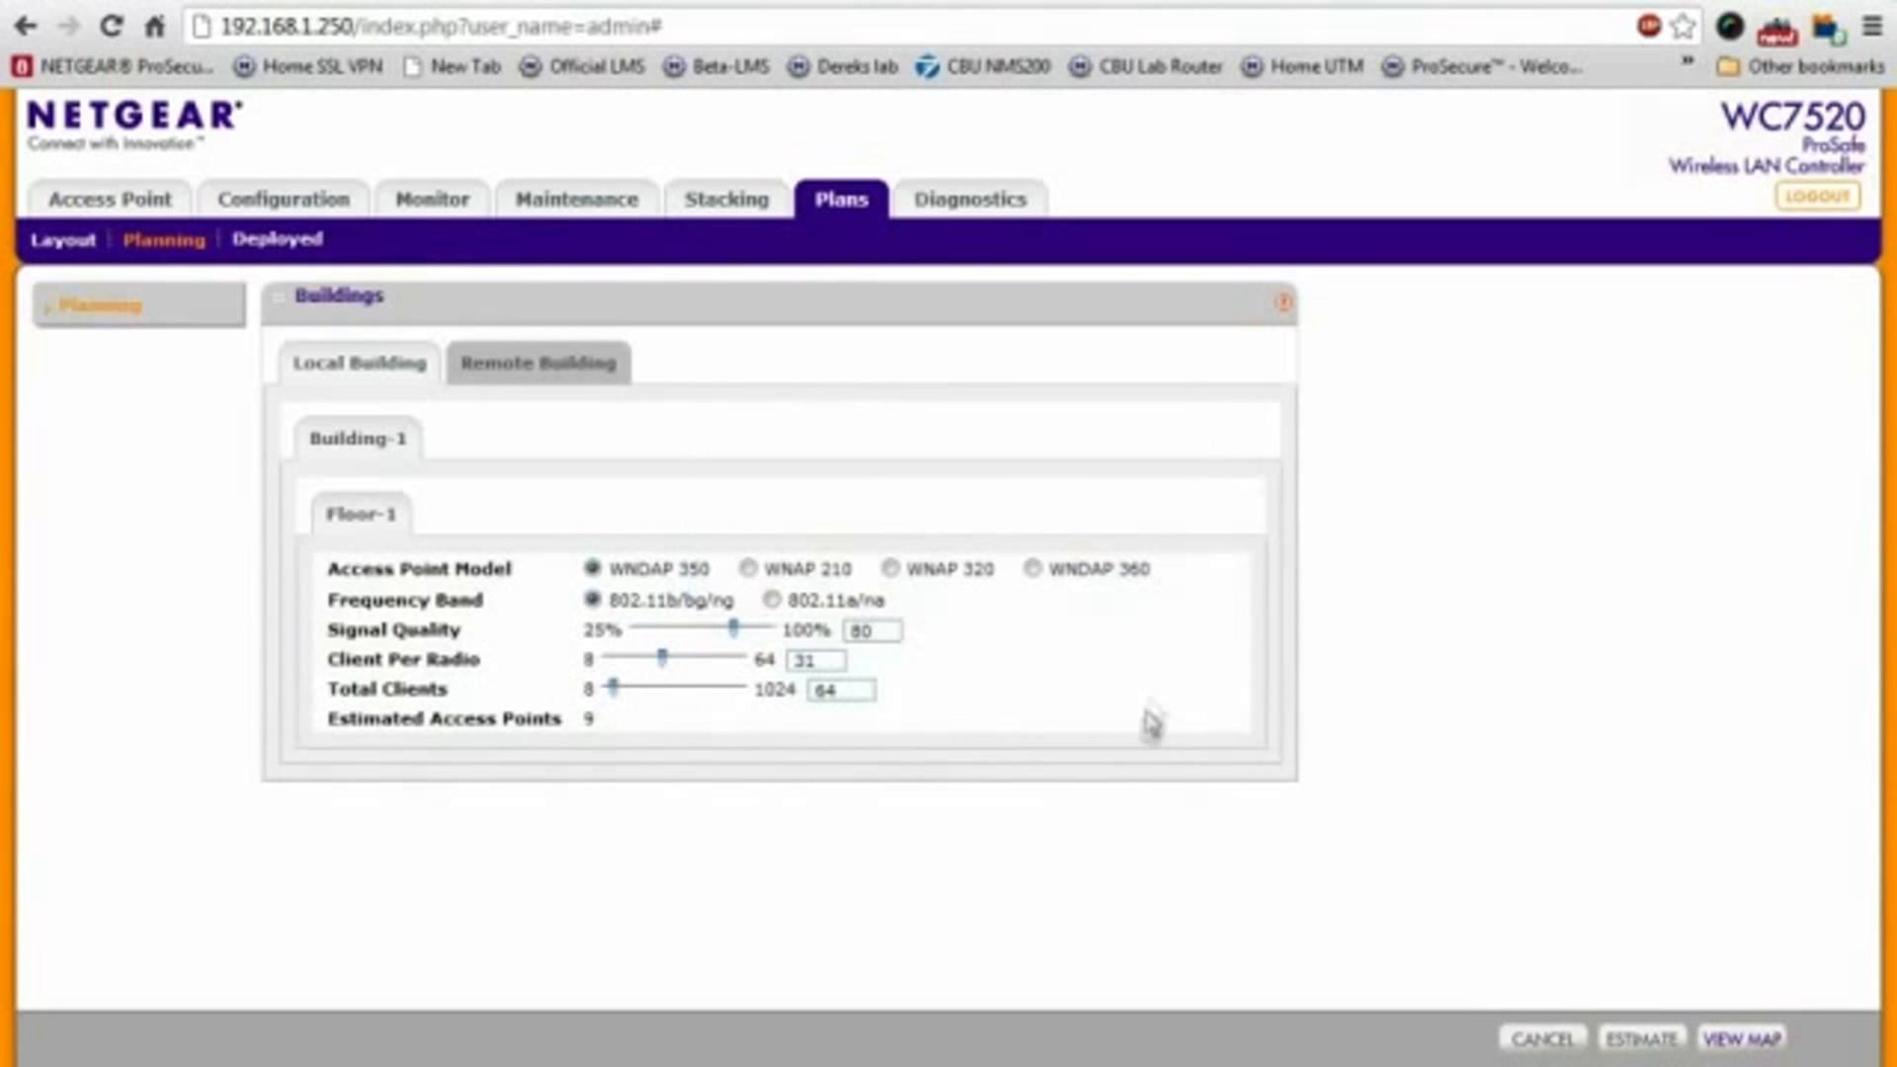
pyautogui.moveTo(1581, 800)
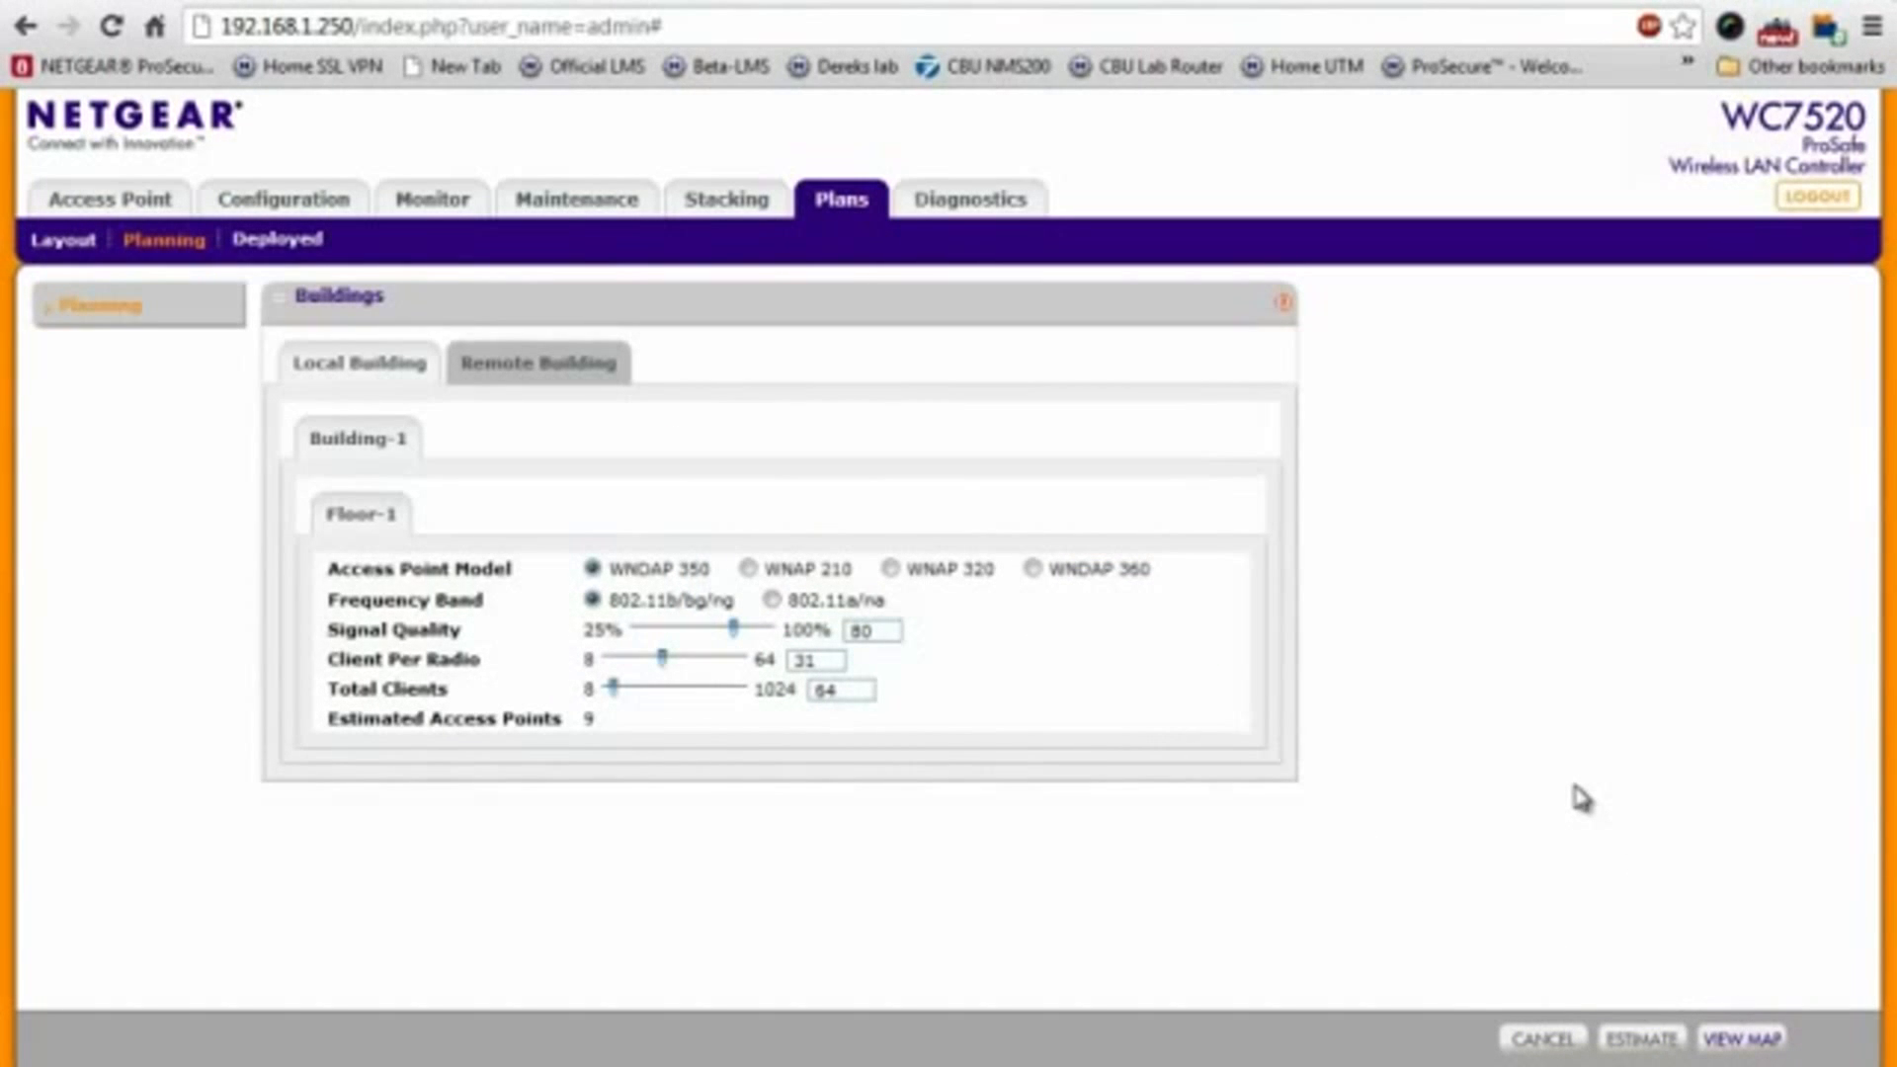
pyautogui.moveTo(1522, 814)
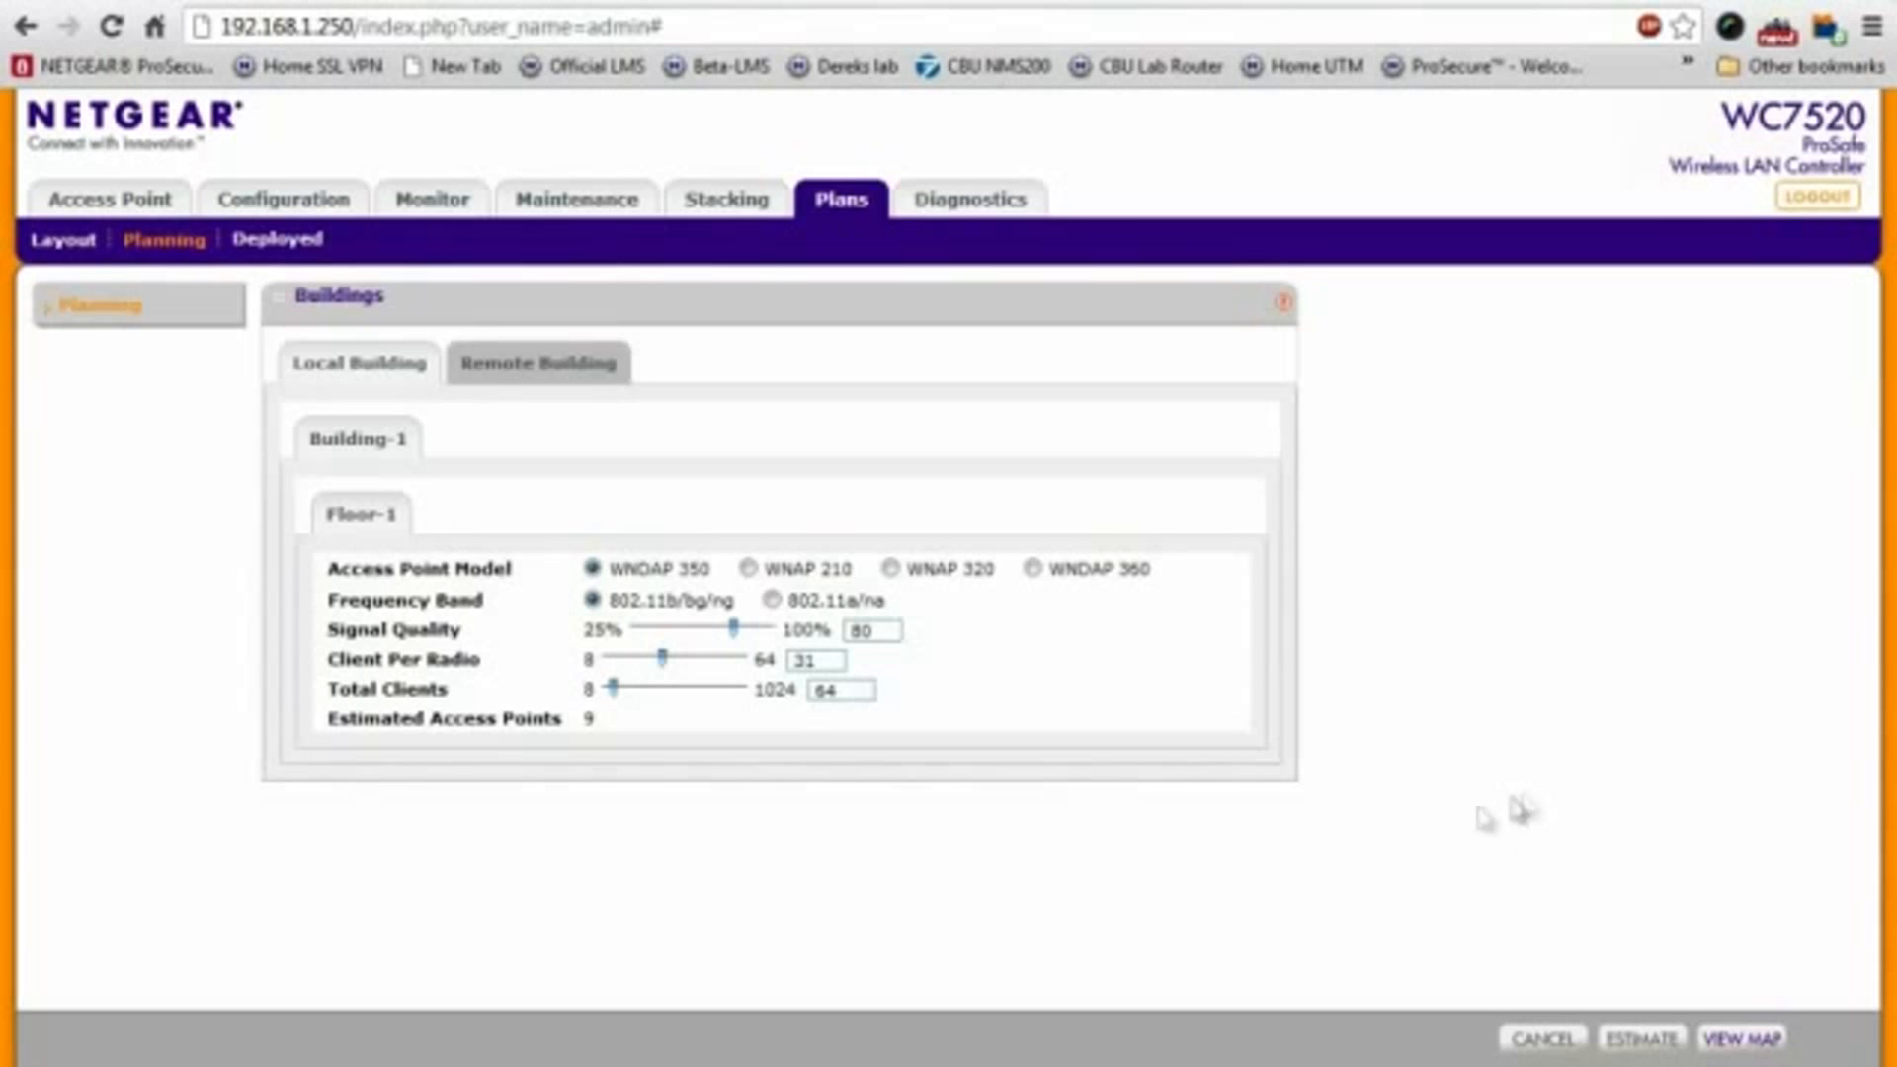
pyautogui.moveTo(1407, 897)
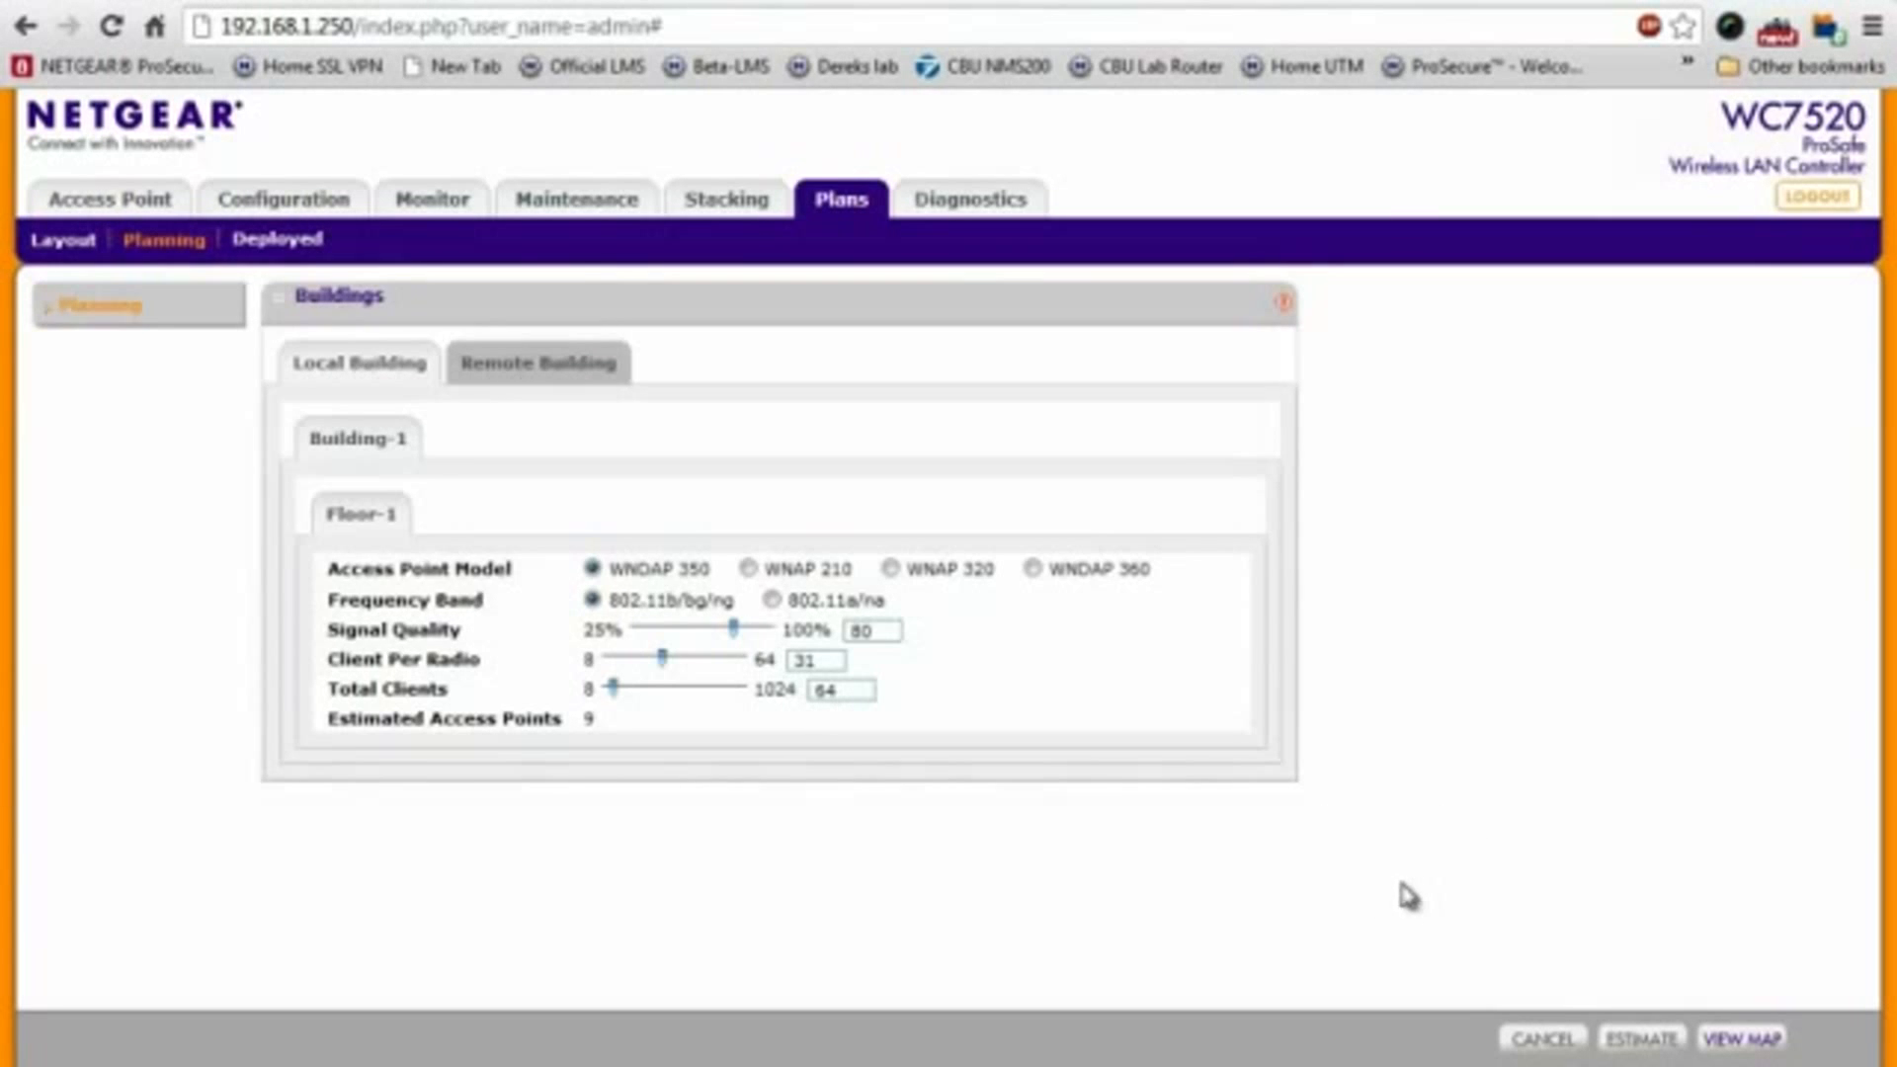
pyautogui.click(1739, 1037)
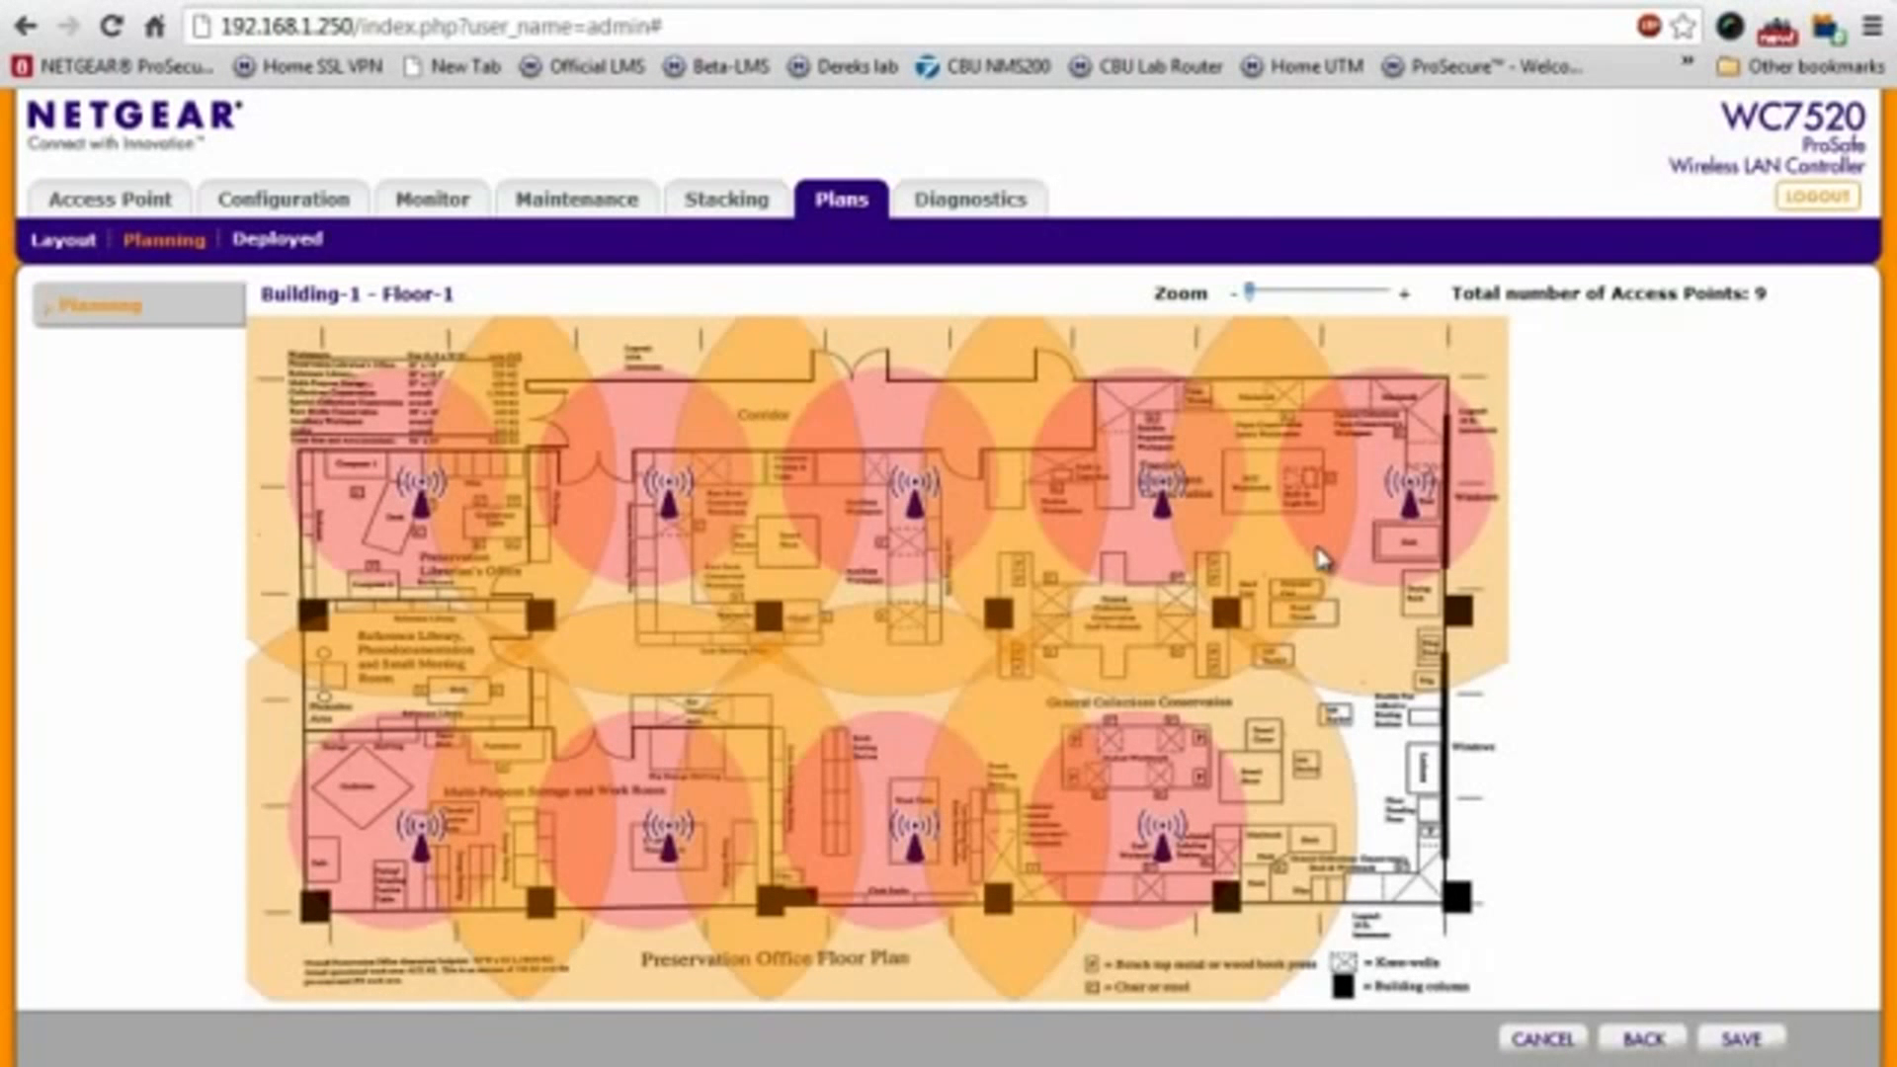
pyautogui.moveTo(1374, 531)
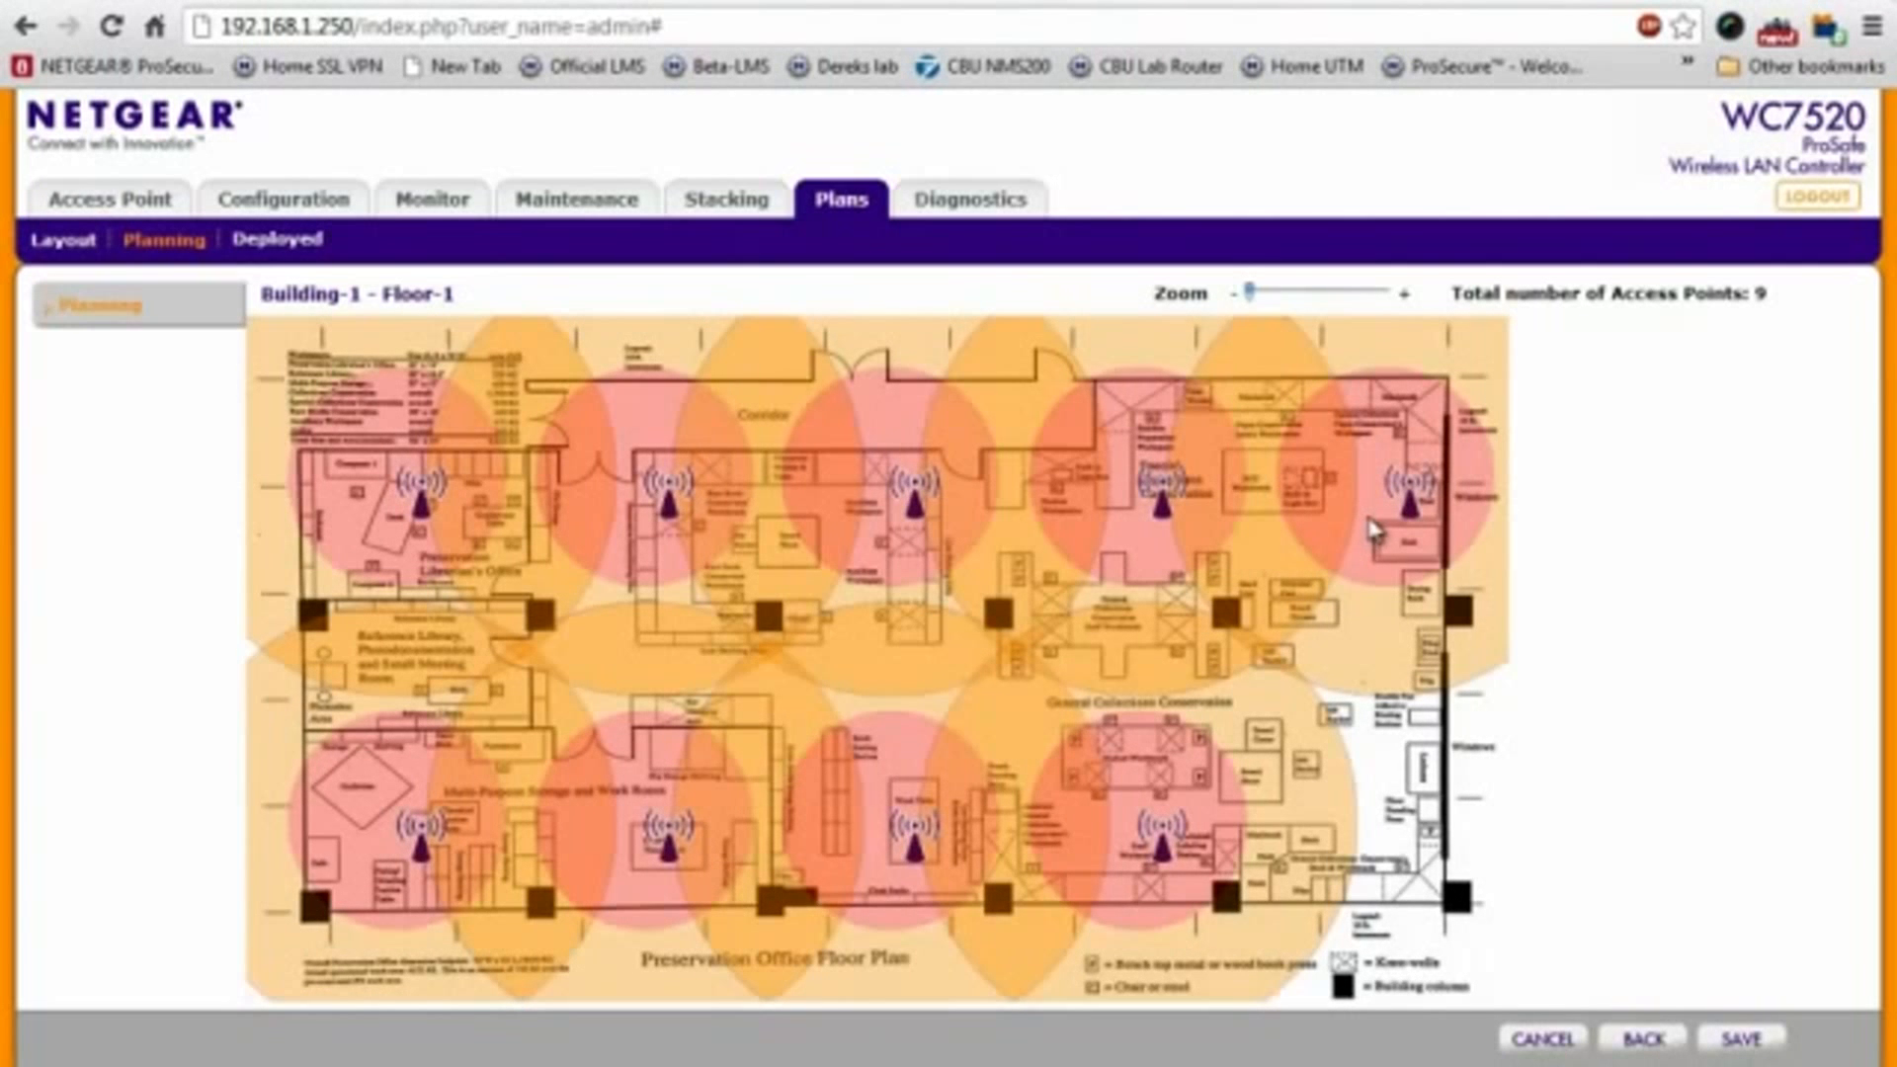
pyautogui.moveTo(1435, 538)
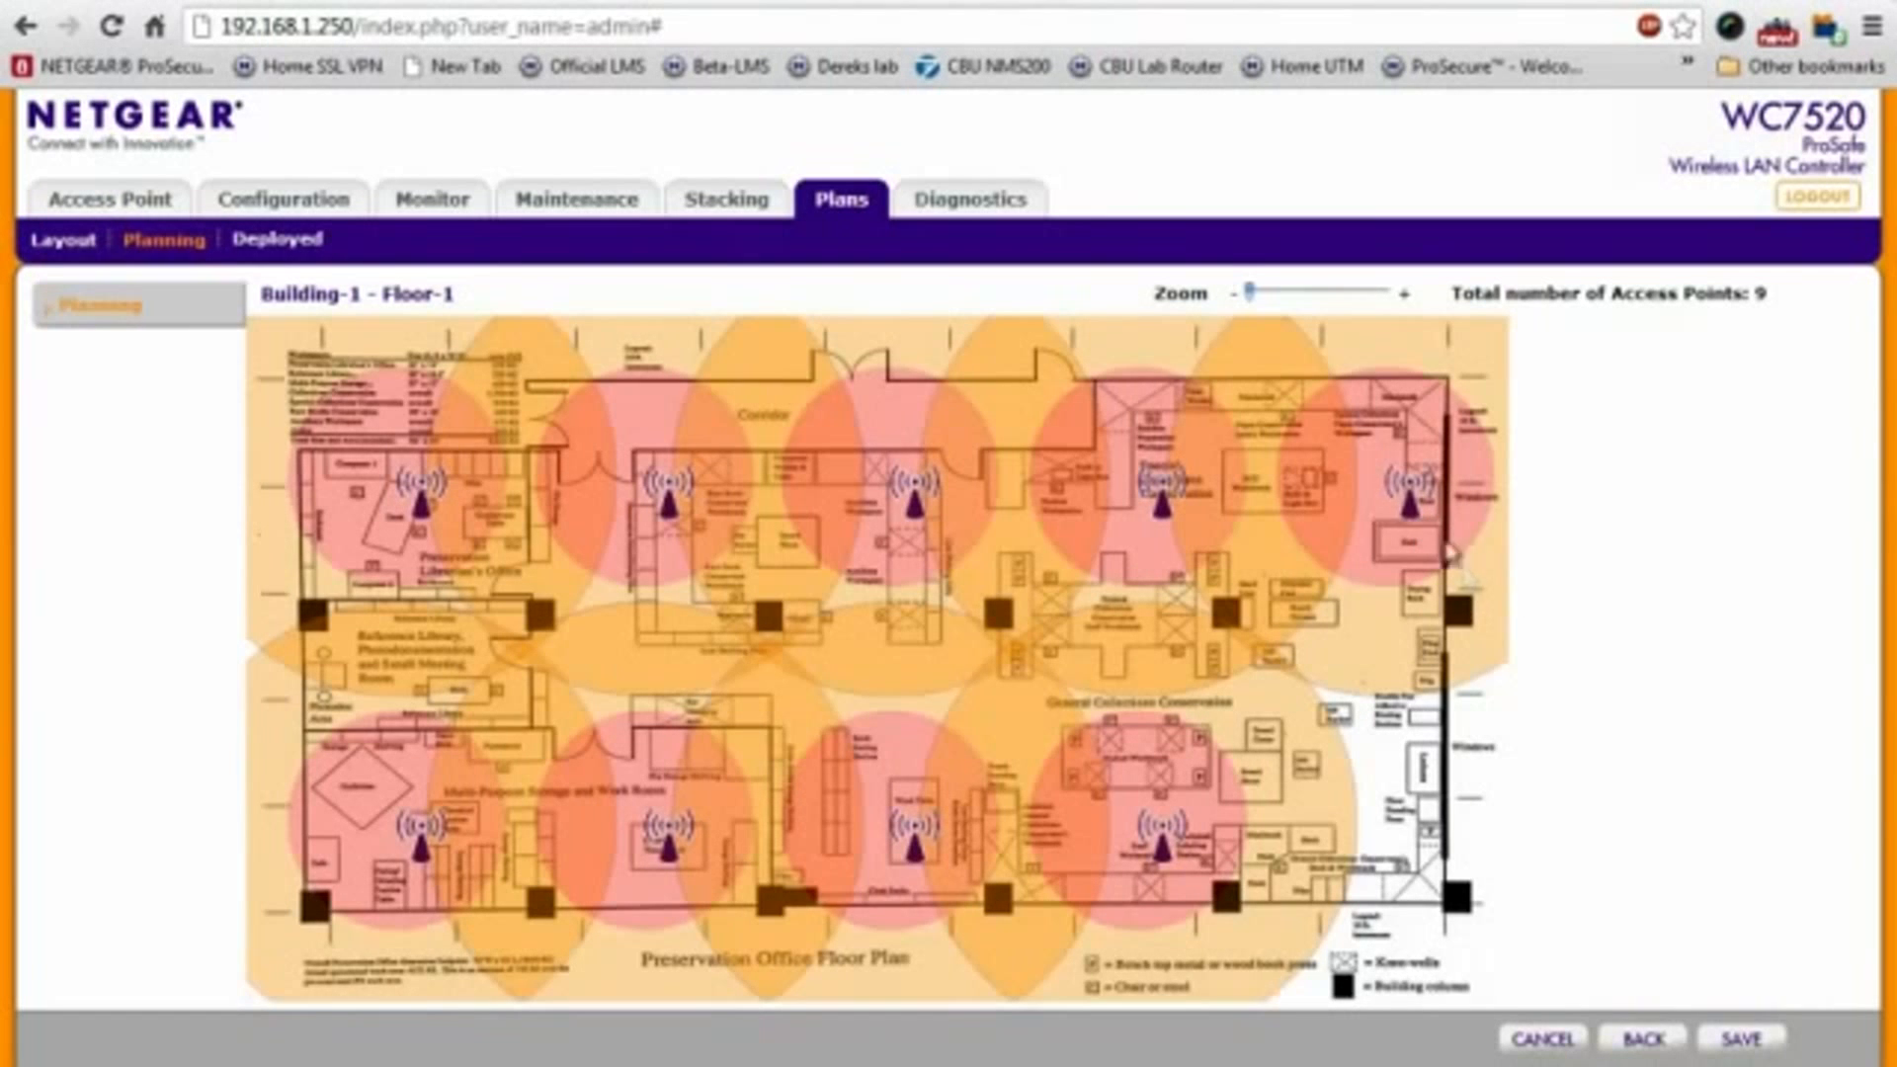
pyautogui.moveTo(1124, 622)
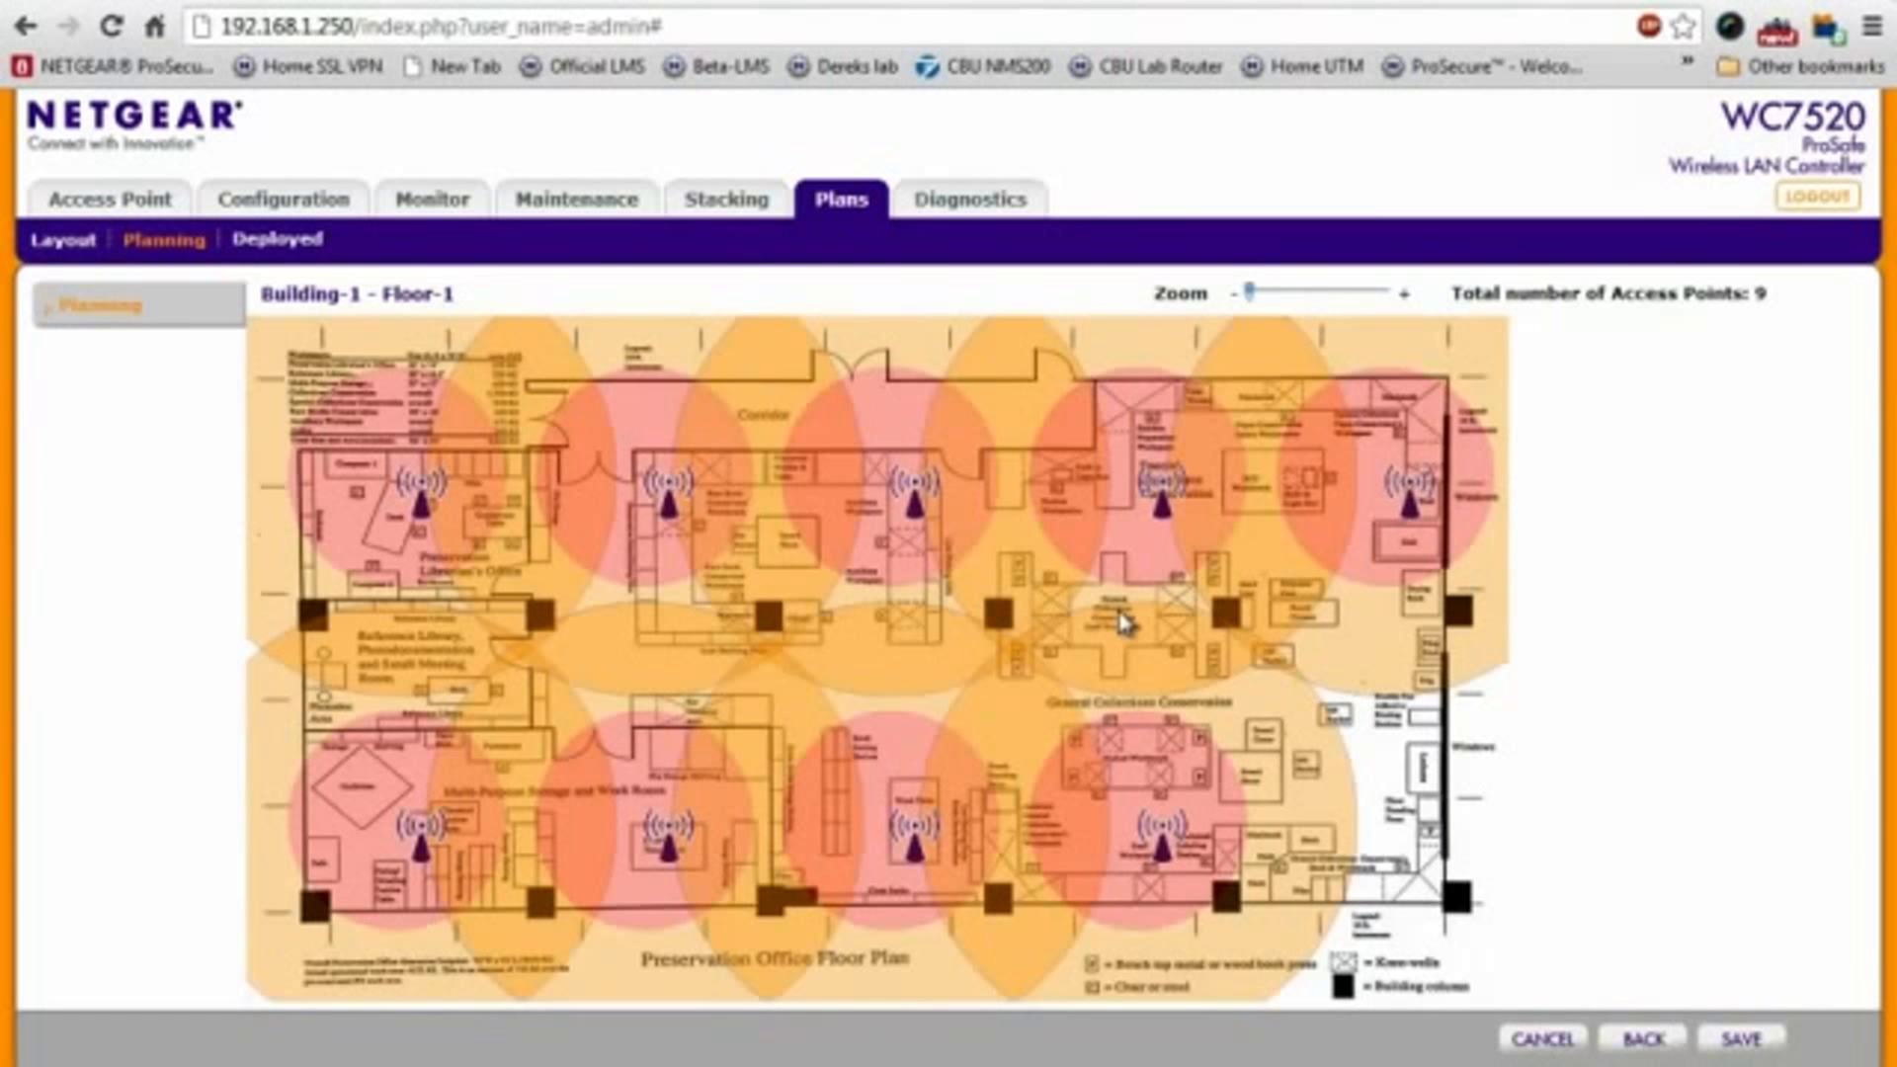
pyautogui.moveTo(1338, 695)
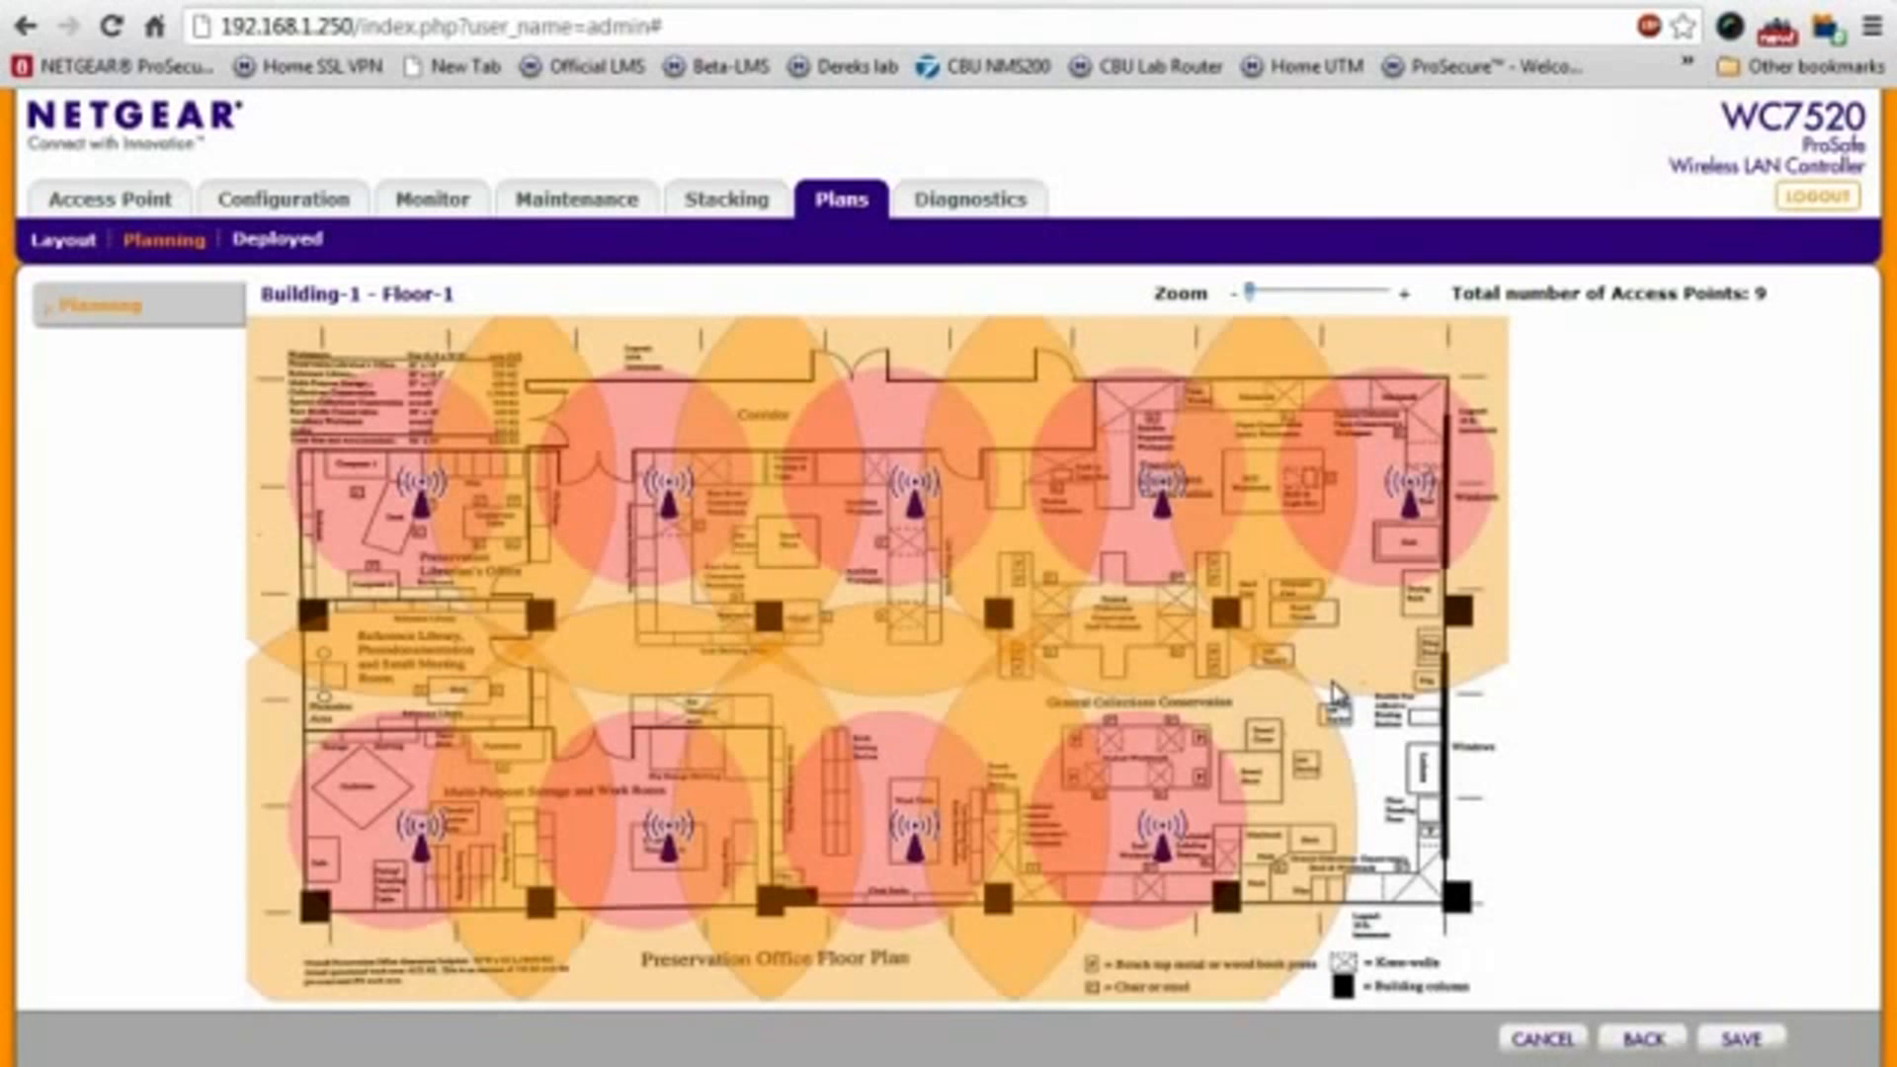
pyautogui.moveTo(1415, 660)
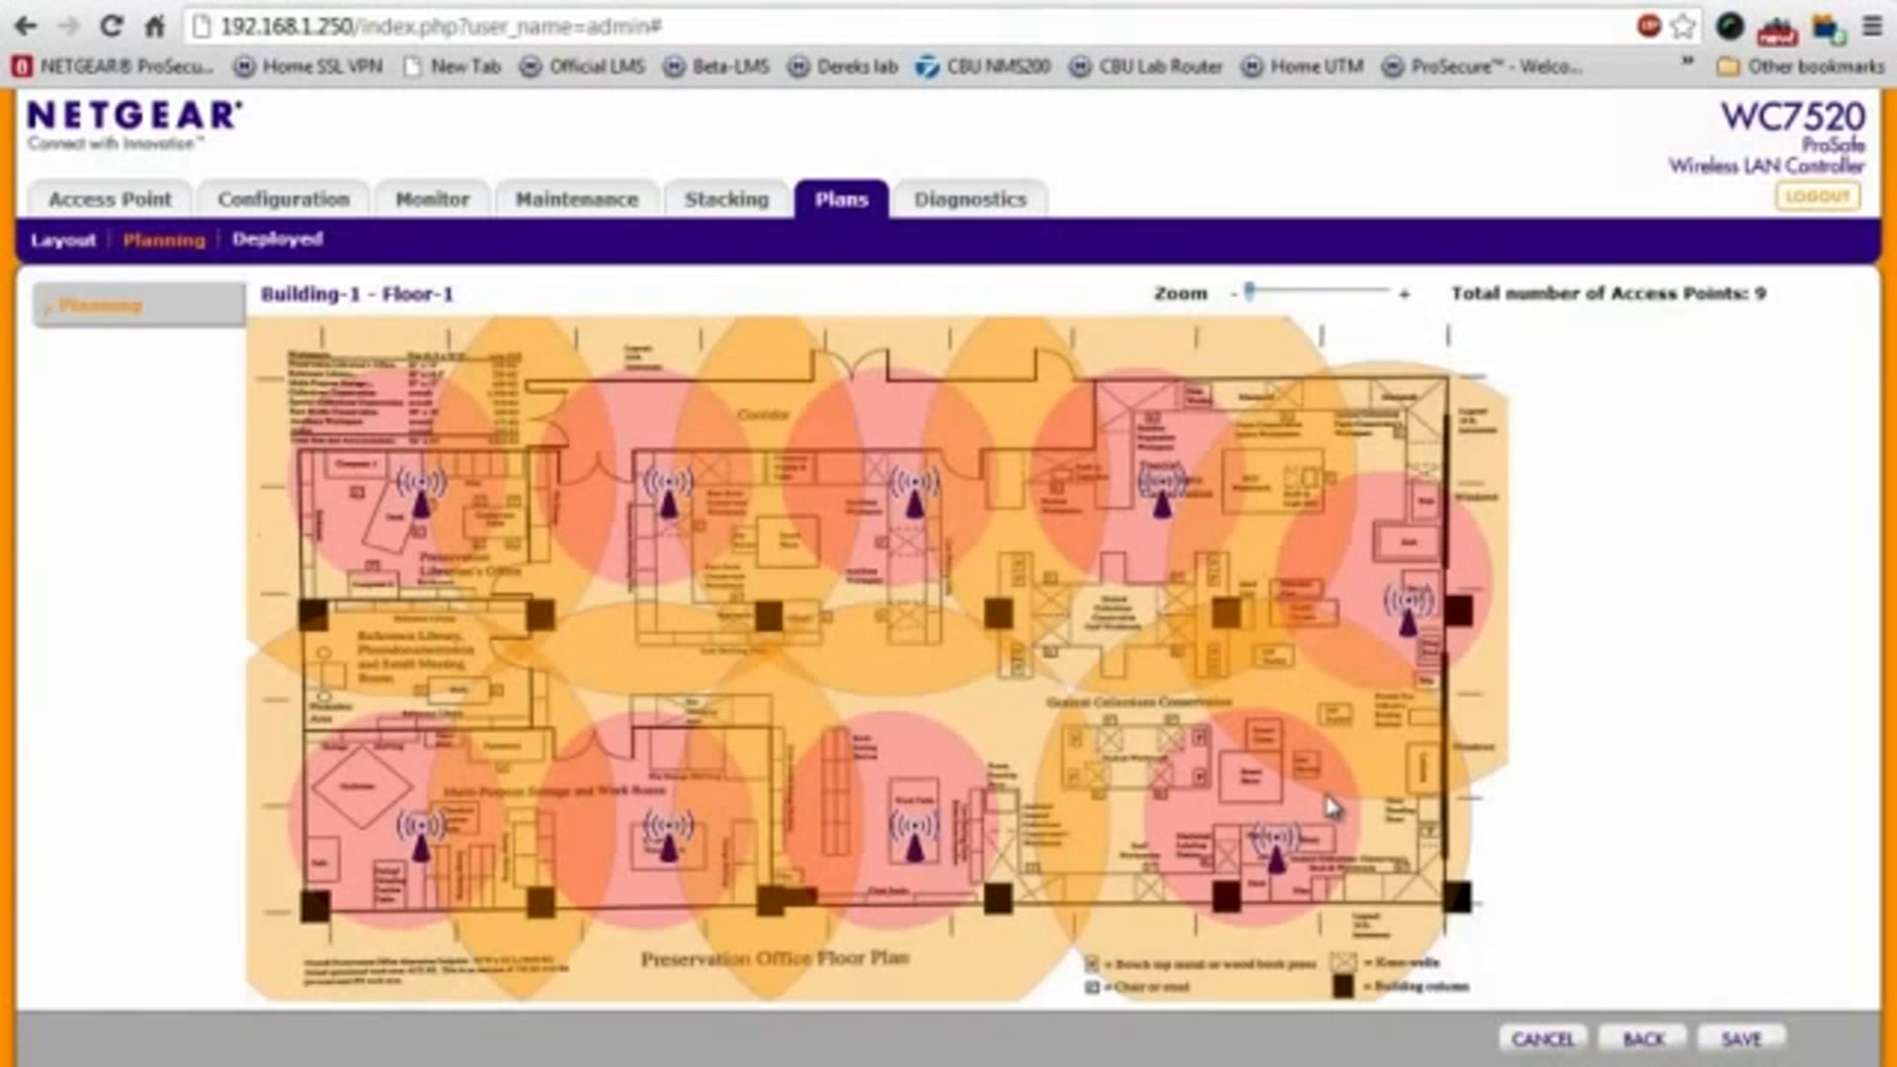
pyautogui.moveTo(1330, 799)
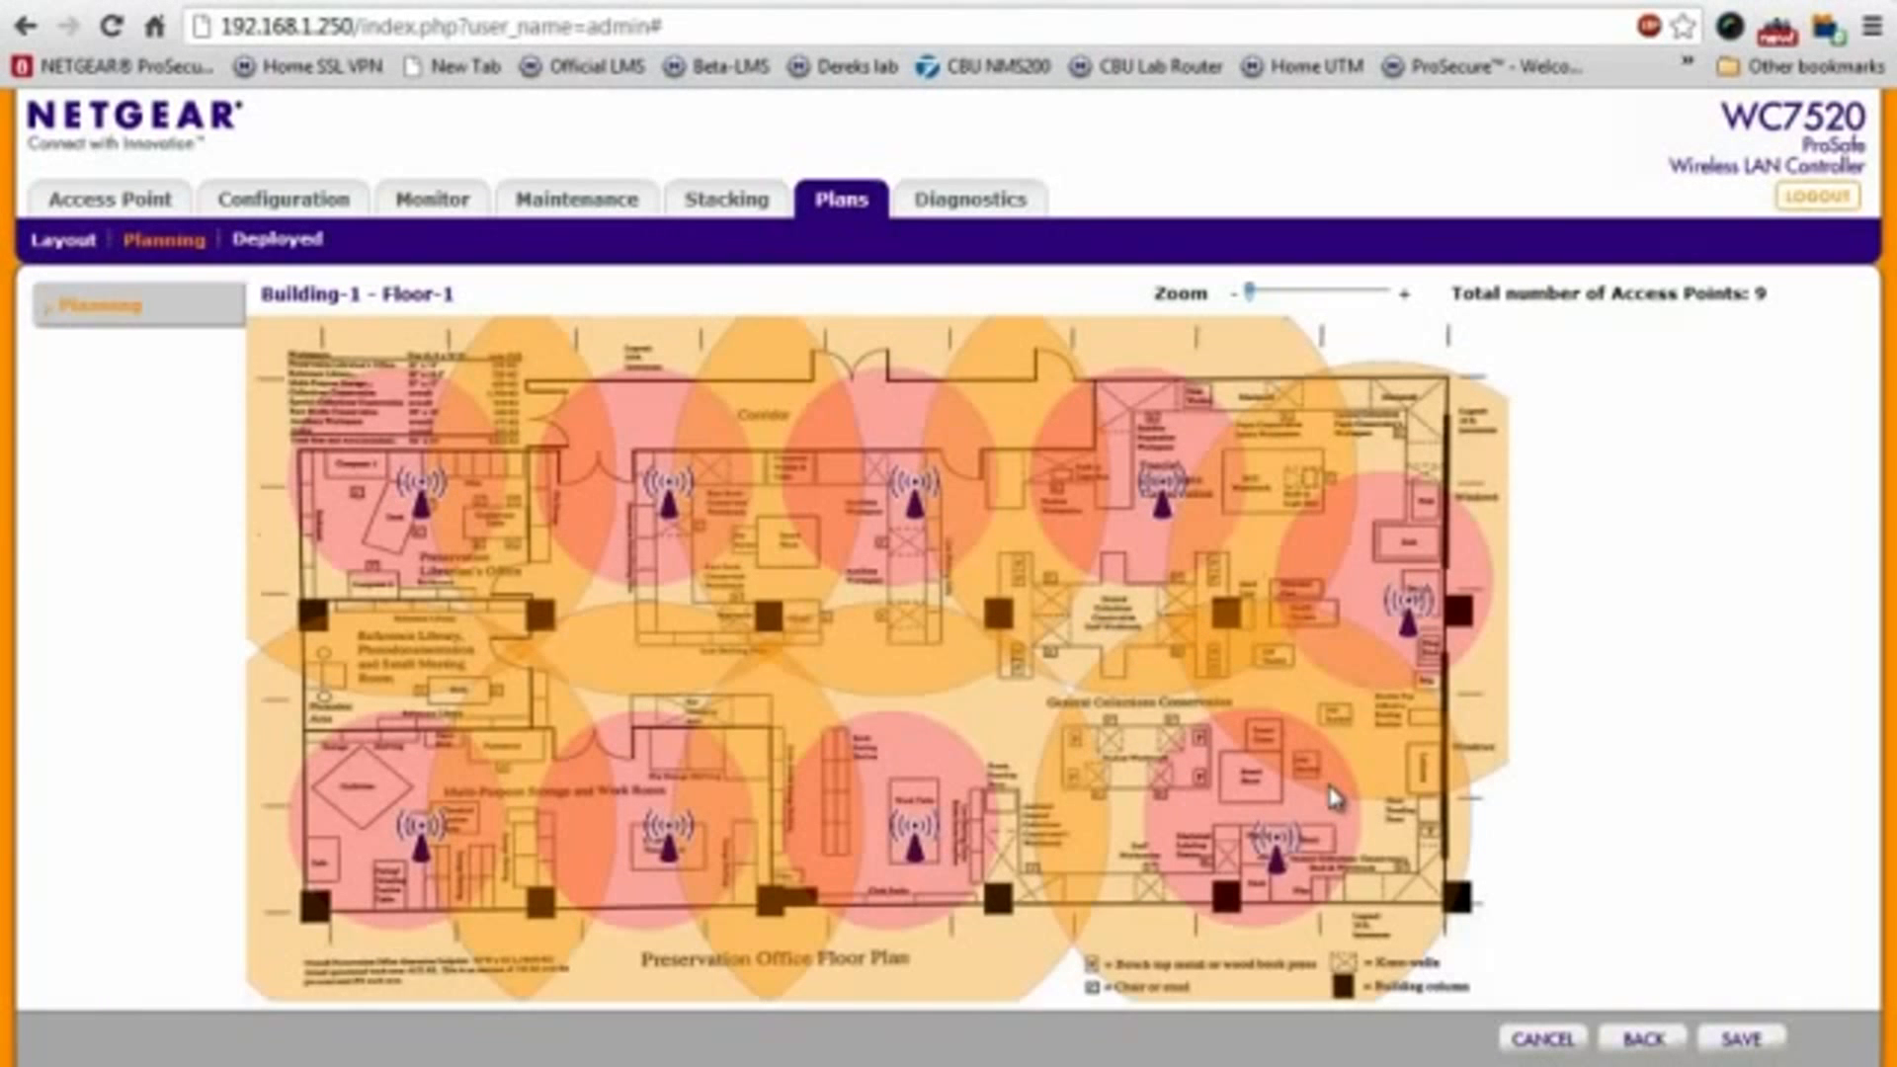
pyautogui.moveTo(1294, 672)
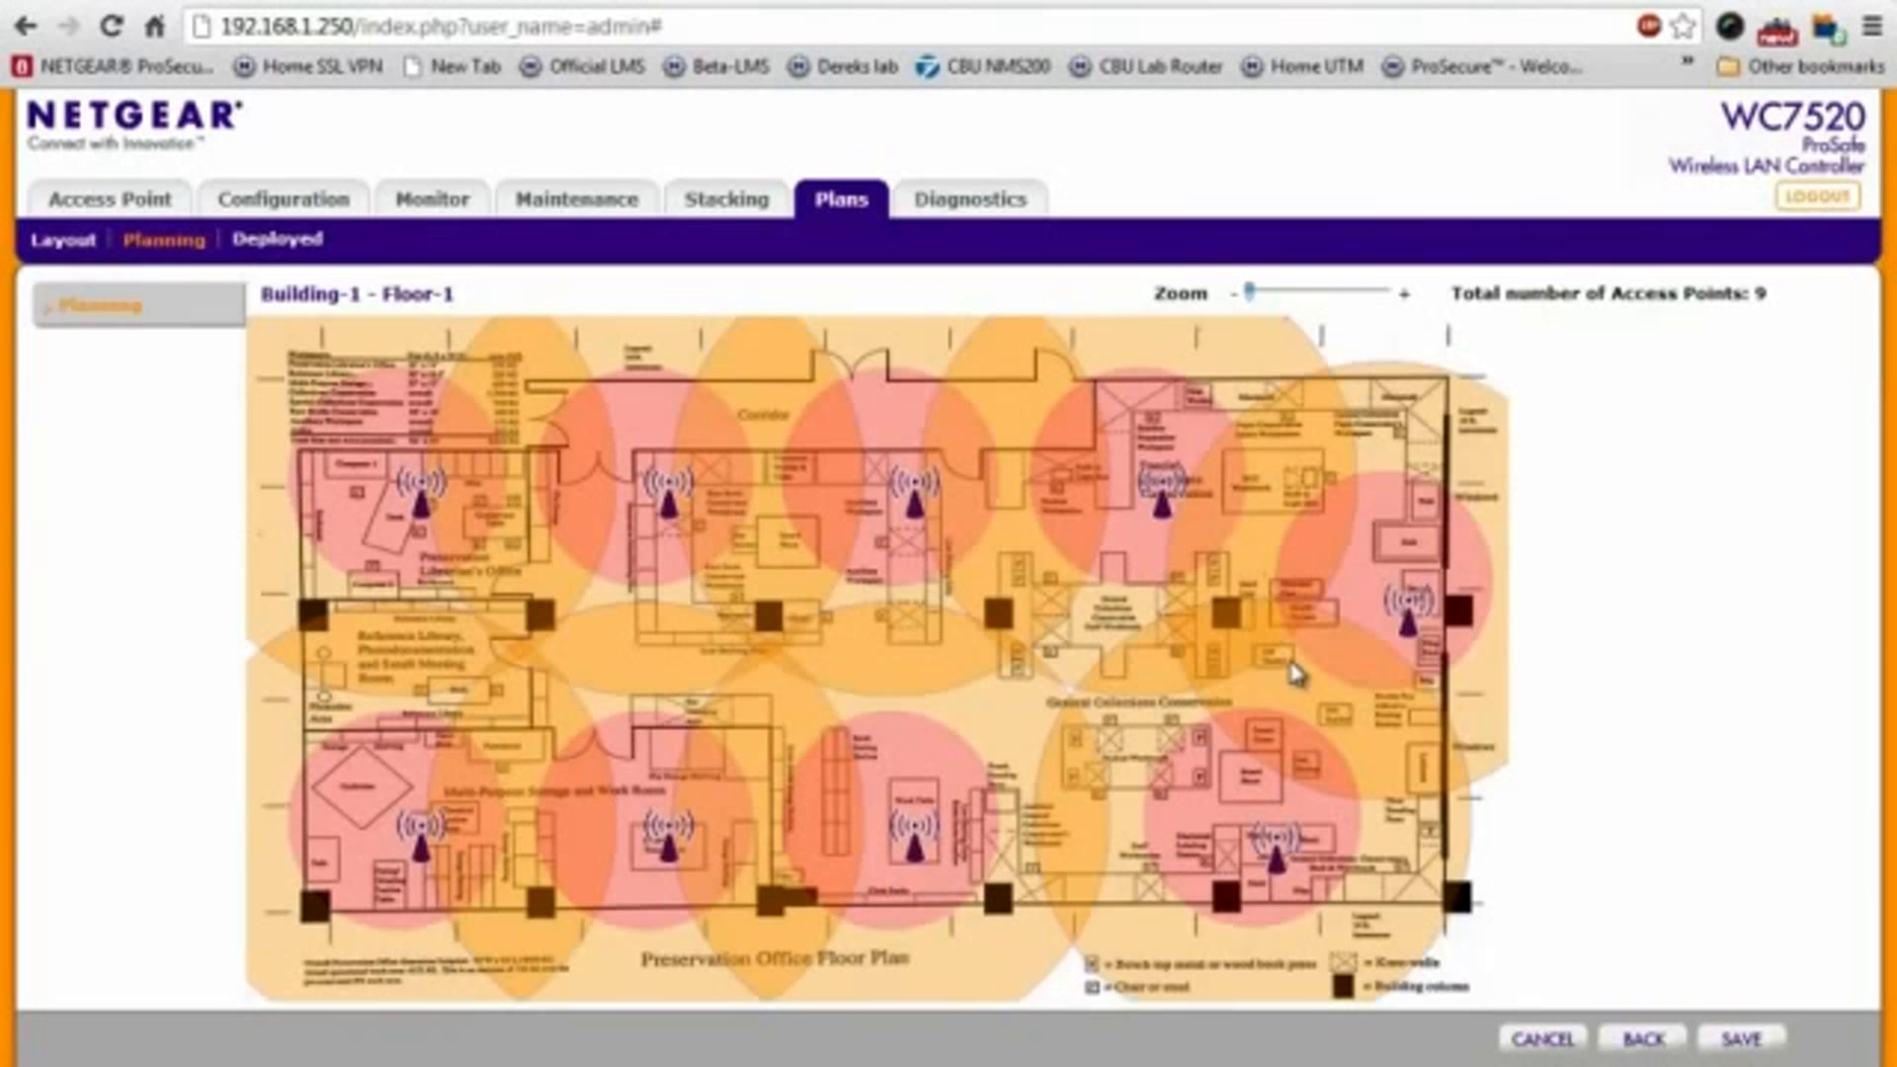
pyautogui.moveTo(1289, 628)
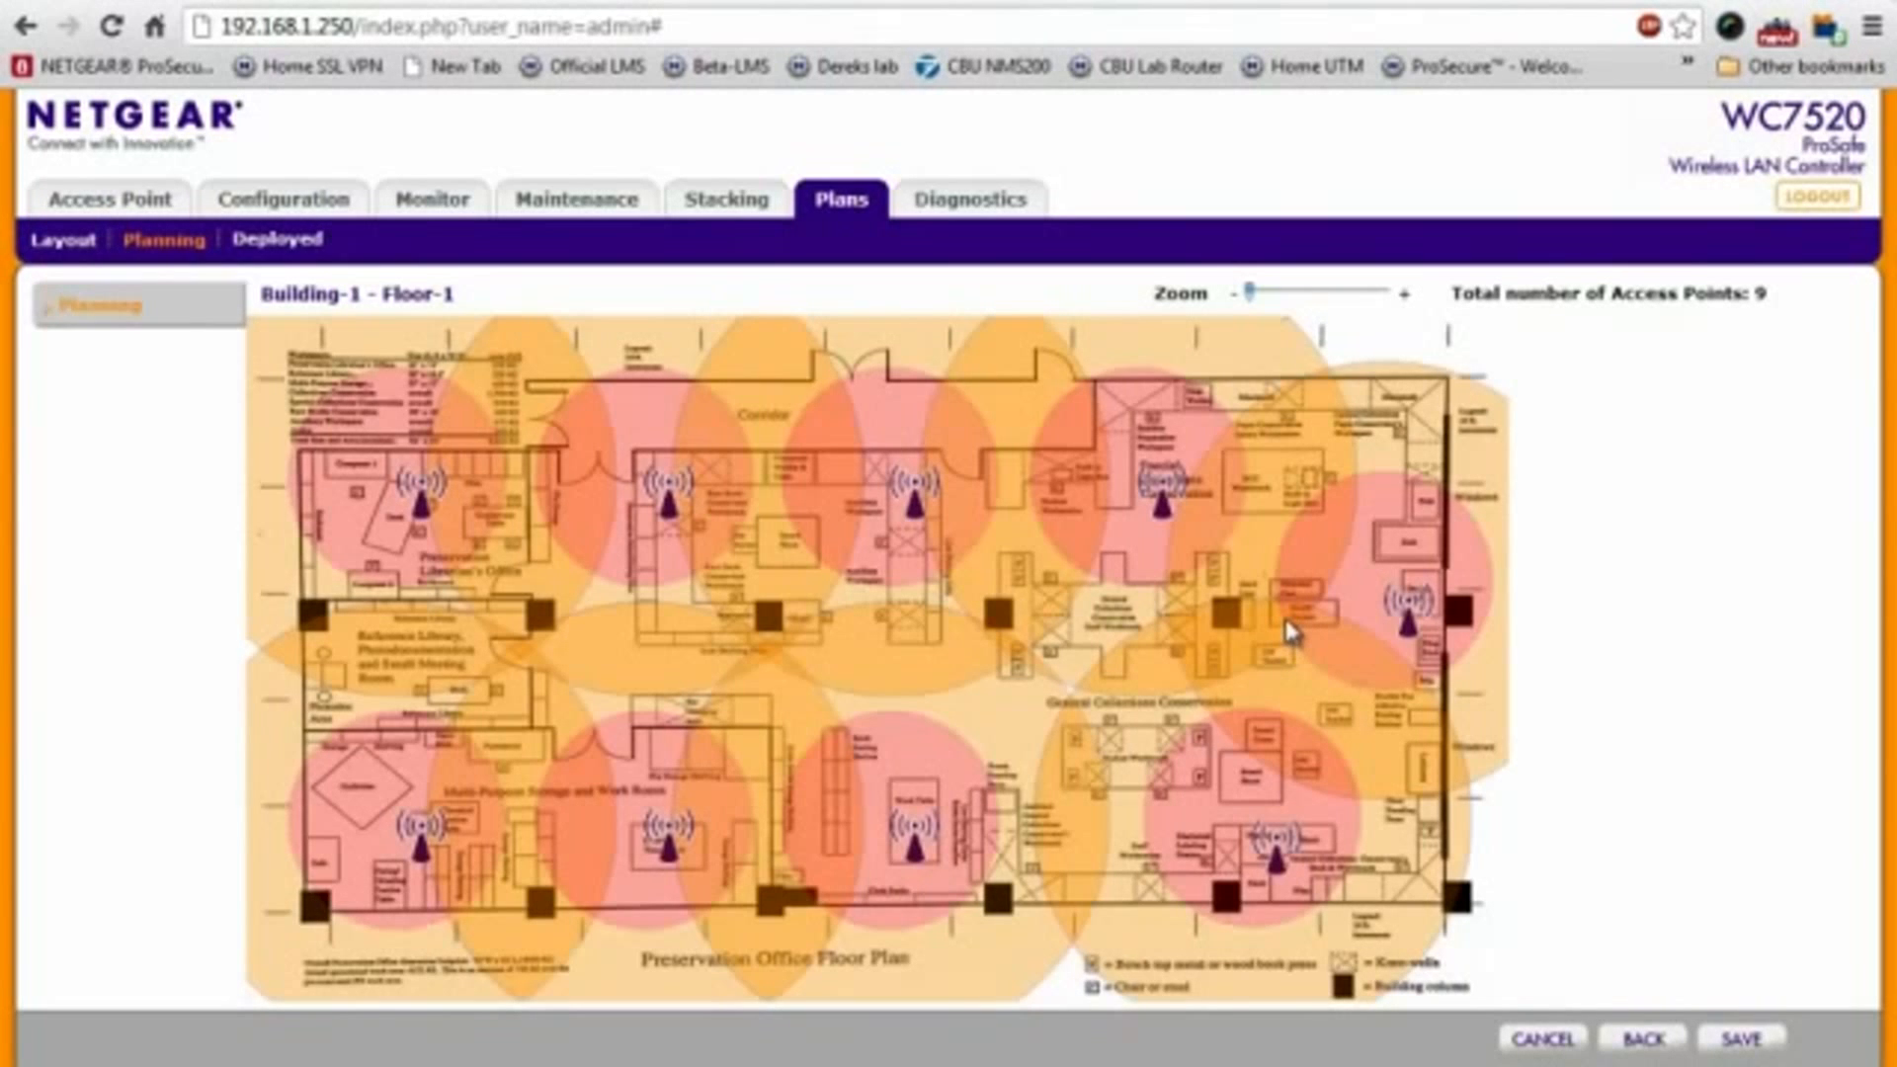
pyautogui.moveTo(1288, 622)
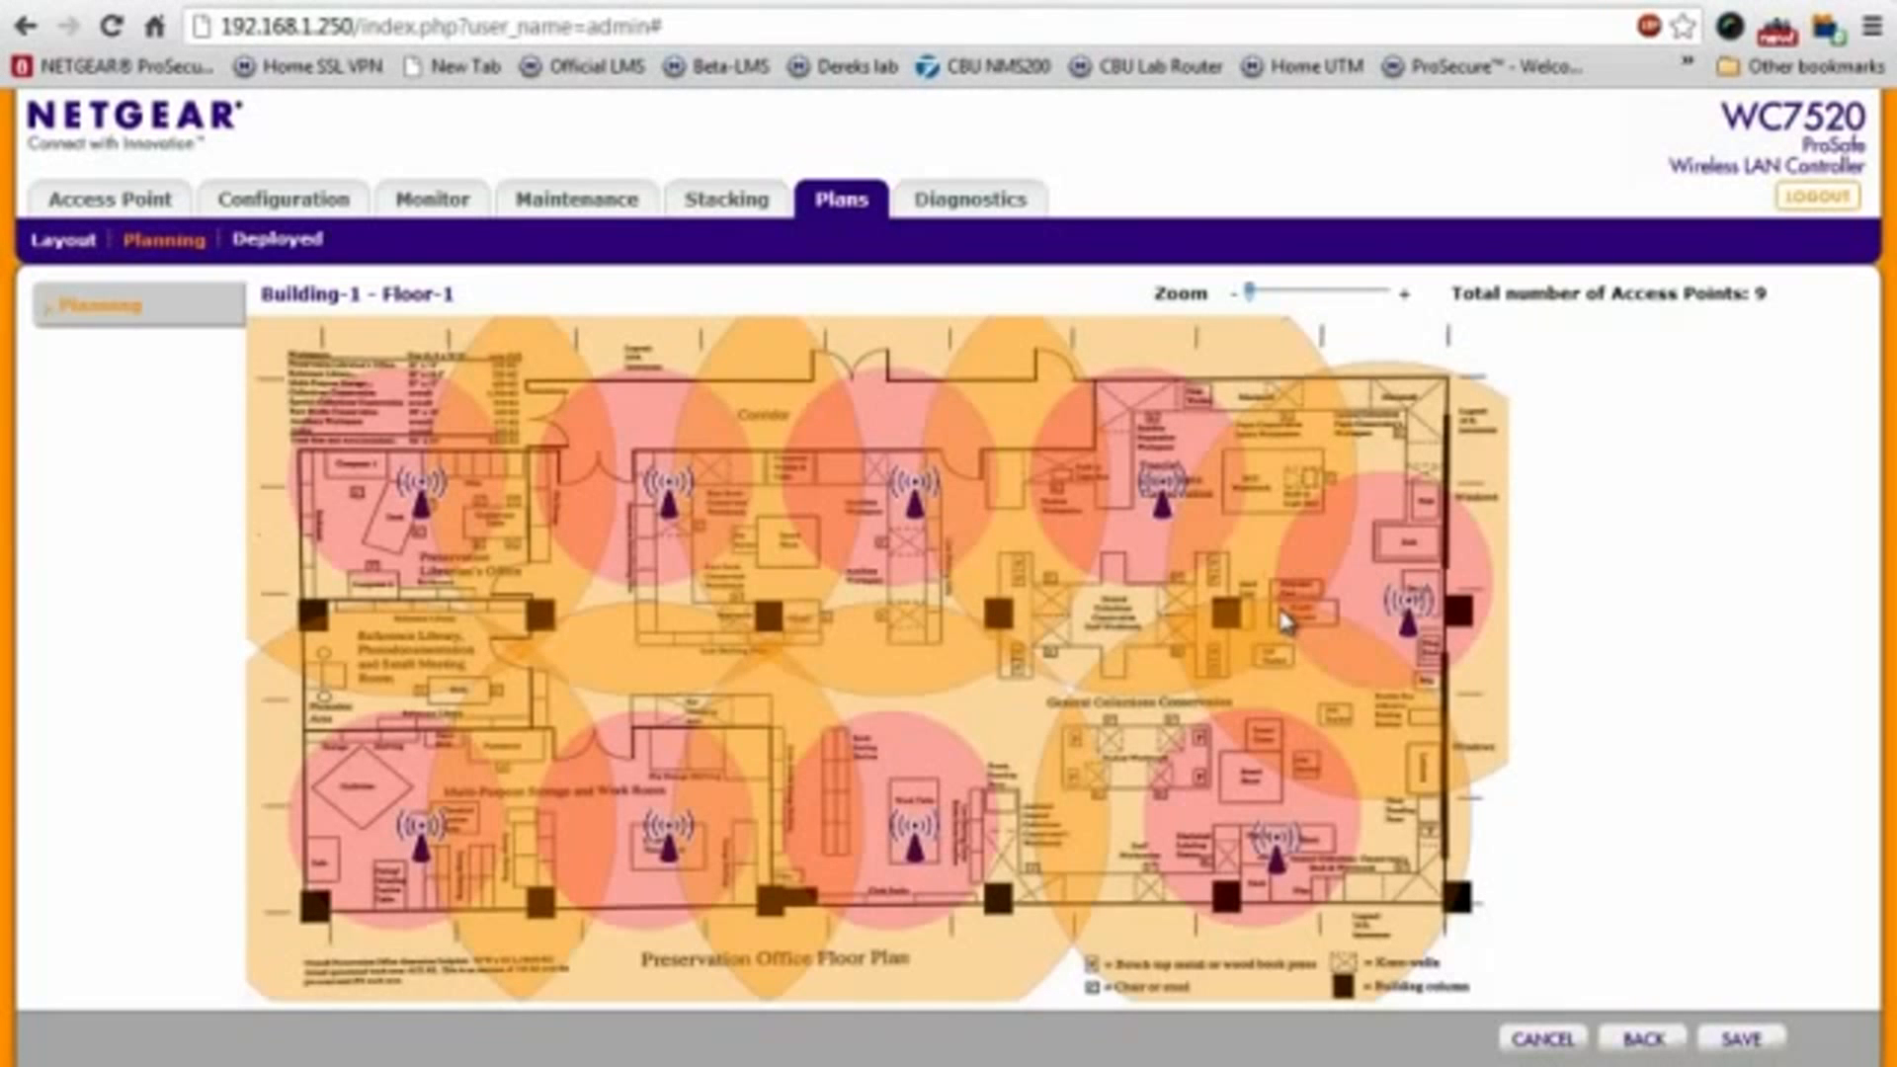
pyautogui.moveTo(1431, 678)
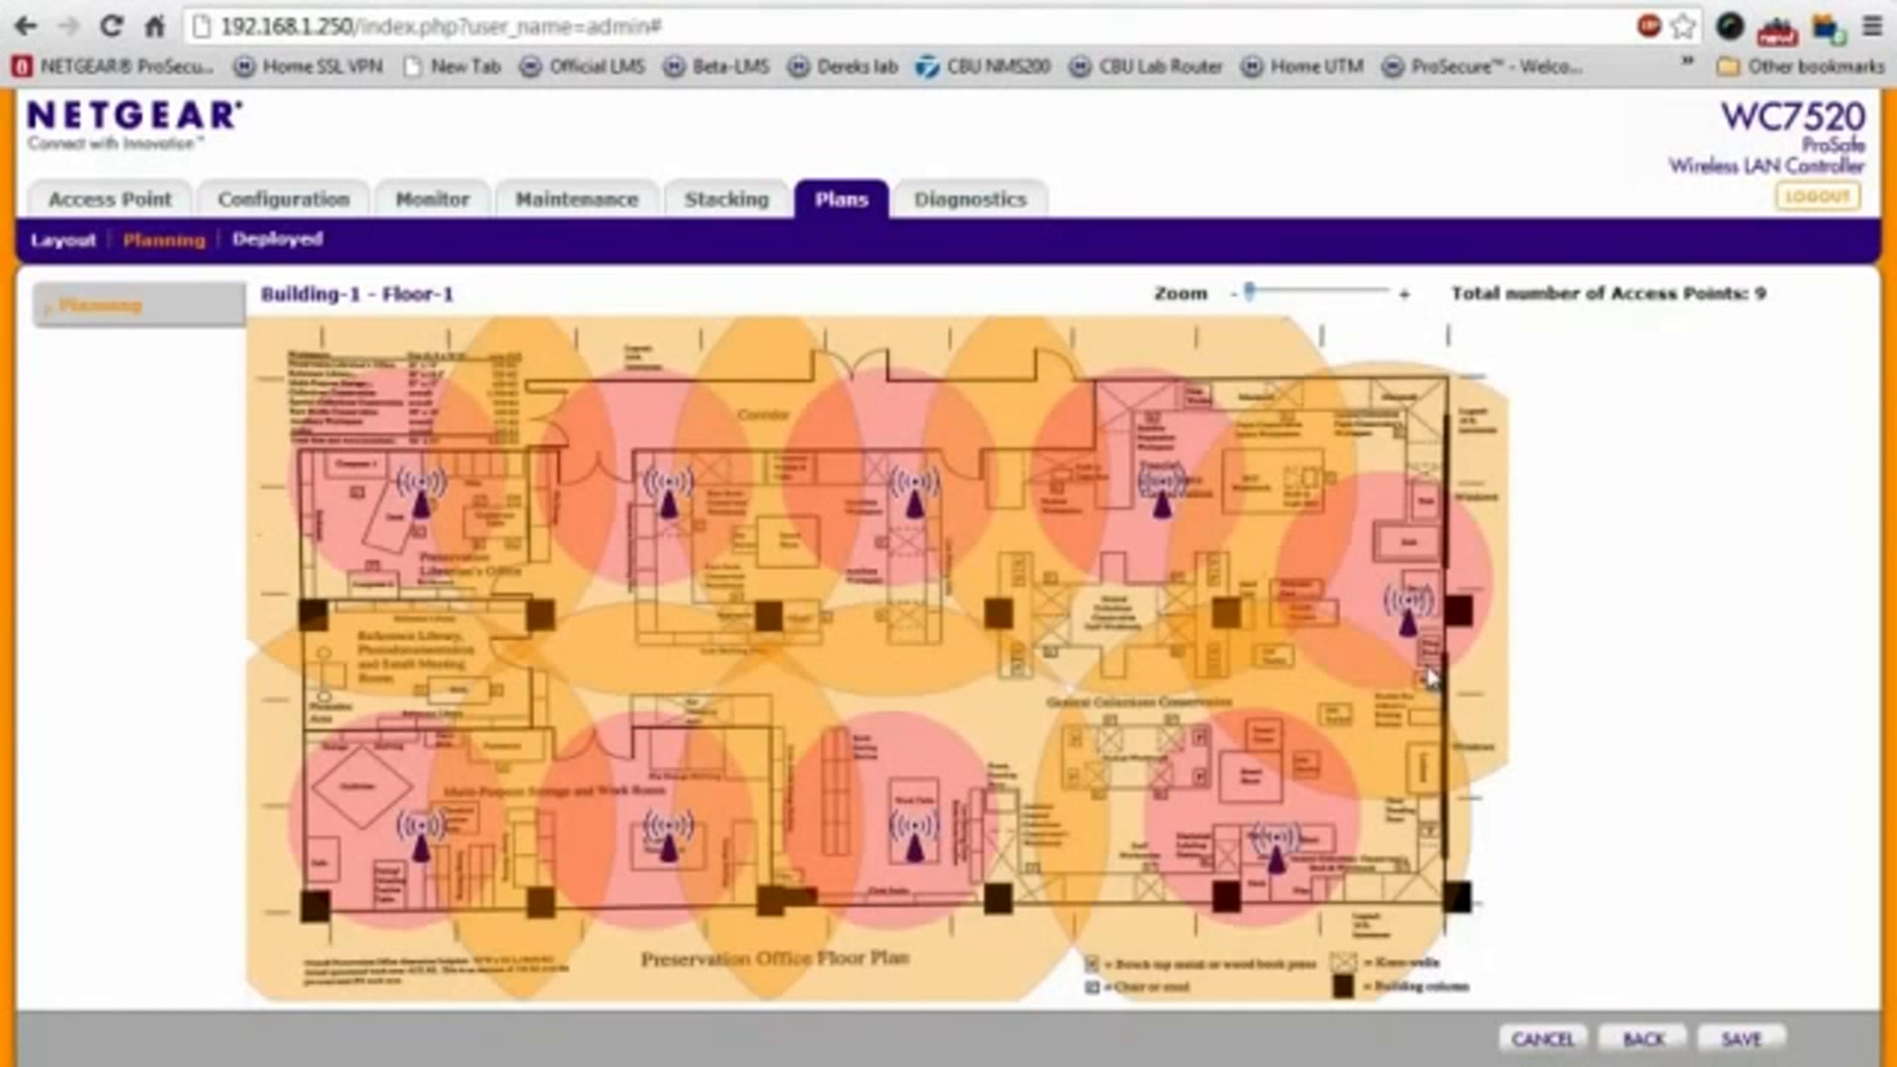